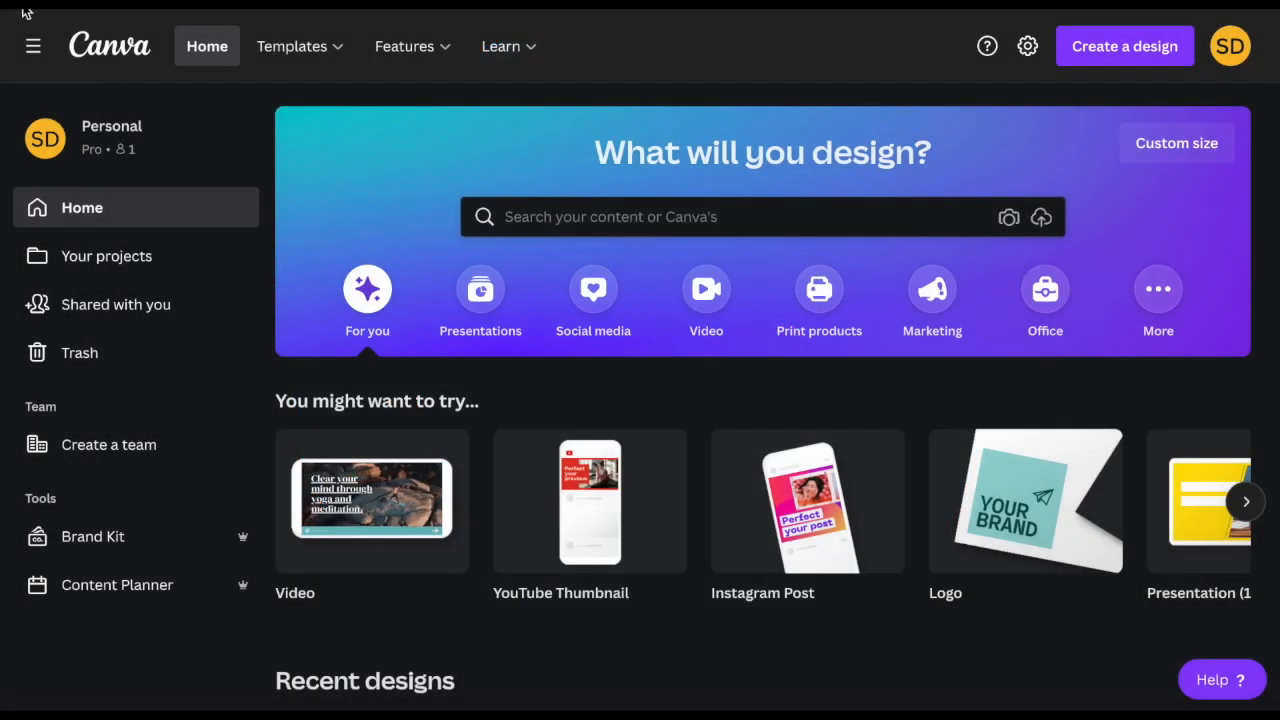
- Browse the template category catalogue from the home page
{"action": "left_click", "coordinate": [292, 46]}
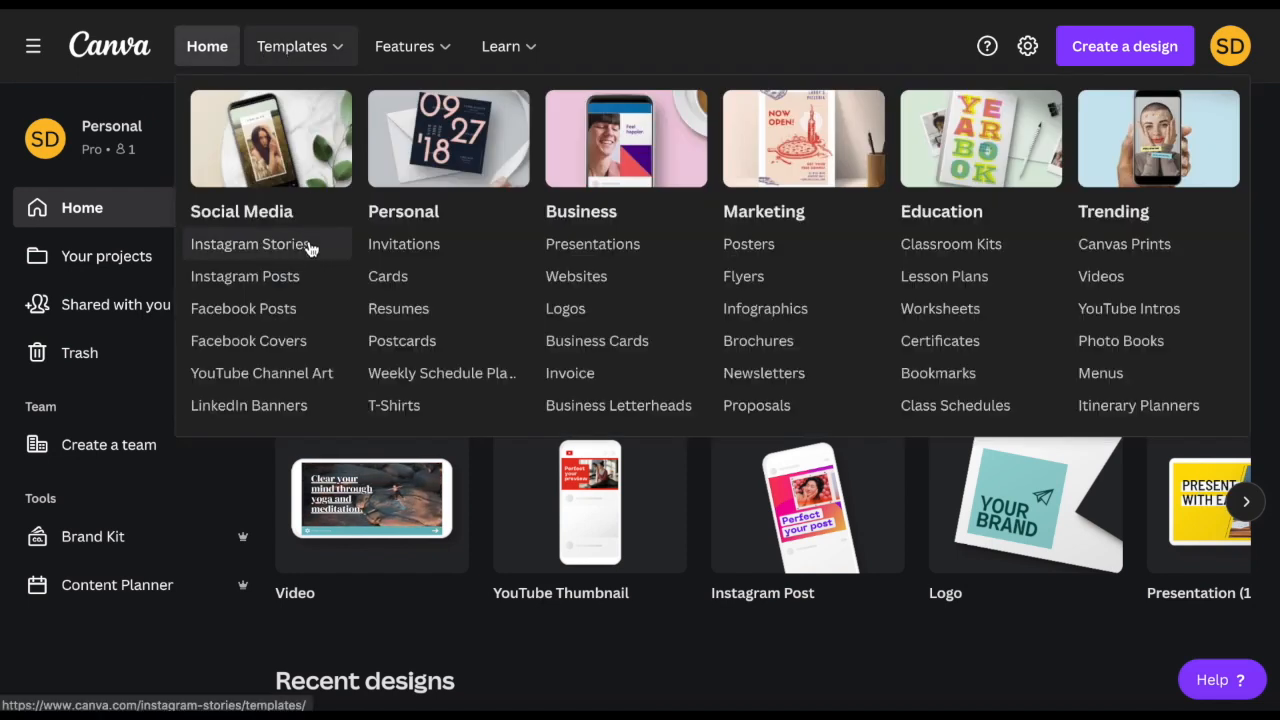
{"action": "mouse_move", "coordinate": [296, 340]}
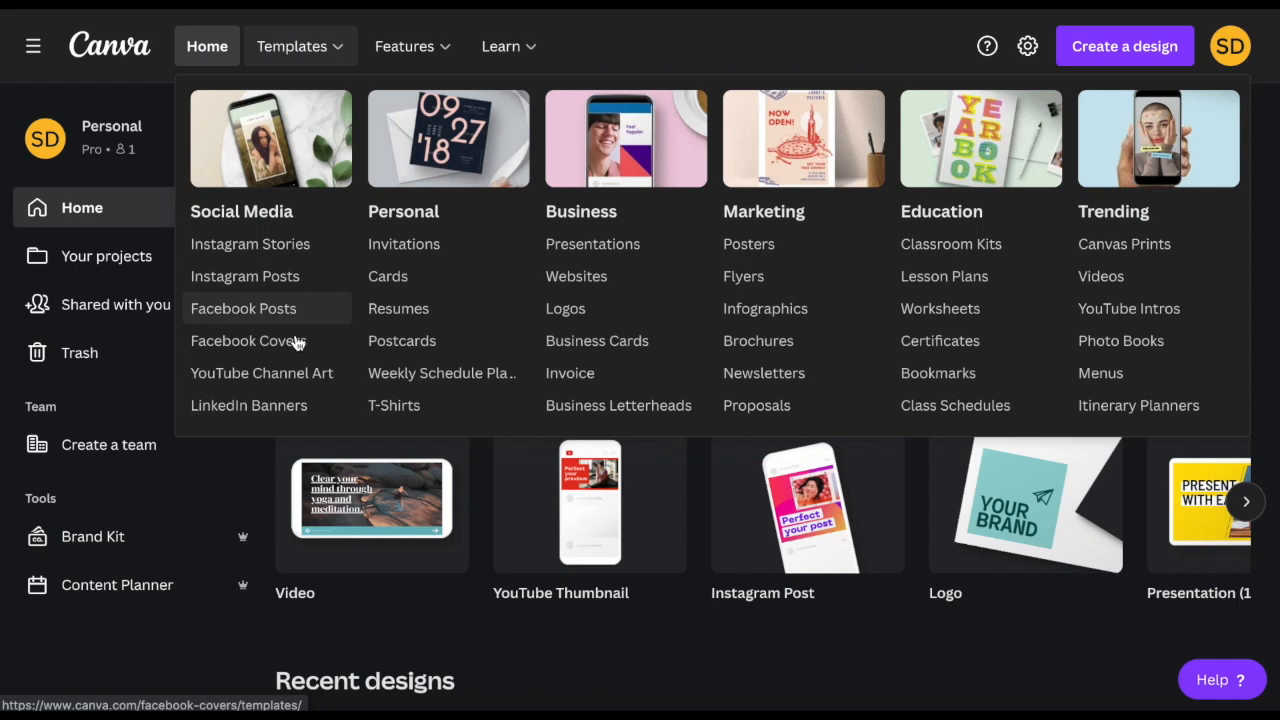
{"action": "mouse_move", "coordinate": [404, 244]}
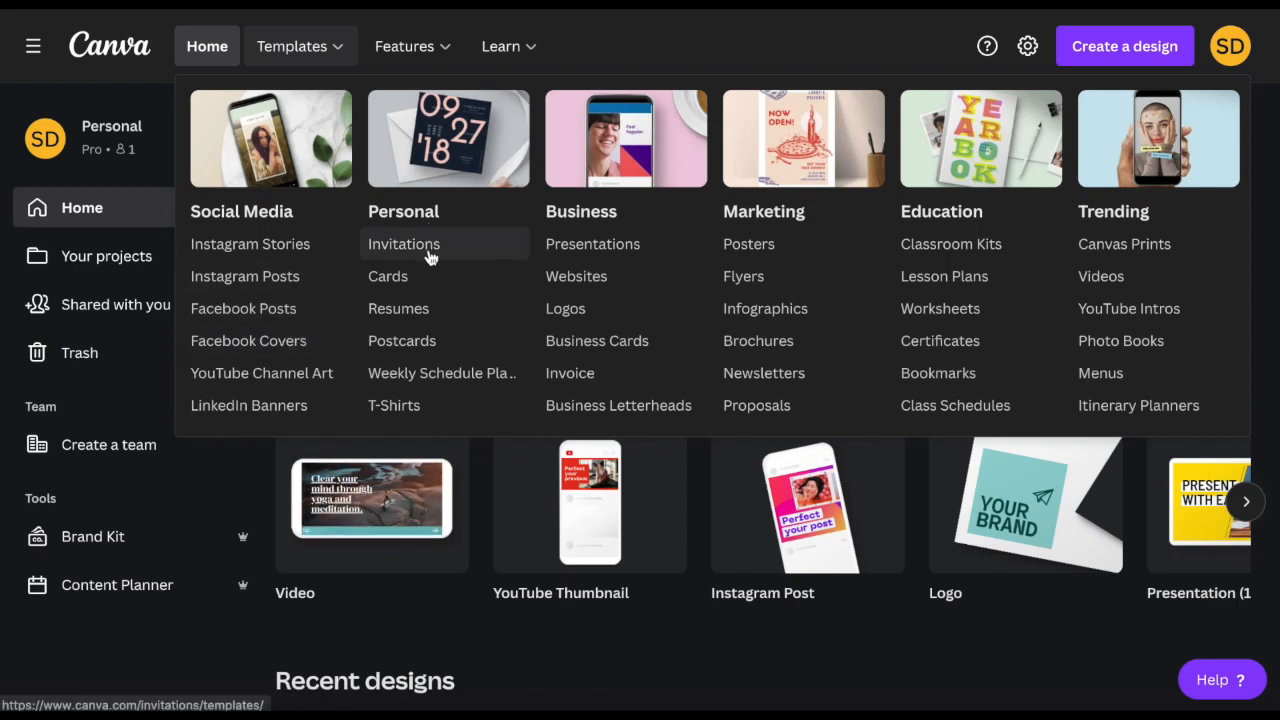
{"action": "mouse_move", "coordinate": [442, 374]}
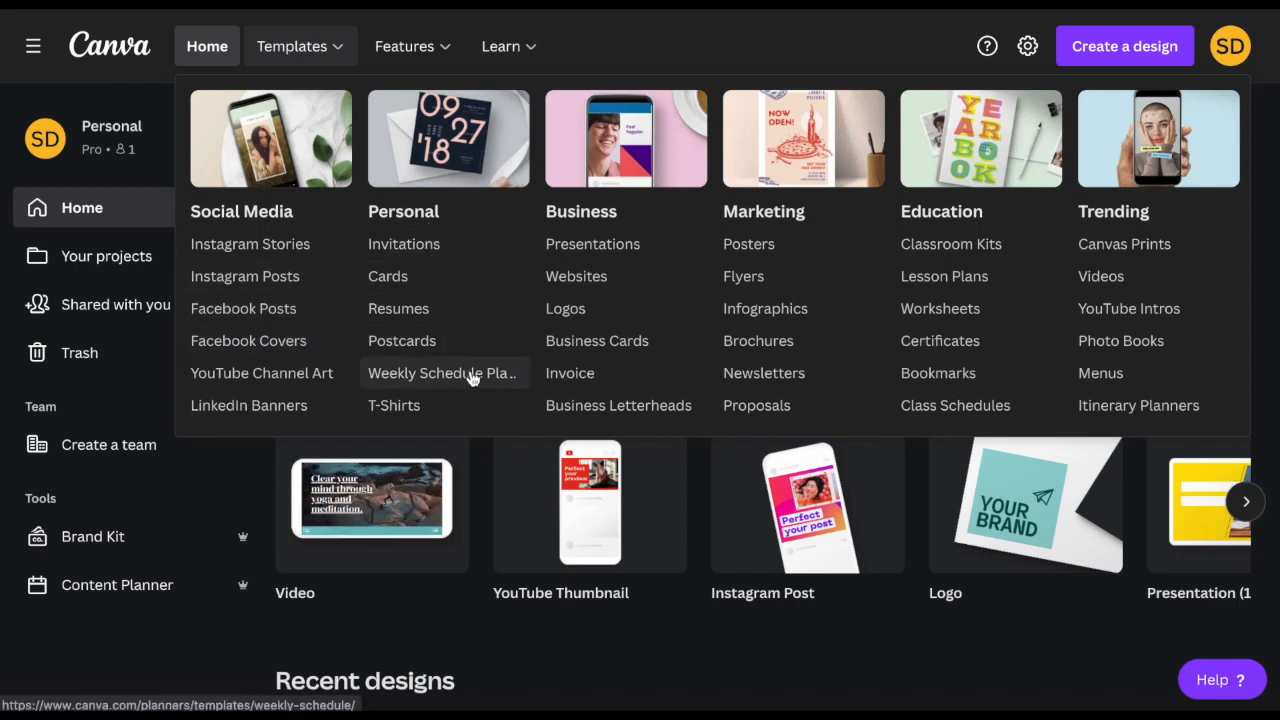
{"action": "mouse_move", "coordinate": [618, 404]}
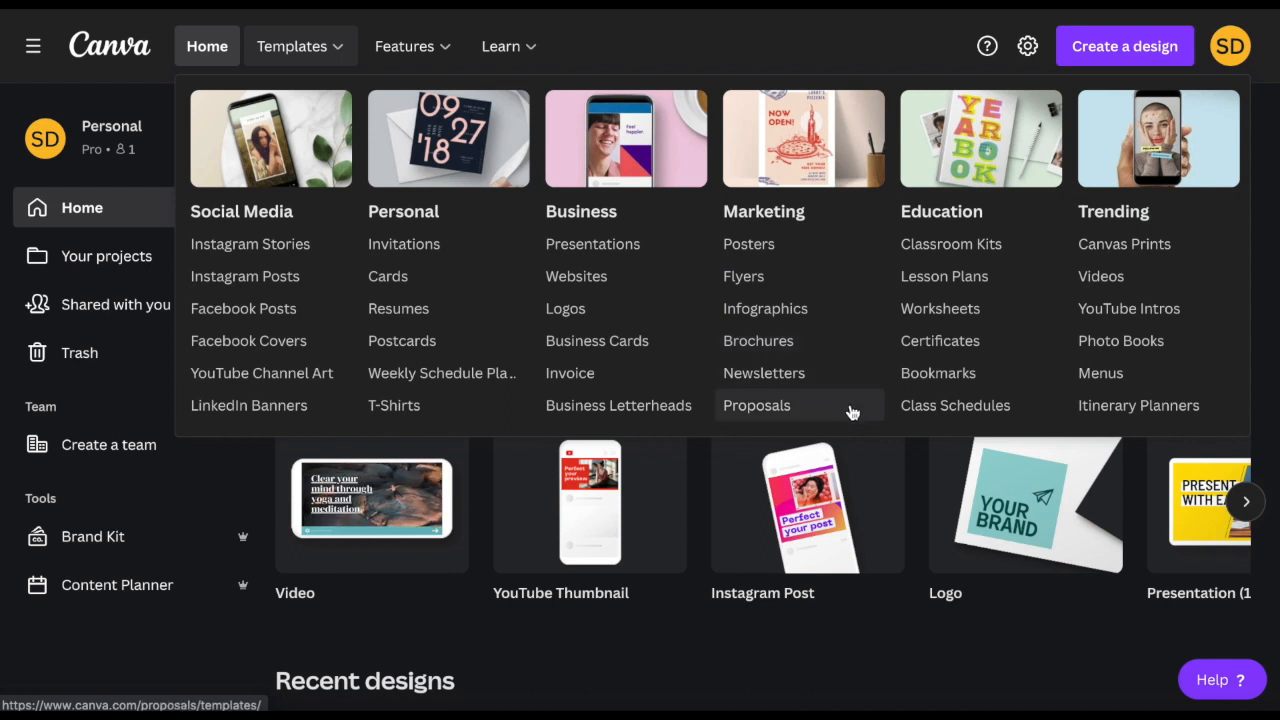
{"action": "mouse_move", "coordinate": [1014, 330]}
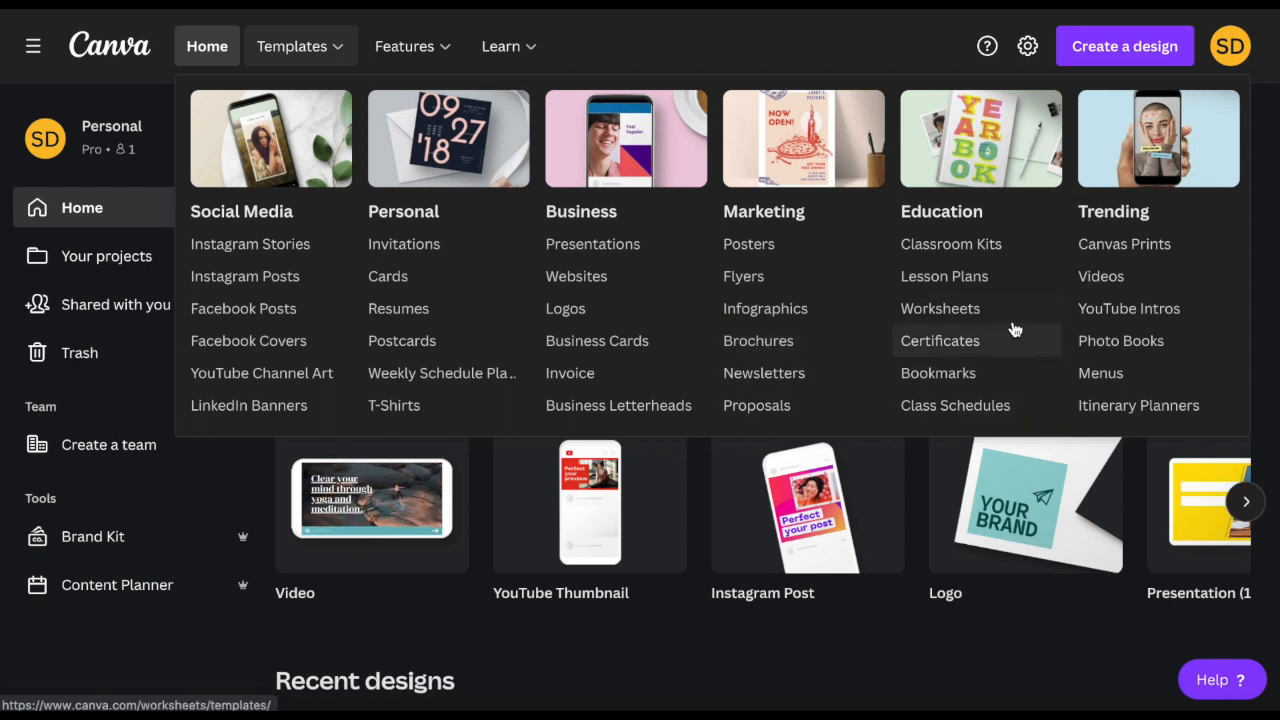
{"action": "mouse_move", "coordinate": [930, 88]}
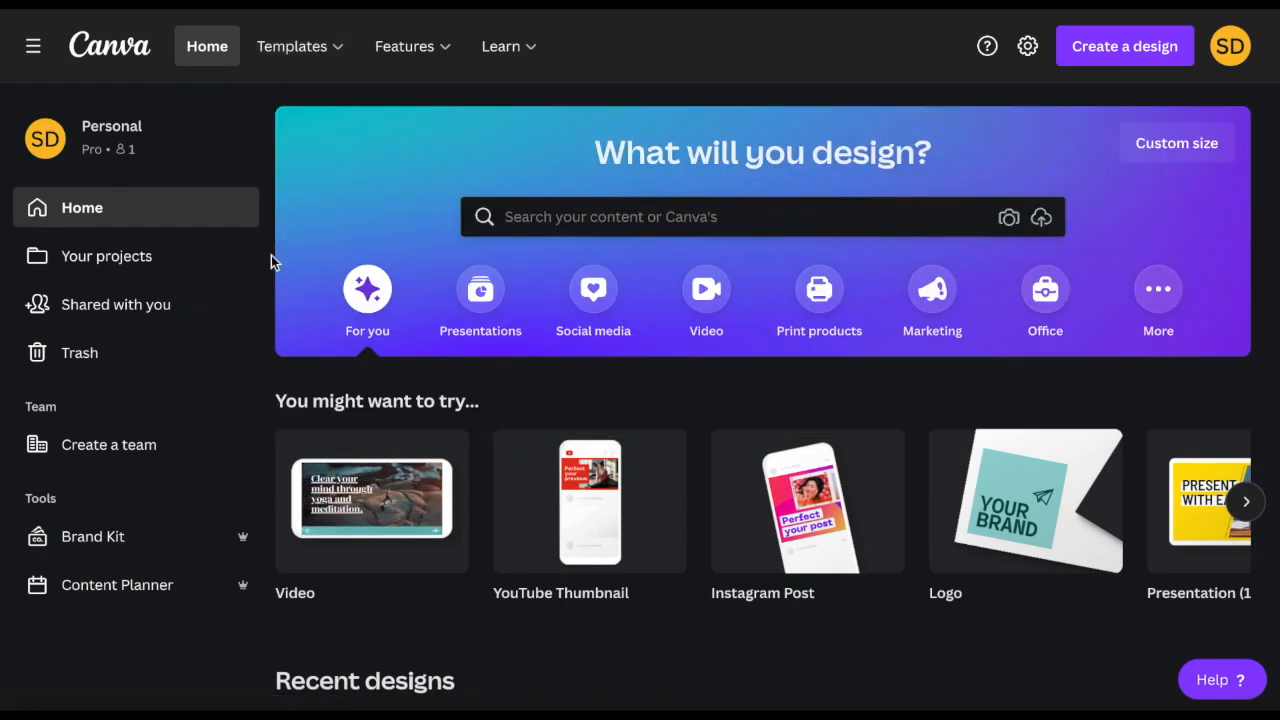
{"action": "scroll", "scroll_direction": "down", "scroll_amount": 3}
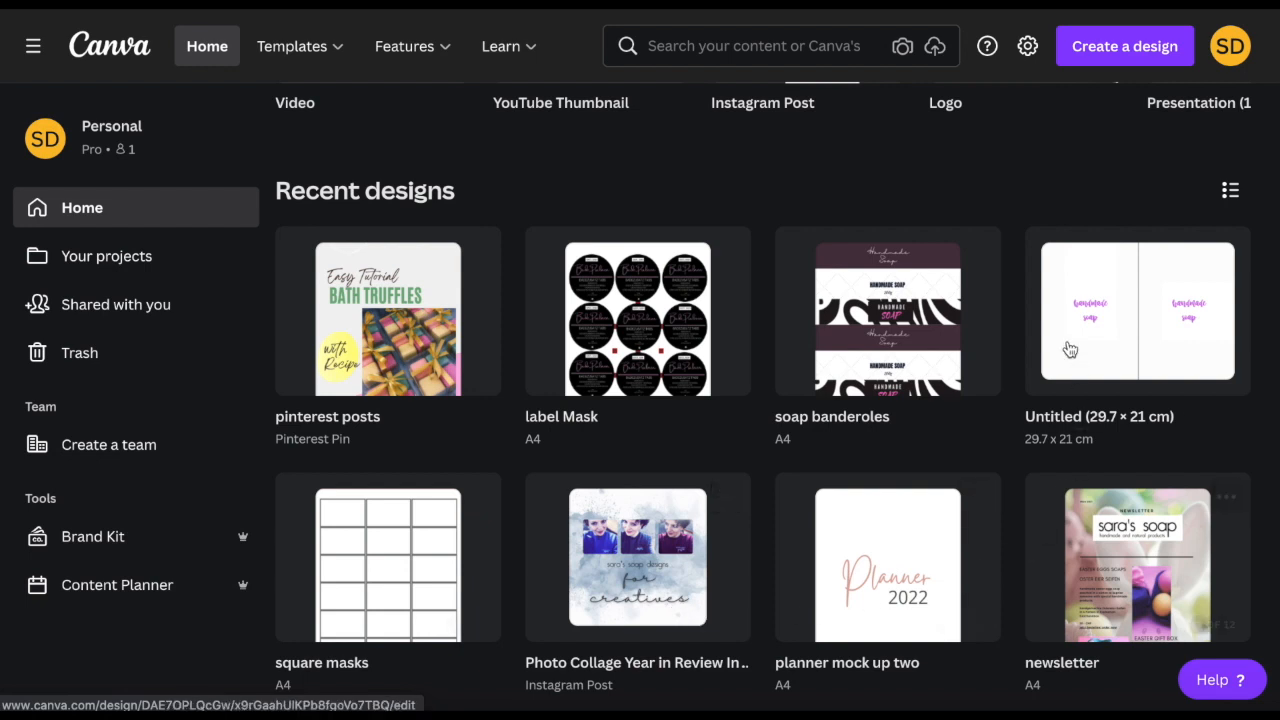
{"action": "mouse_move", "coordinate": [596, 340]}
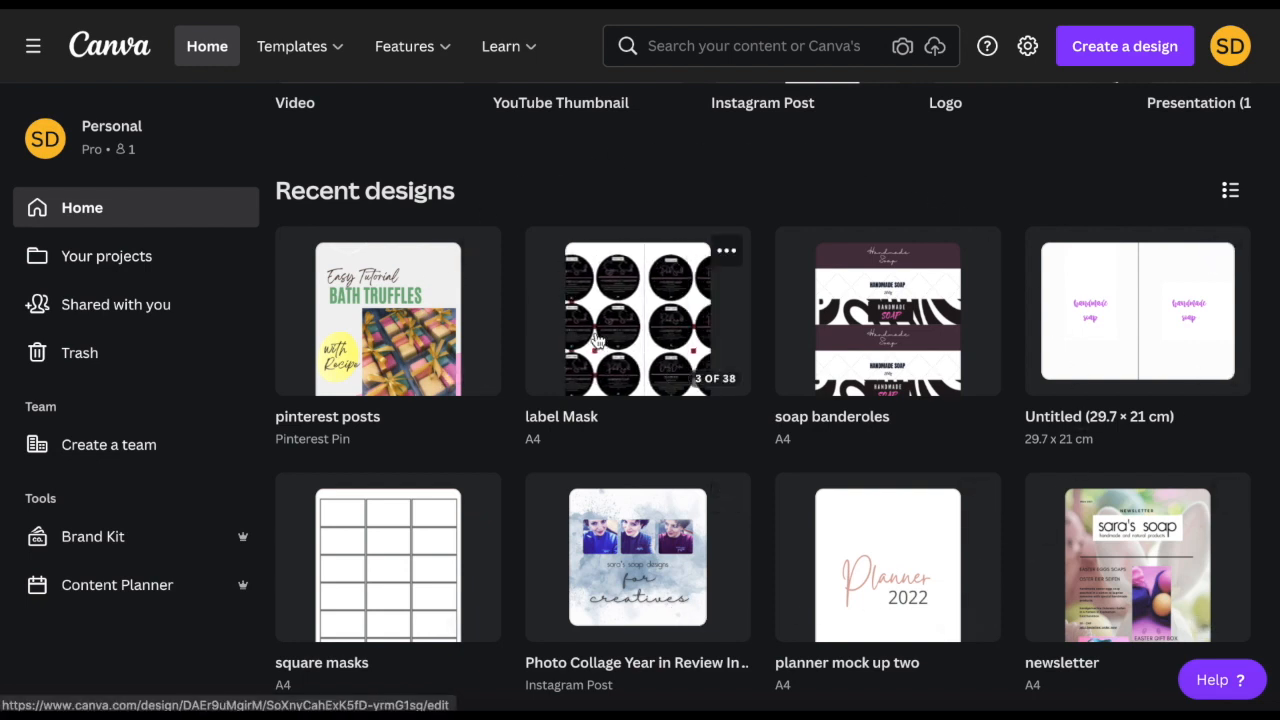
{"action": "scroll", "scroll_direction": "down", "scroll_amount": 3}
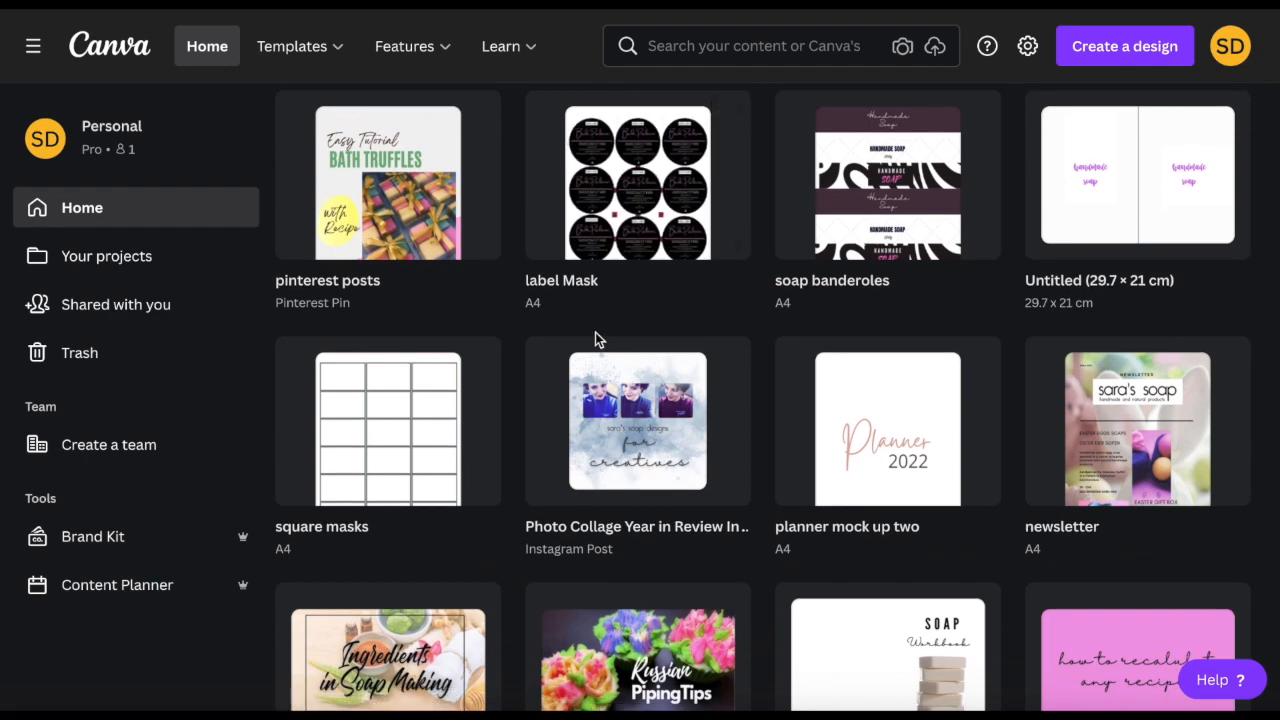
{"action": "mouse_move", "coordinate": [442, 420]}
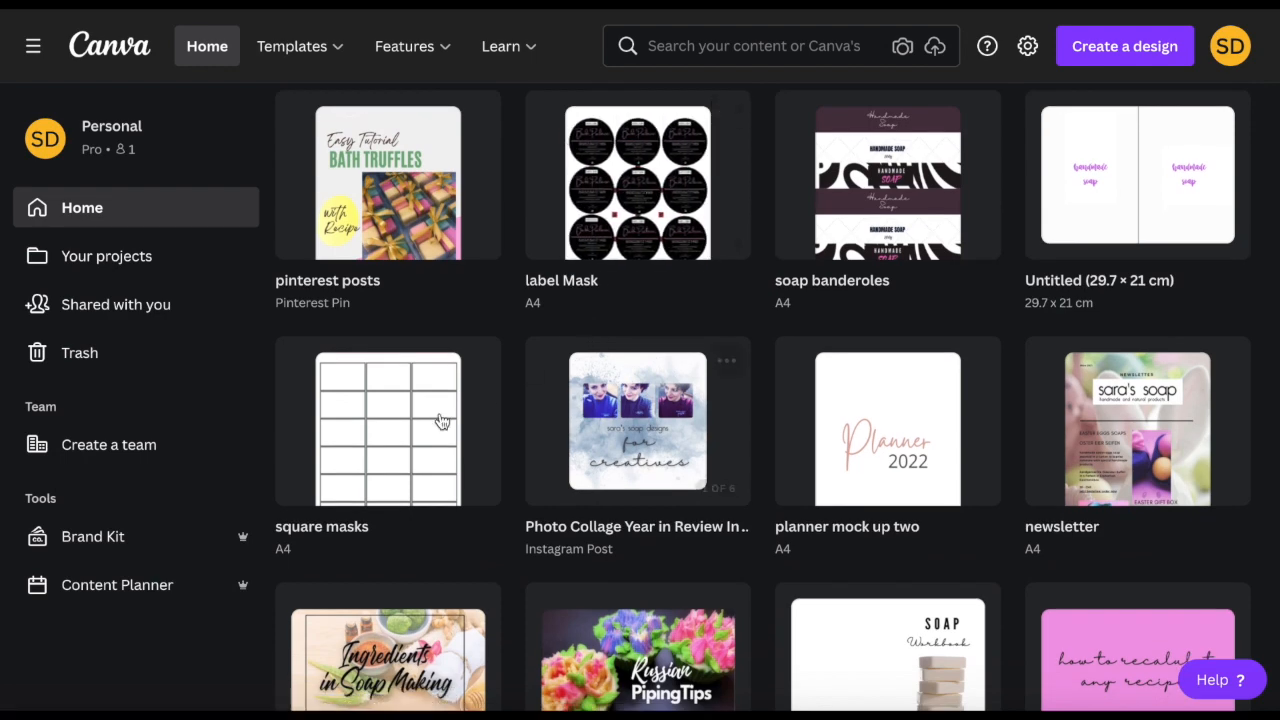
{"action": "scroll", "scroll_direction": "down", "scroll_amount": 3}
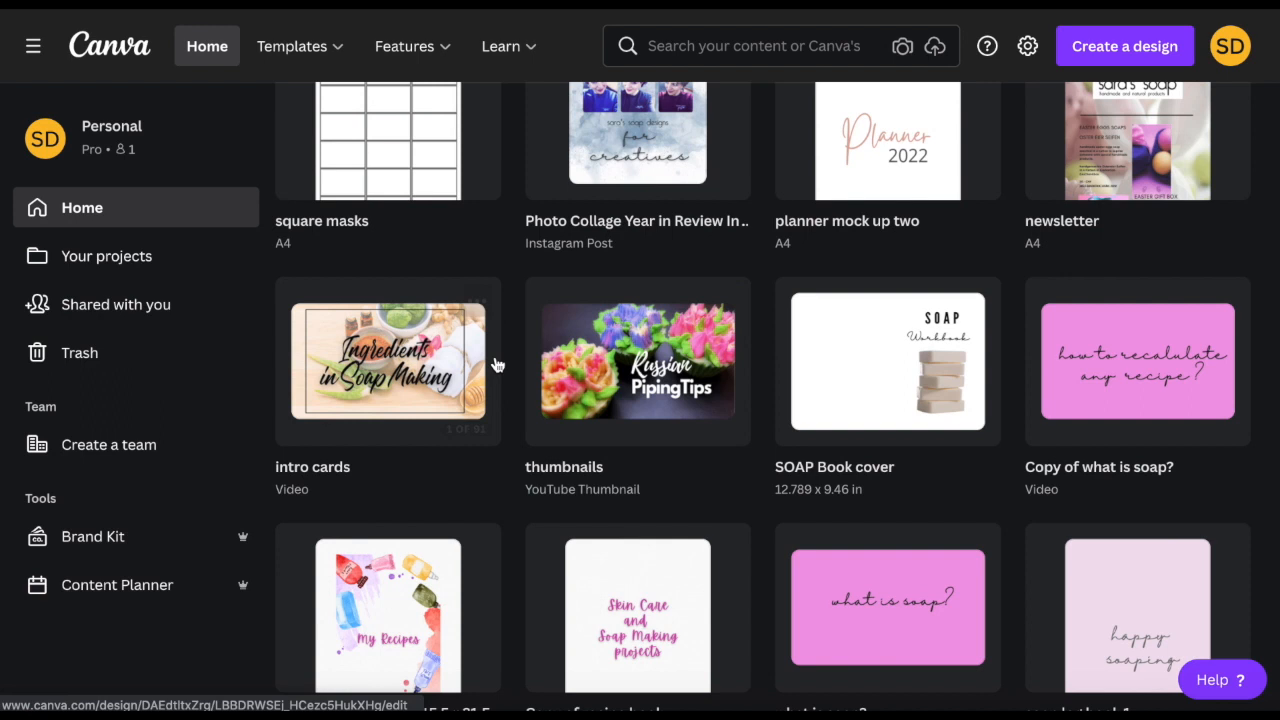
{"action": "mouse_move", "coordinate": [716, 482]}
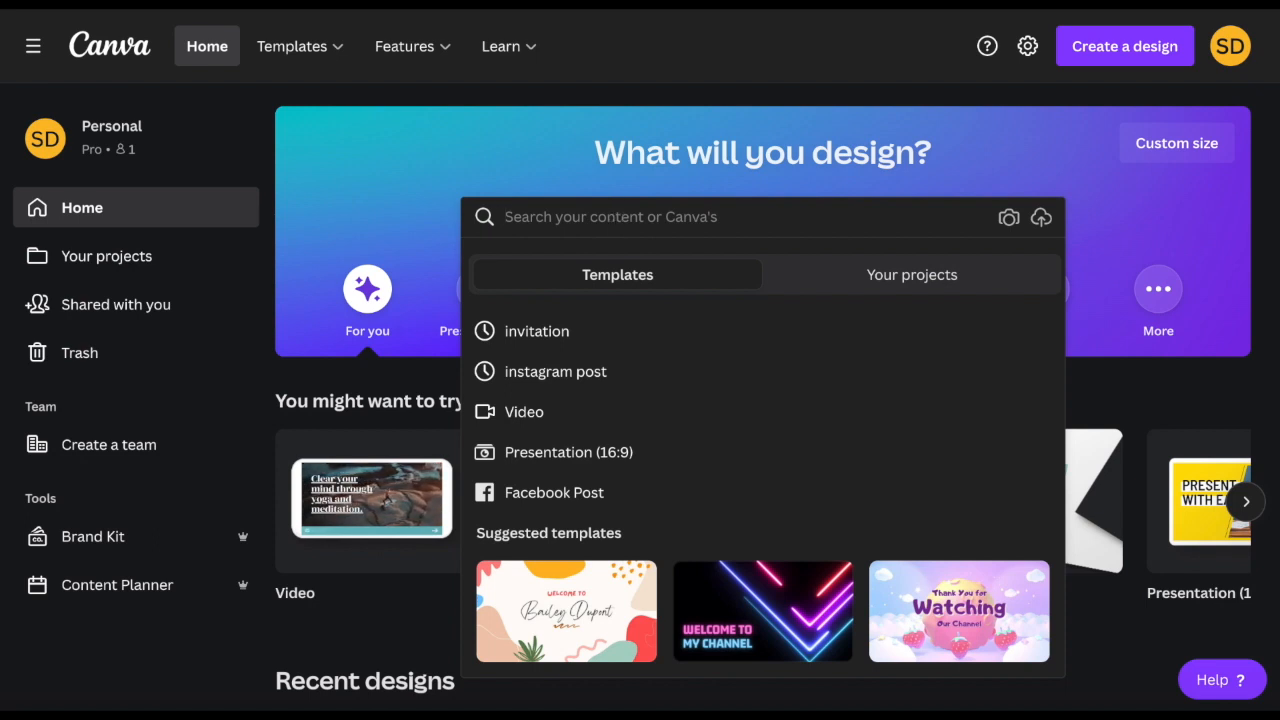
- Search templates for 'logo' and scroll through the logo results
{"action": "type", "text": "logo"}
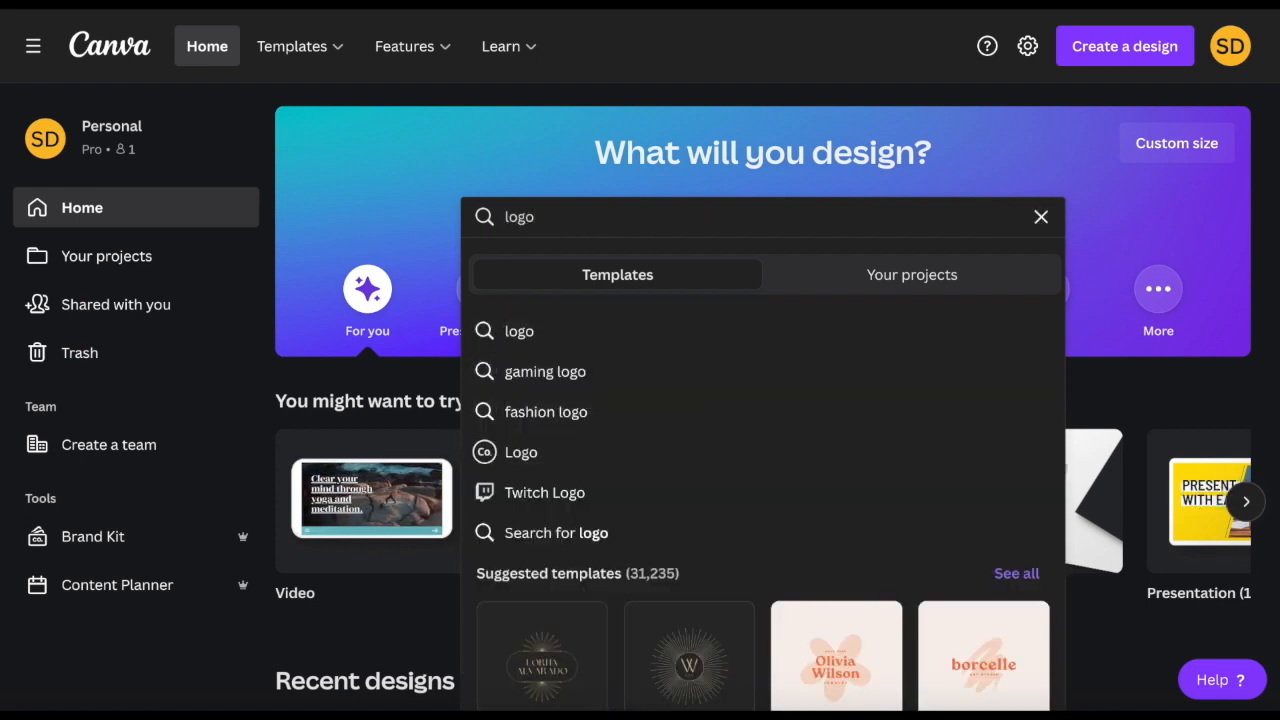
{"action": "left_click", "coordinate": [1040, 216]}
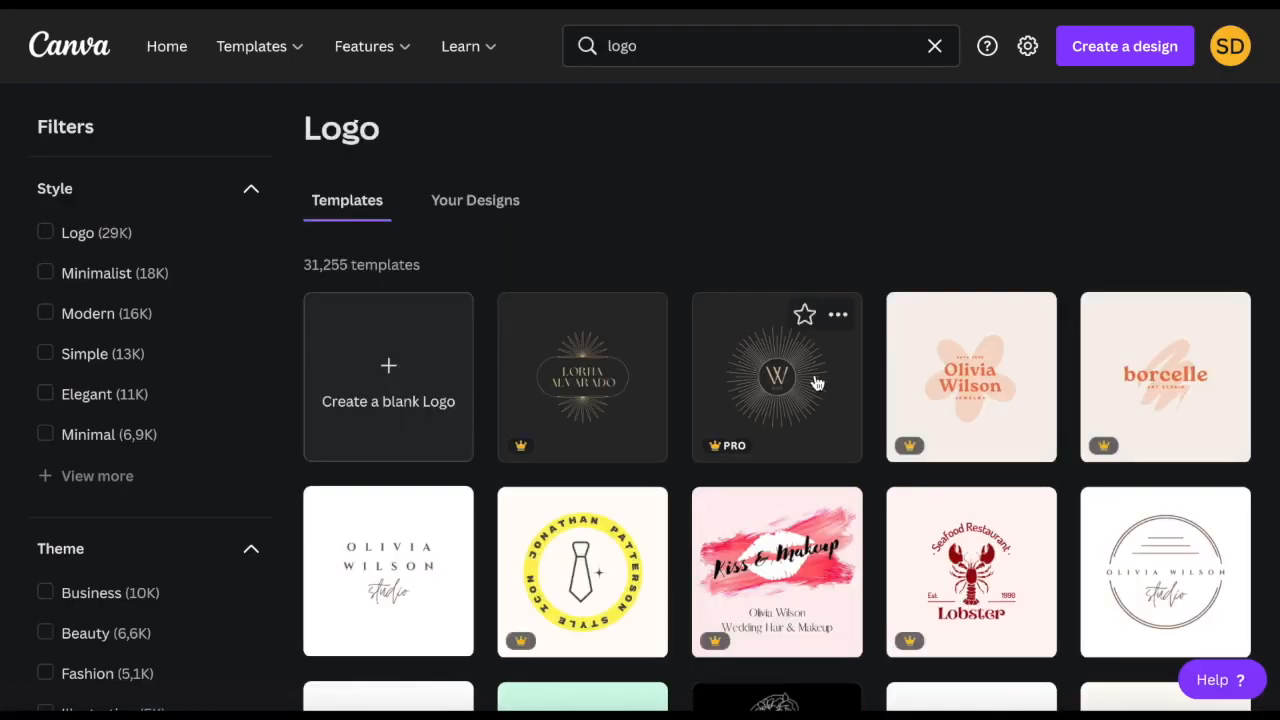
{"action": "scroll", "scroll_direction": "down", "scroll_amount": 3}
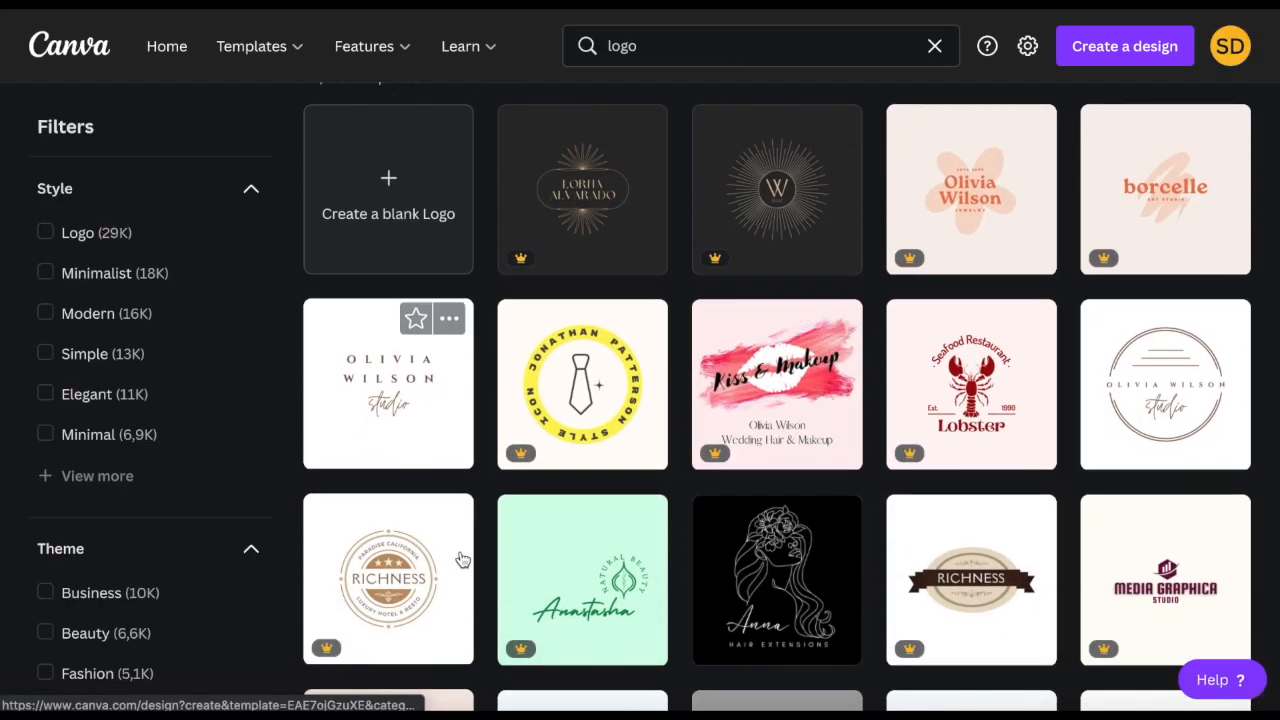
{"action": "scroll", "scroll_direction": "down", "scroll_amount": 3}
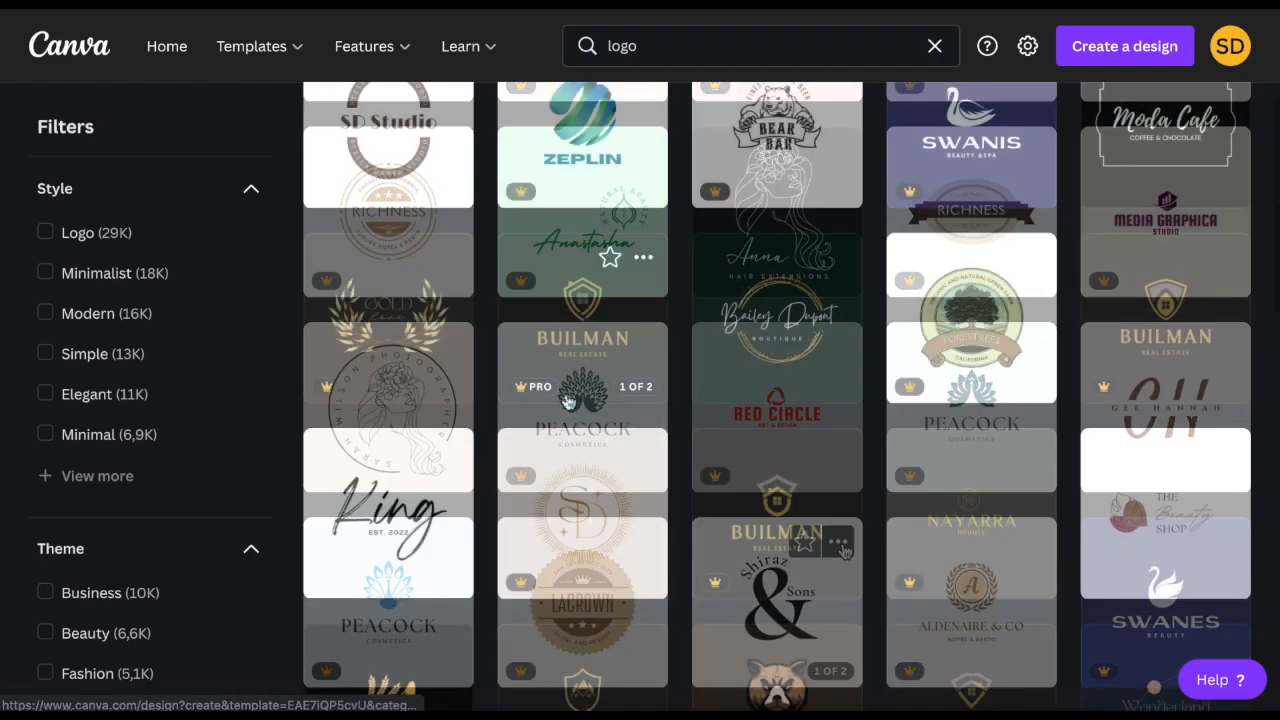
{"action": "scroll", "scroll_direction": "down", "scroll_amount": 3}
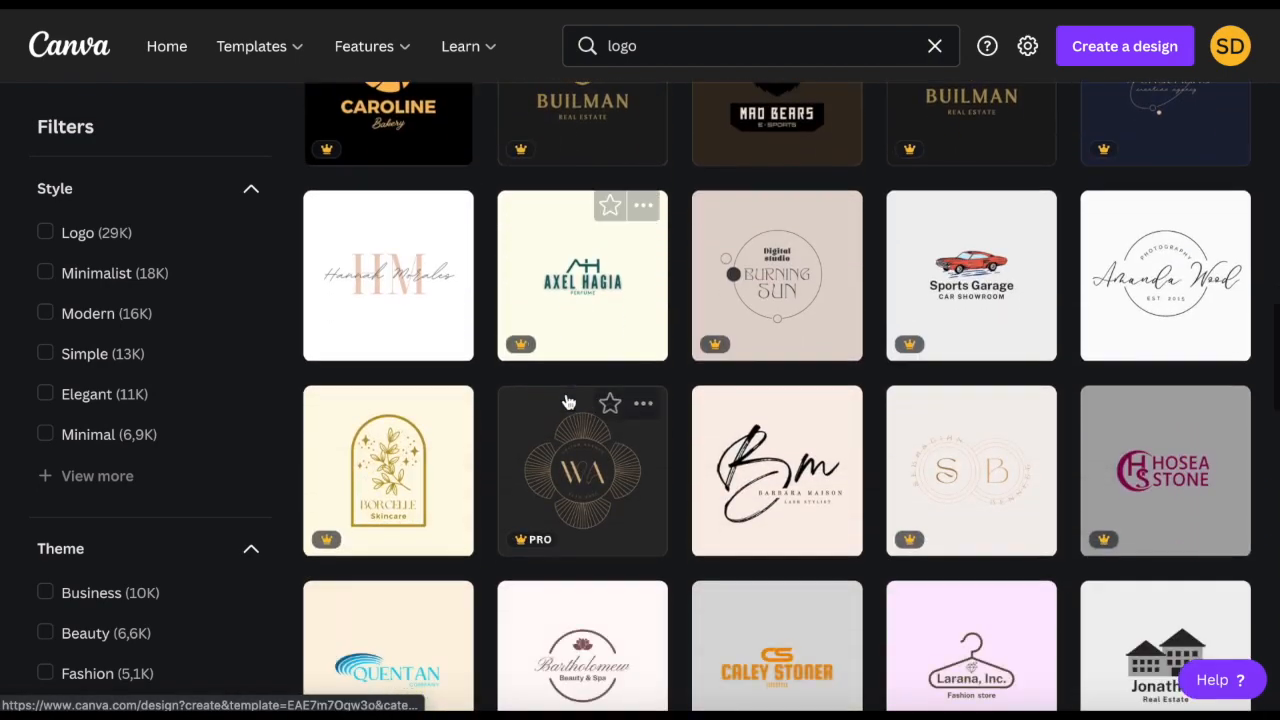
{"action": "scroll", "scroll_direction": "down", "scroll_amount": 3}
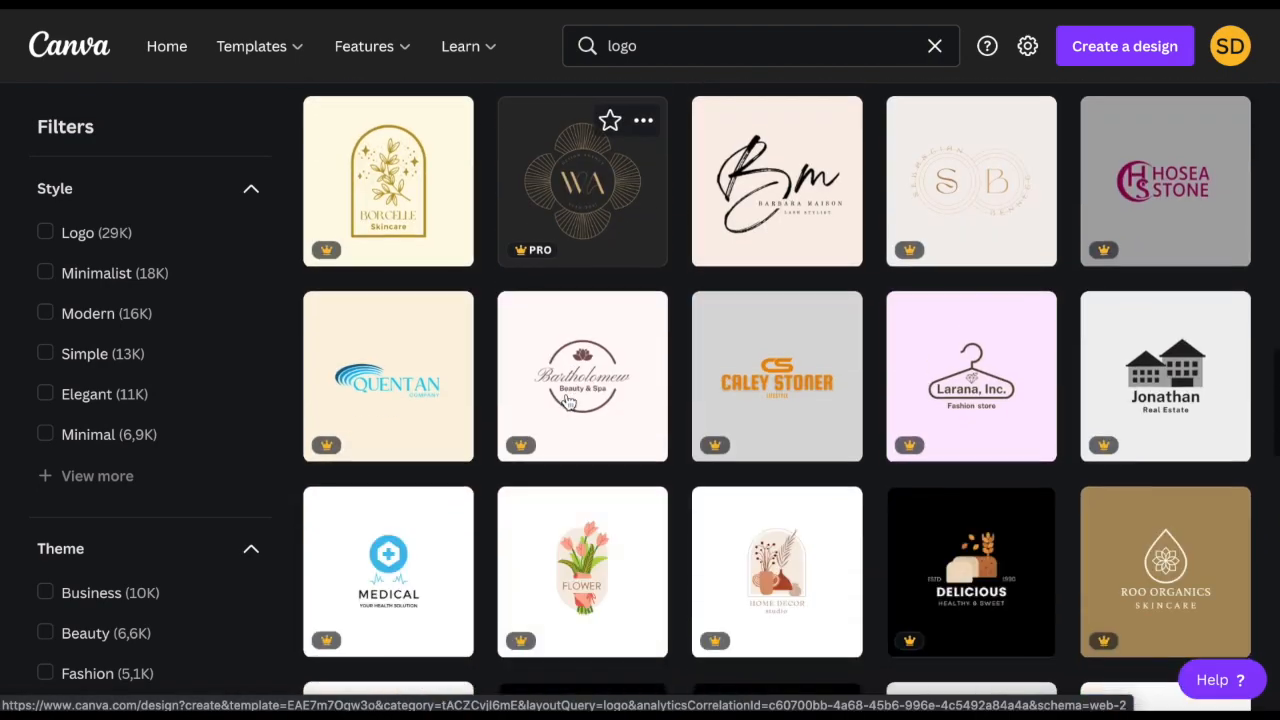
{"action": "scroll", "scroll_direction": "down", "scroll_amount": 3}
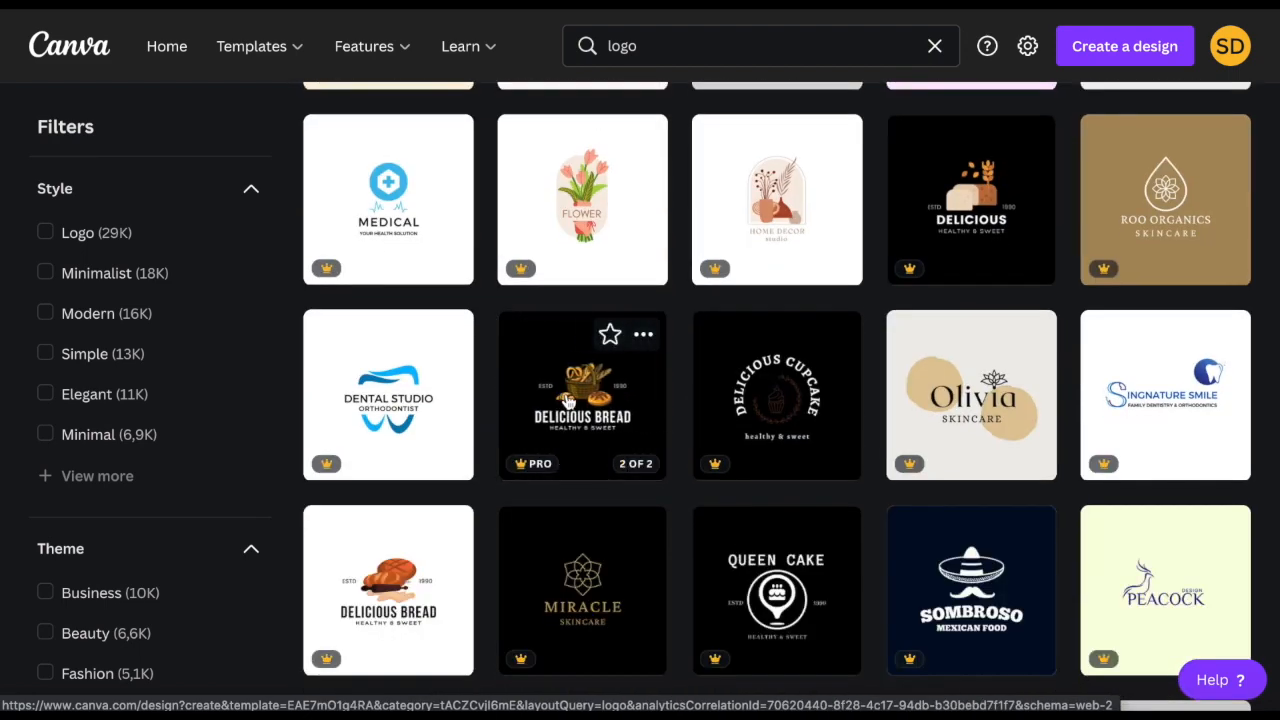
{"action": "scroll", "scroll_direction": "down", "scroll_amount": 3}
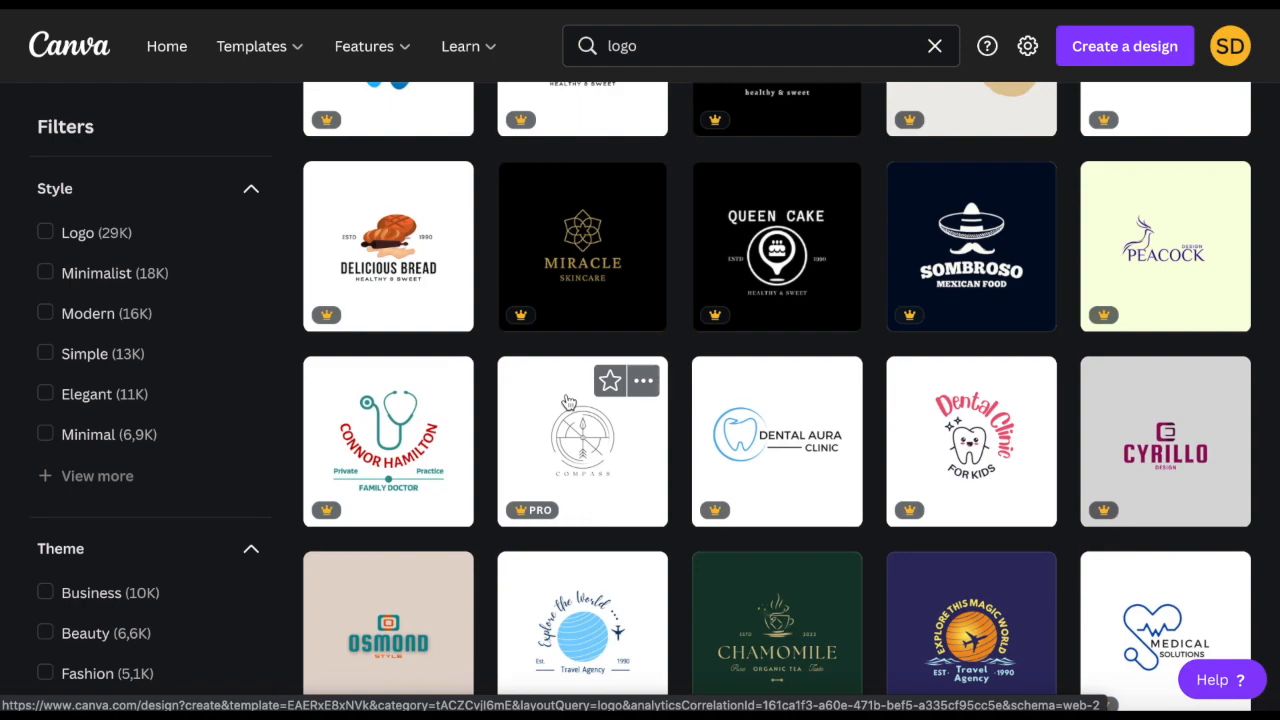
{"action": "scroll", "scroll_direction": "up", "scroll_amount": 3}
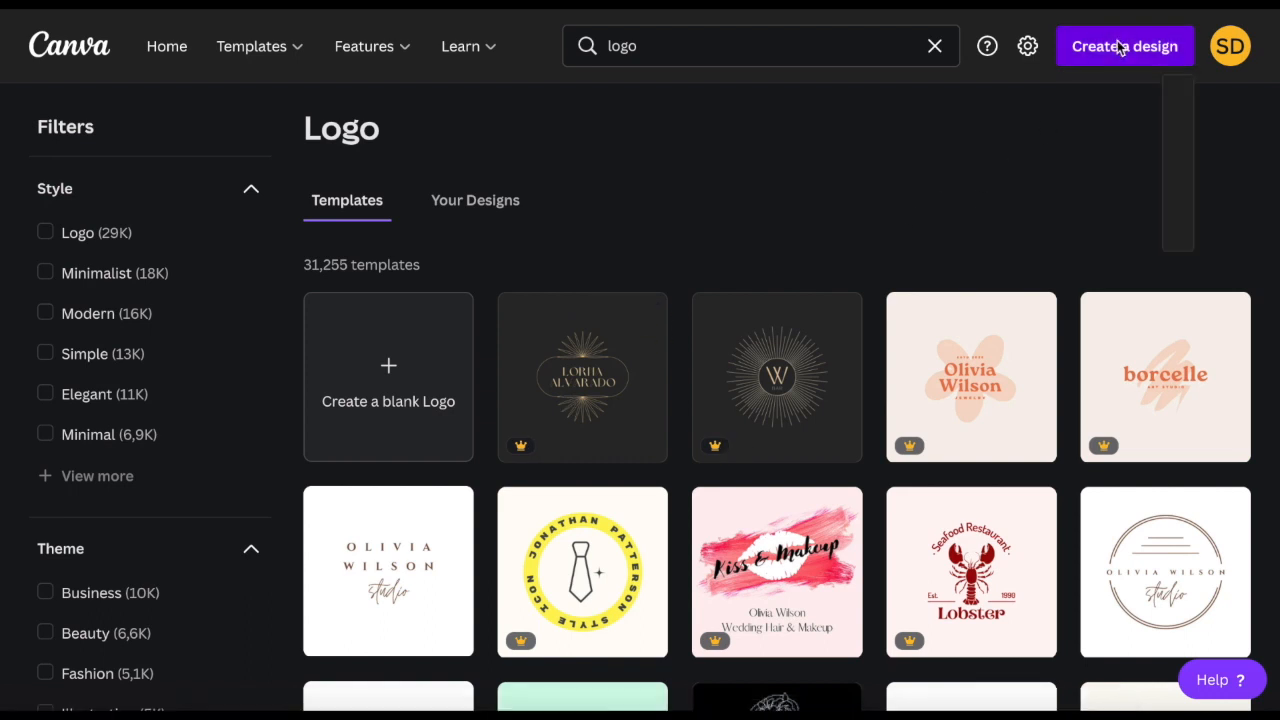
- Create a new blank A4 Document design from Create a design
{"action": "left_click", "coordinate": [1124, 46]}
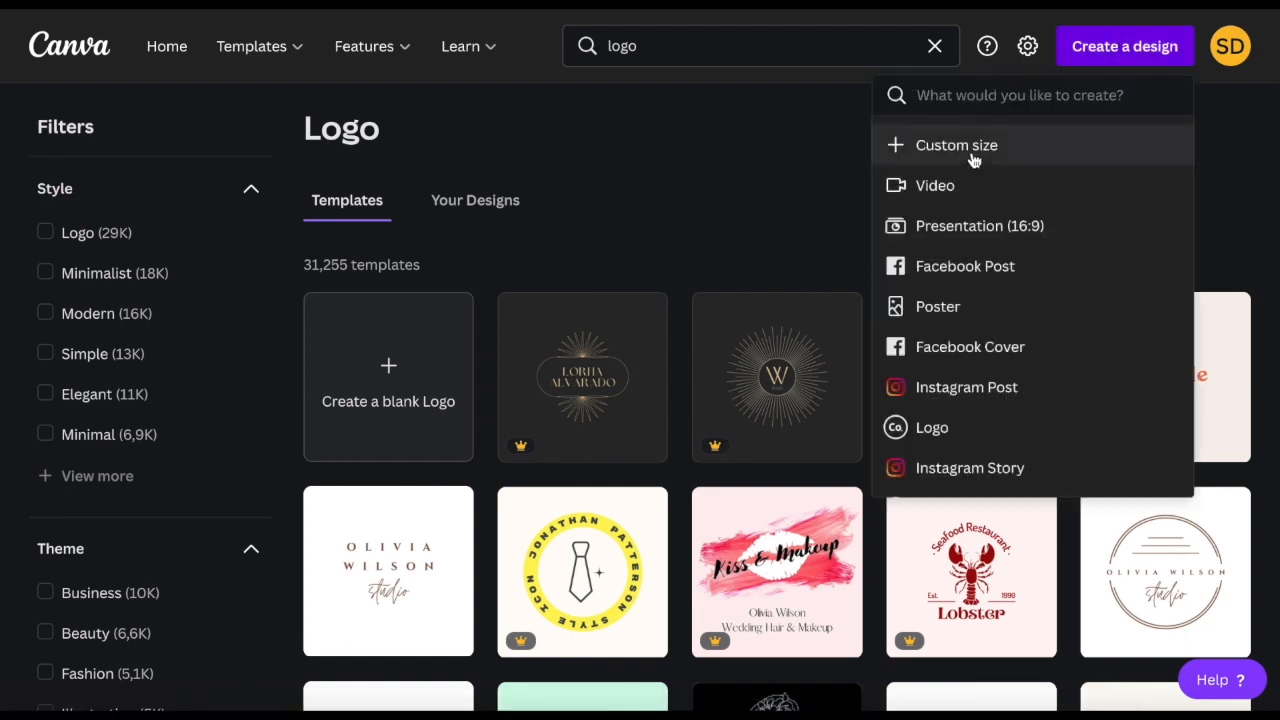
{"action": "mouse_move", "coordinate": [974, 96]}
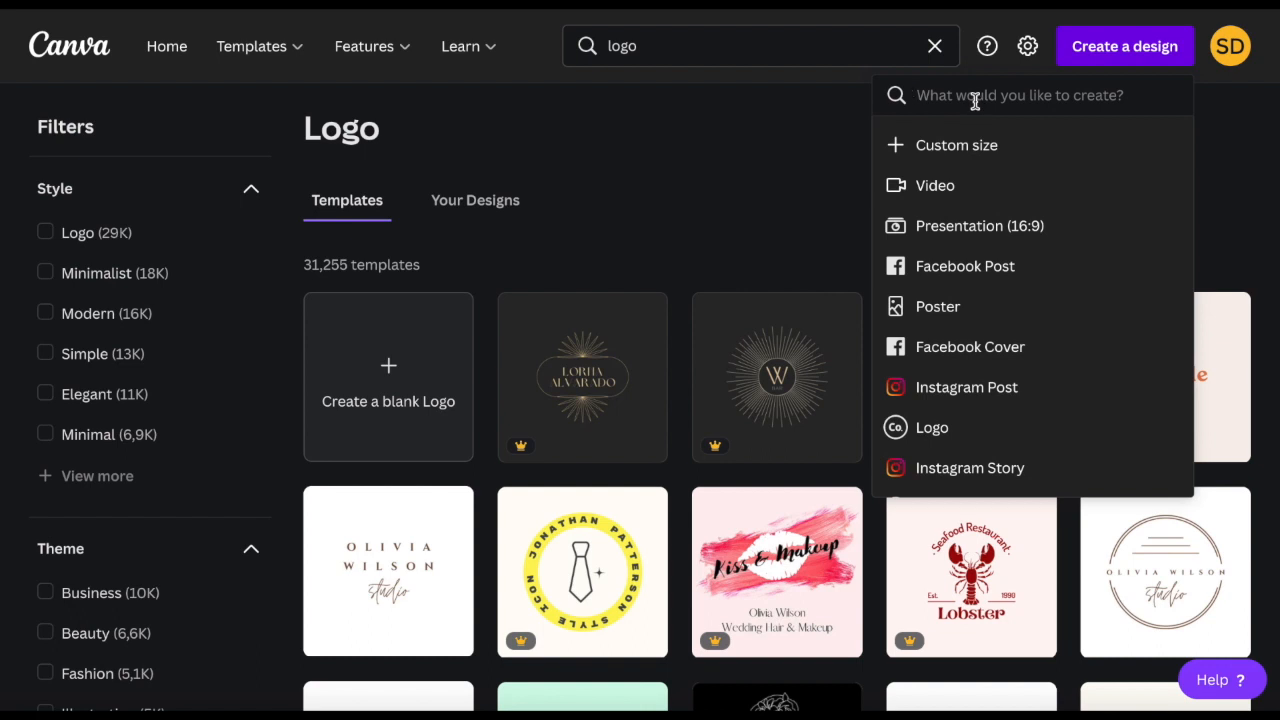
{"action": "type", "text": "A4"}
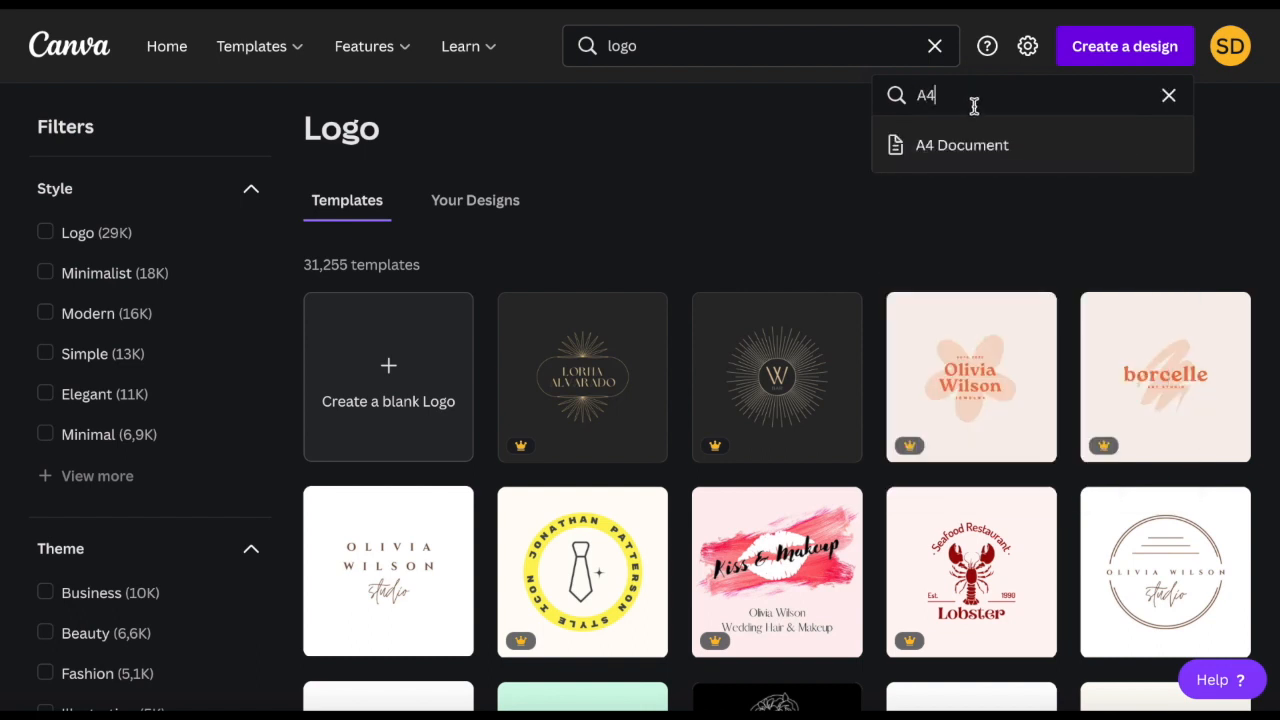
{"action": "left_click", "coordinate": [960, 144]}
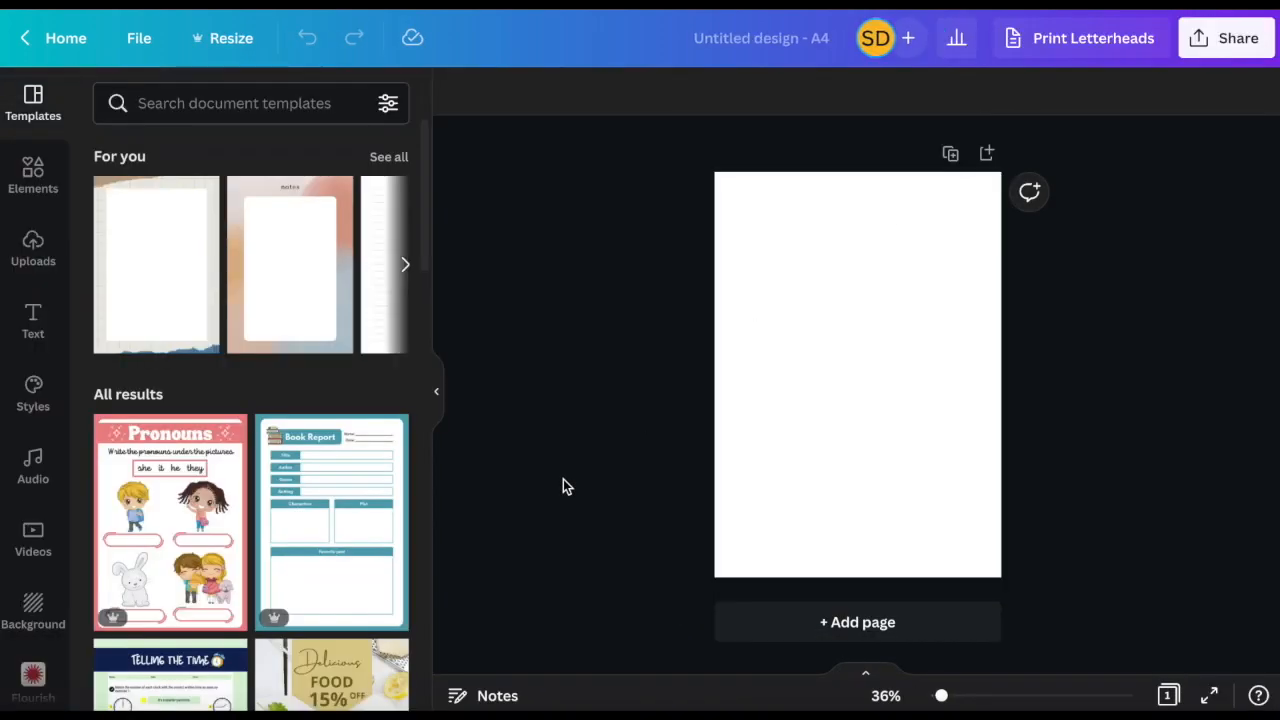
{"action": "mouse_move", "coordinate": [836, 600]}
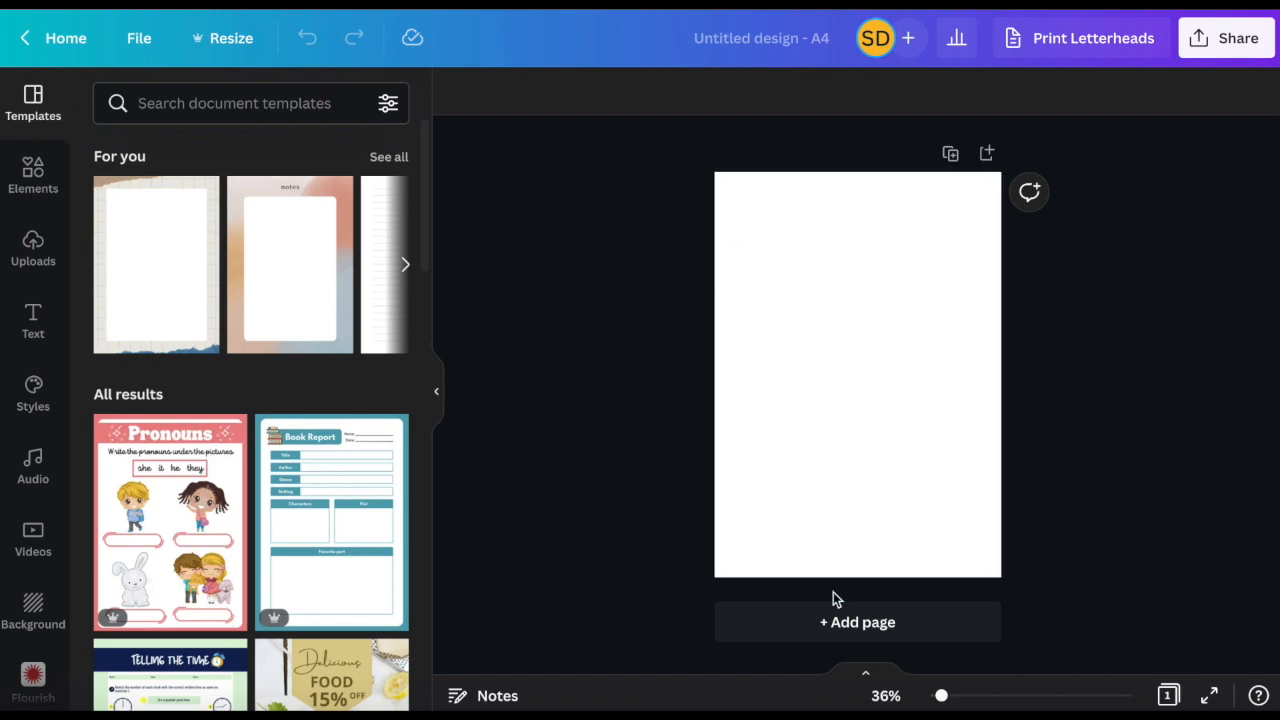
- Add a square shape from the Elements search to page 2
{"action": "type", "text": "sqa"}
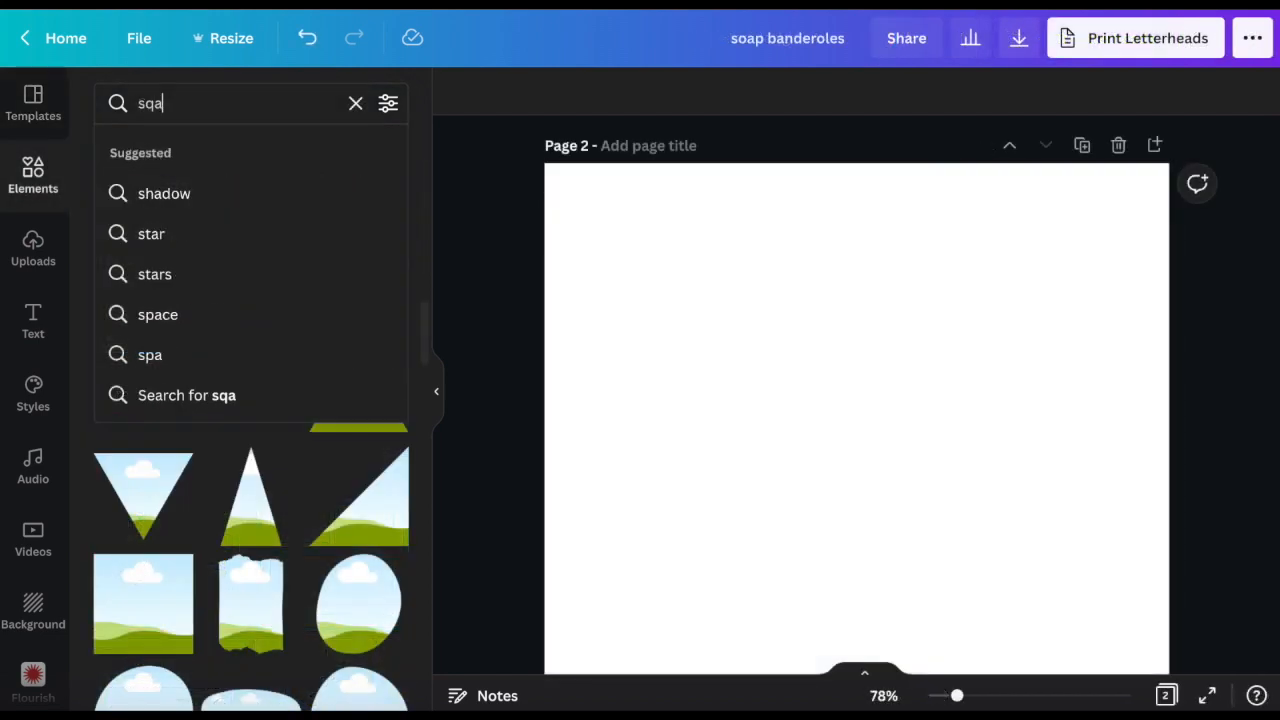
{"action": "type", "text": "square"}
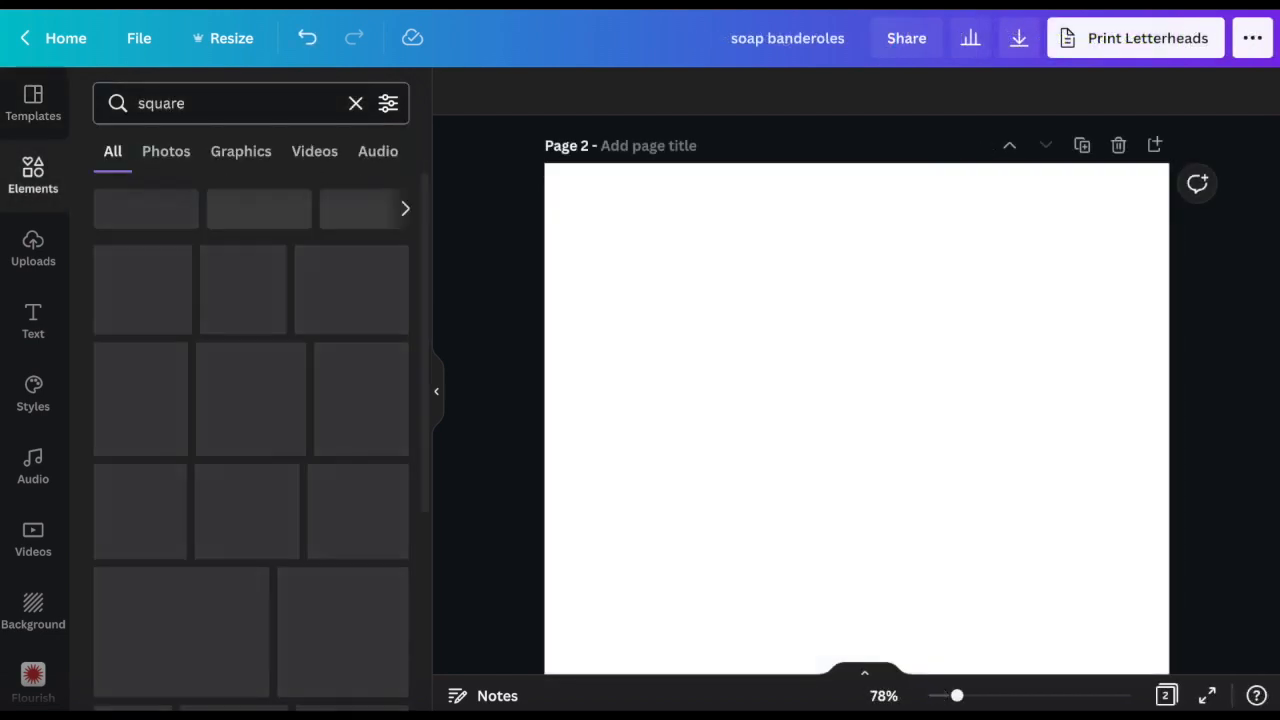
{"action": "left_click", "coordinate": [144, 294]}
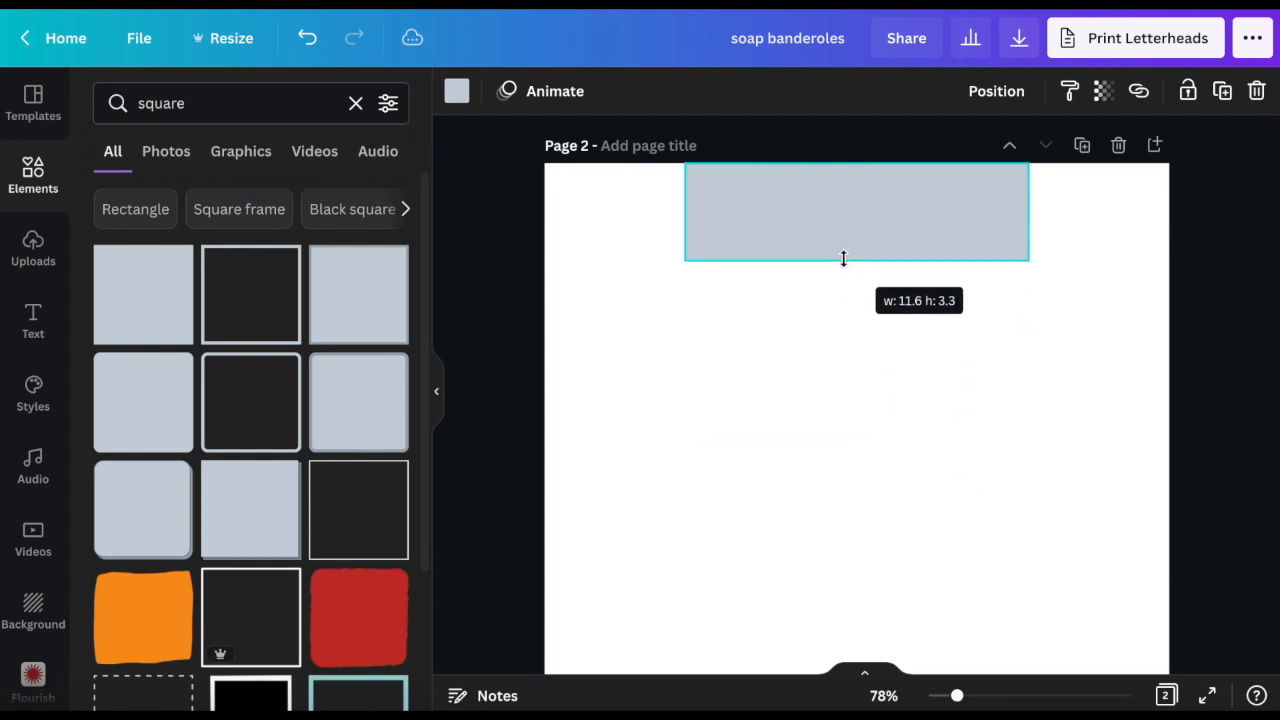
- Stretch the square into a band spanning the full page width at the top
{"action": "left_click_drag", "start_coordinate": [844, 258], "coordinate": [844, 264]}
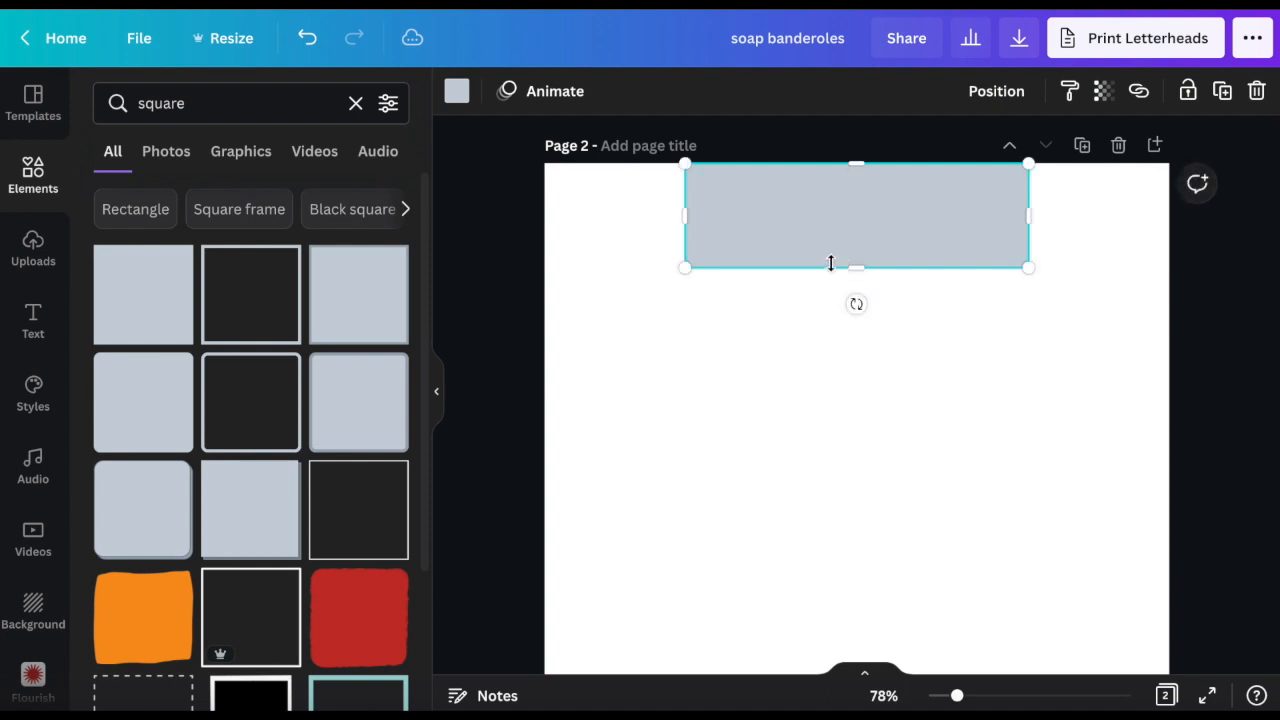
{"action": "left_click_drag", "start_coordinate": [684, 216], "coordinate": [544, 216]}
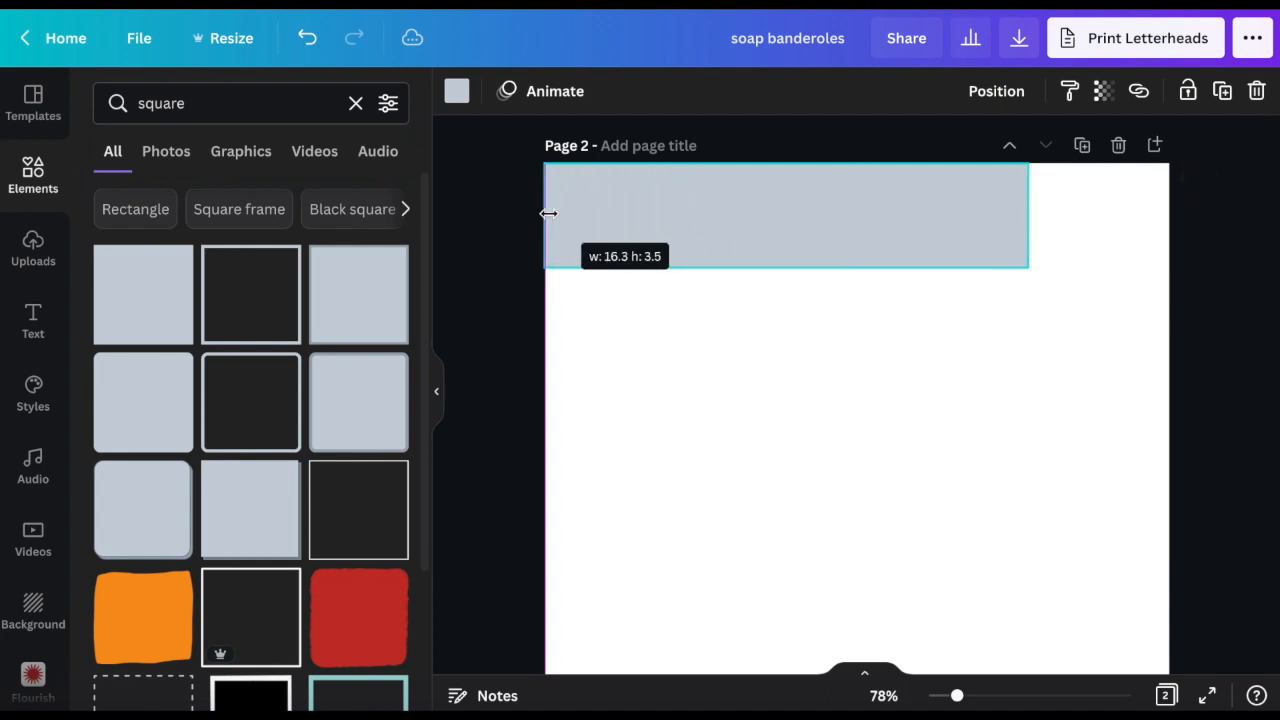
{"action": "left_click_drag", "start_coordinate": [1028, 216], "coordinate": [1168, 216]}
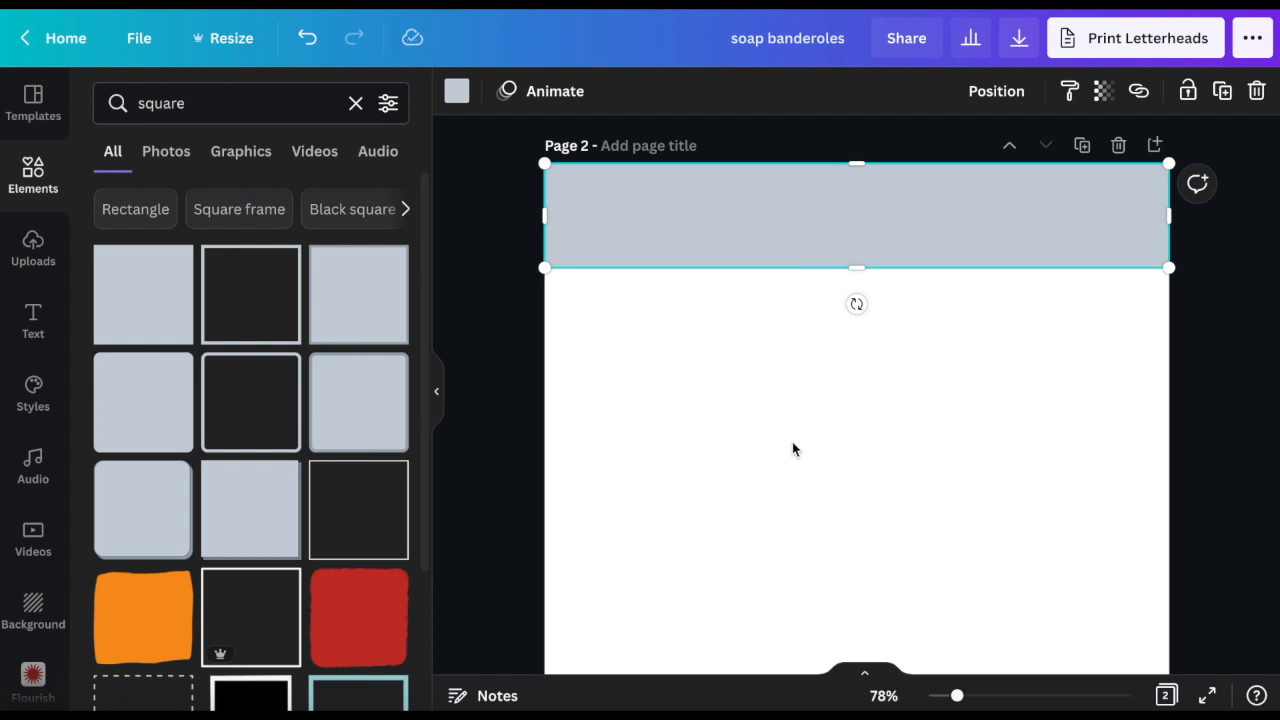
{"action": "mouse_move", "coordinate": [456, 92]}
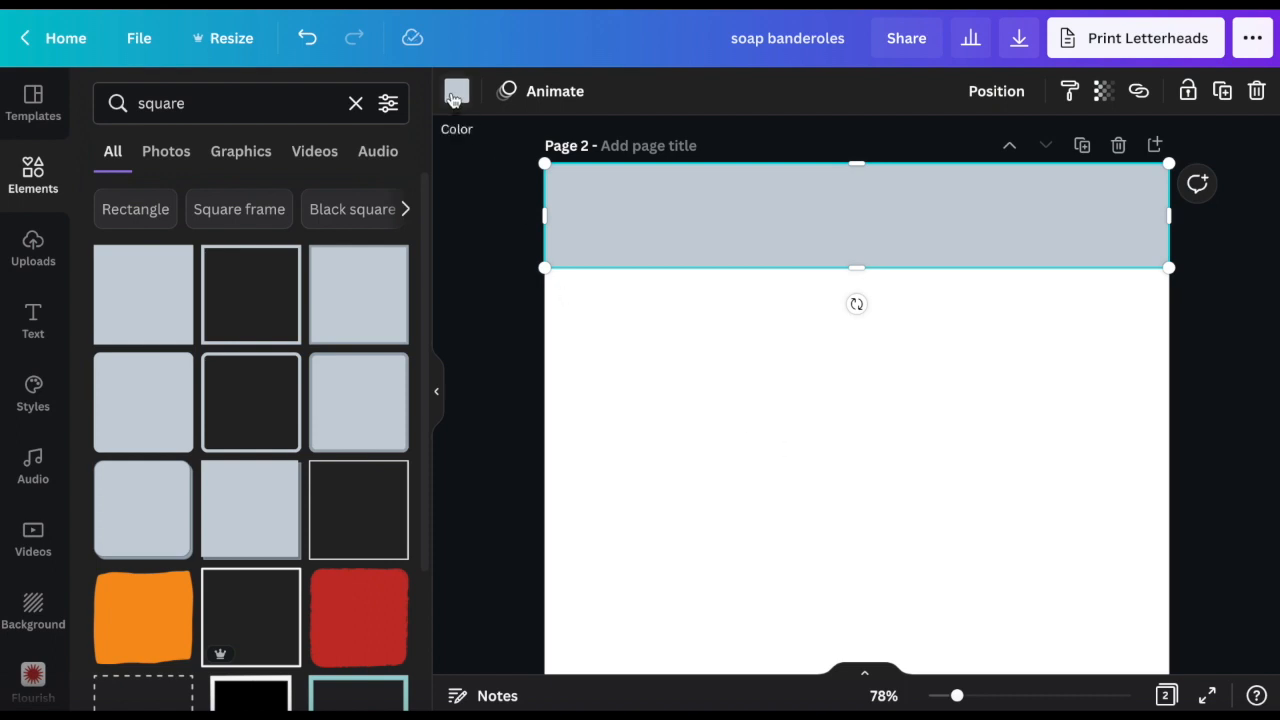
- Fill the top band with orange from the Default Colors
{"action": "left_click", "coordinate": [456, 92]}
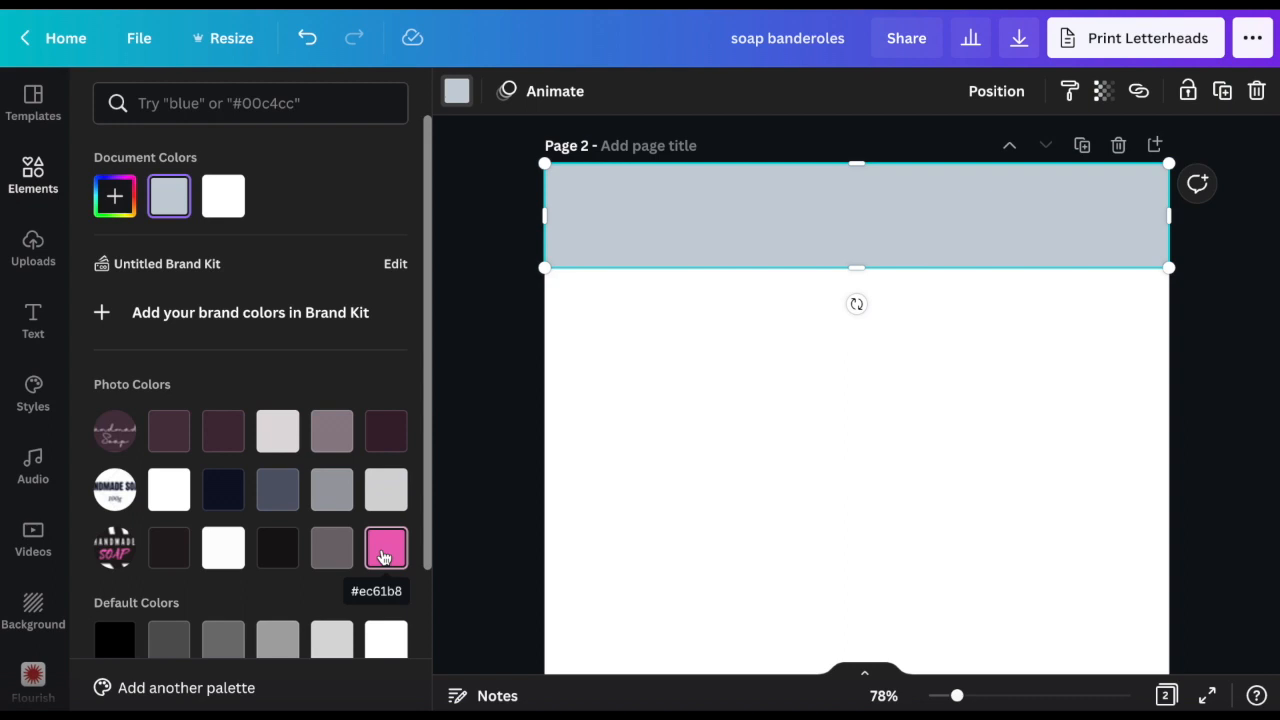
{"action": "scroll", "scroll_direction": "down", "scroll_amount": 3}
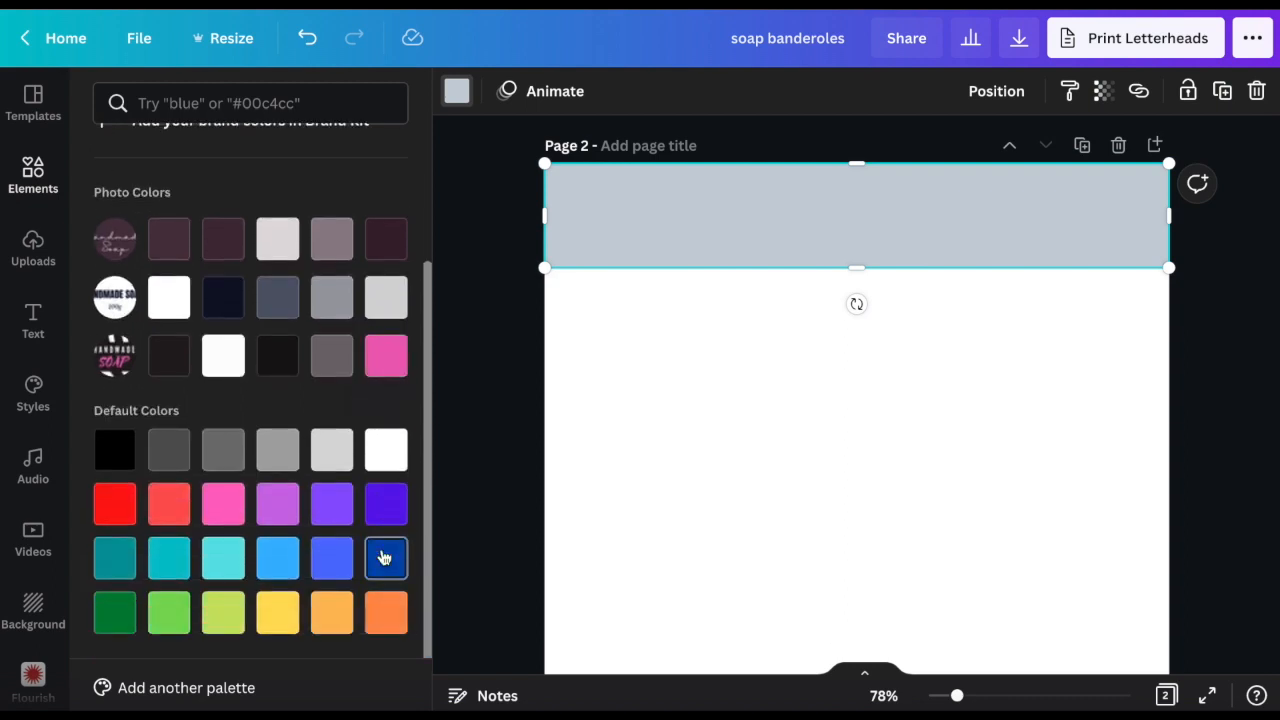
{"action": "left_click", "coordinate": [332, 612]}
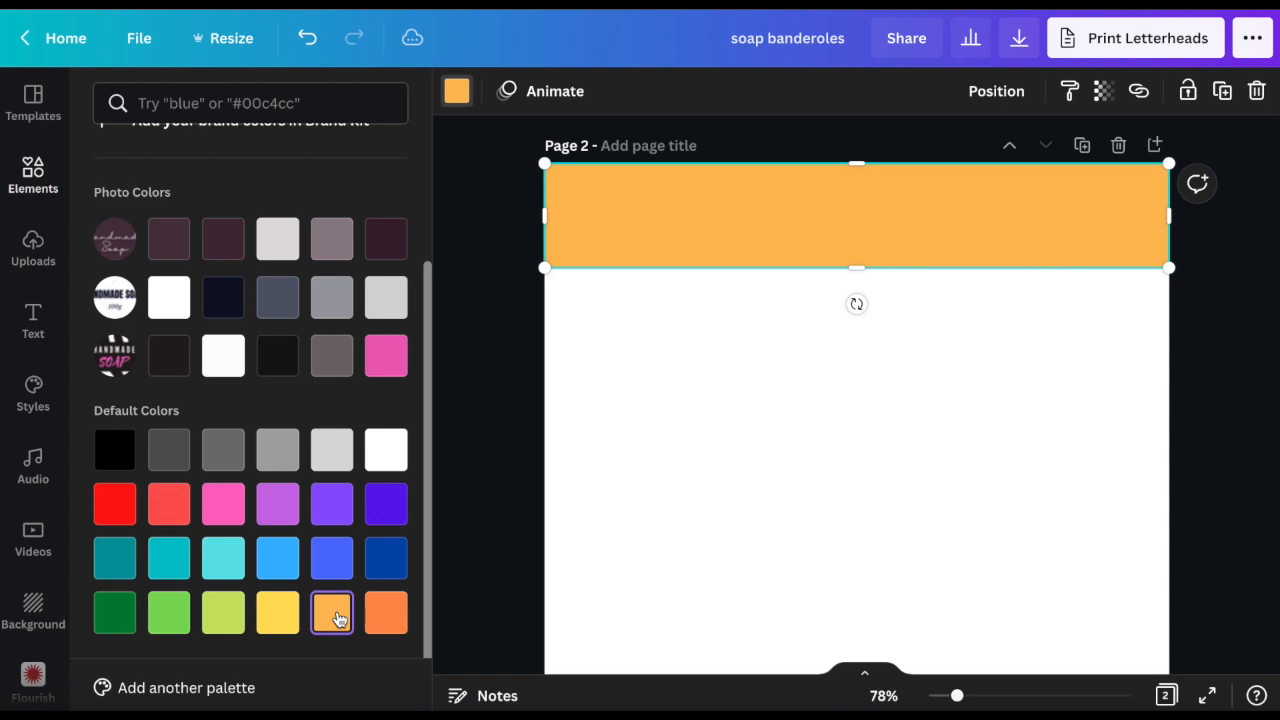
{"action": "left_click", "coordinate": [32, 320]}
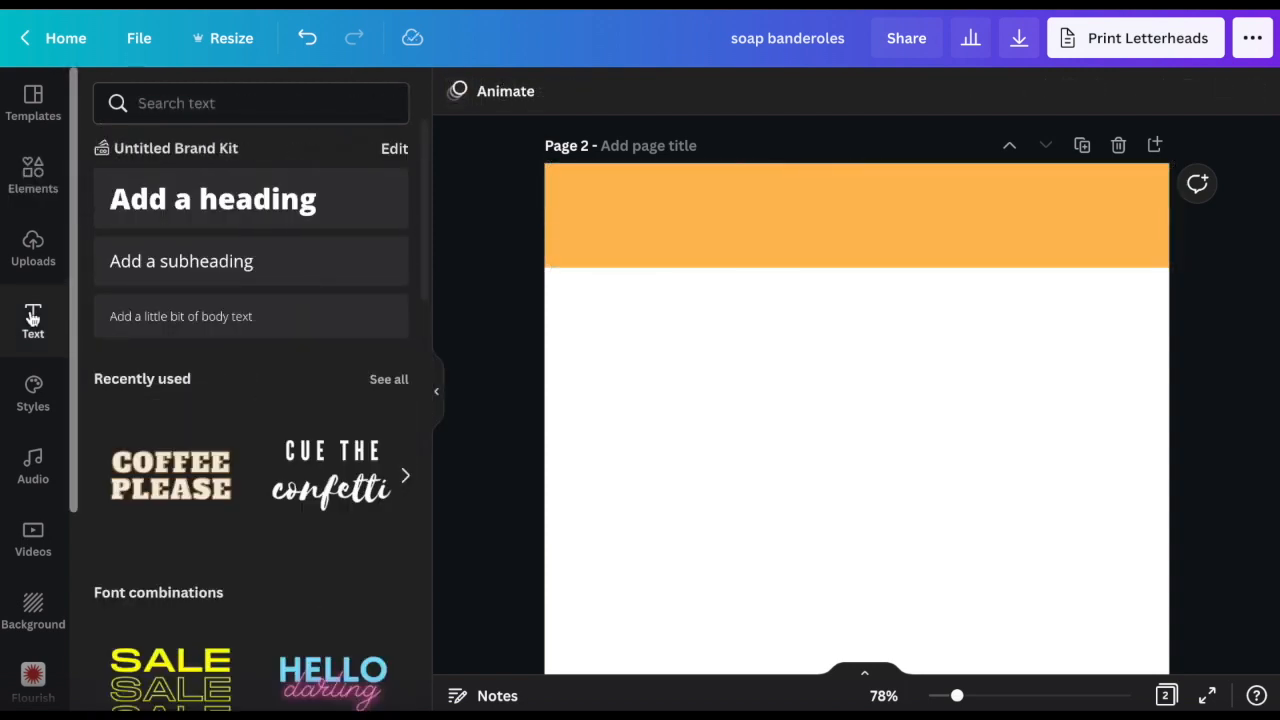
{"action": "mouse_move", "coordinate": [230, 404]}
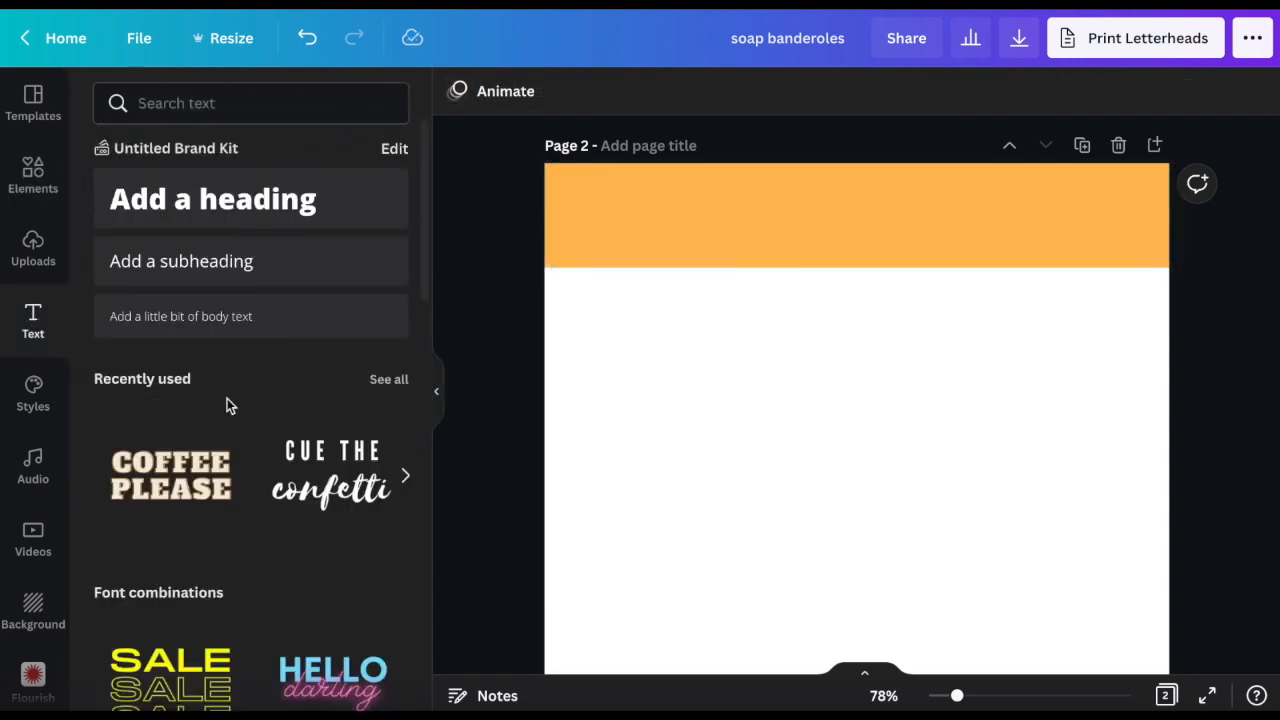
- Add the 'Cue the confetti' text combination and select its CUE THE line
{"action": "left_click", "coordinate": [332, 476]}
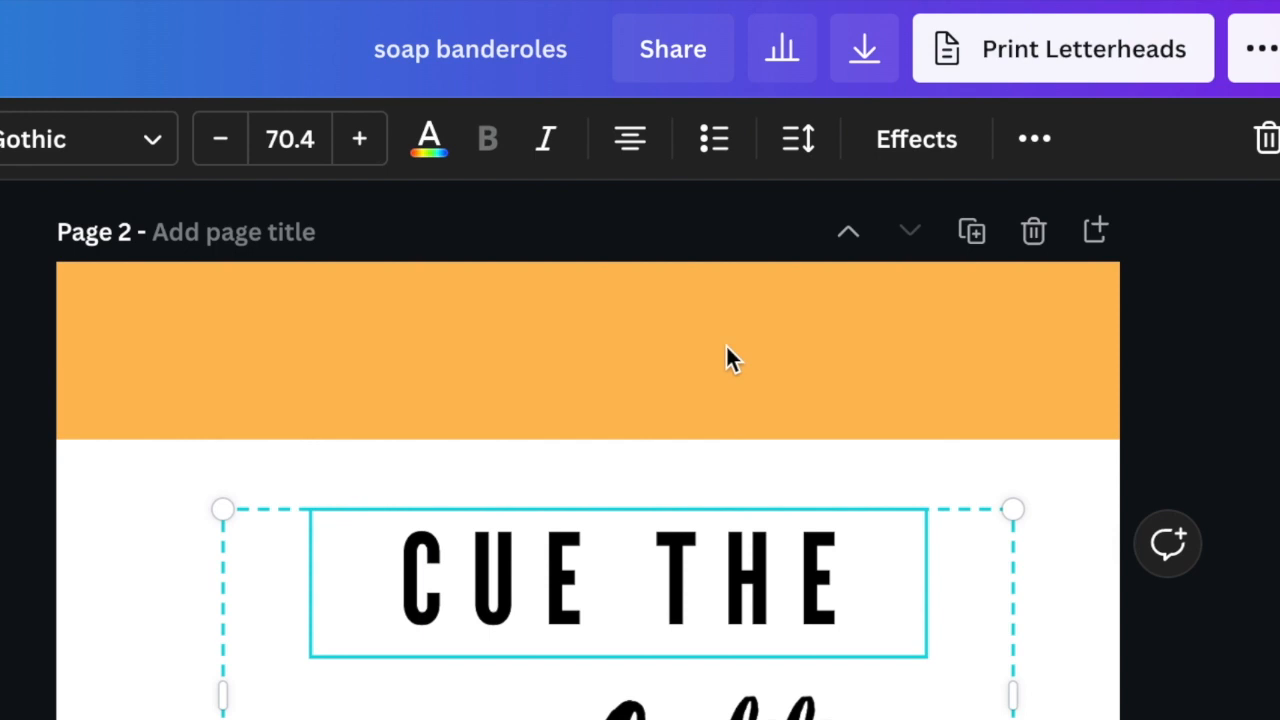
{"action": "left_click", "coordinate": [1032, 138]}
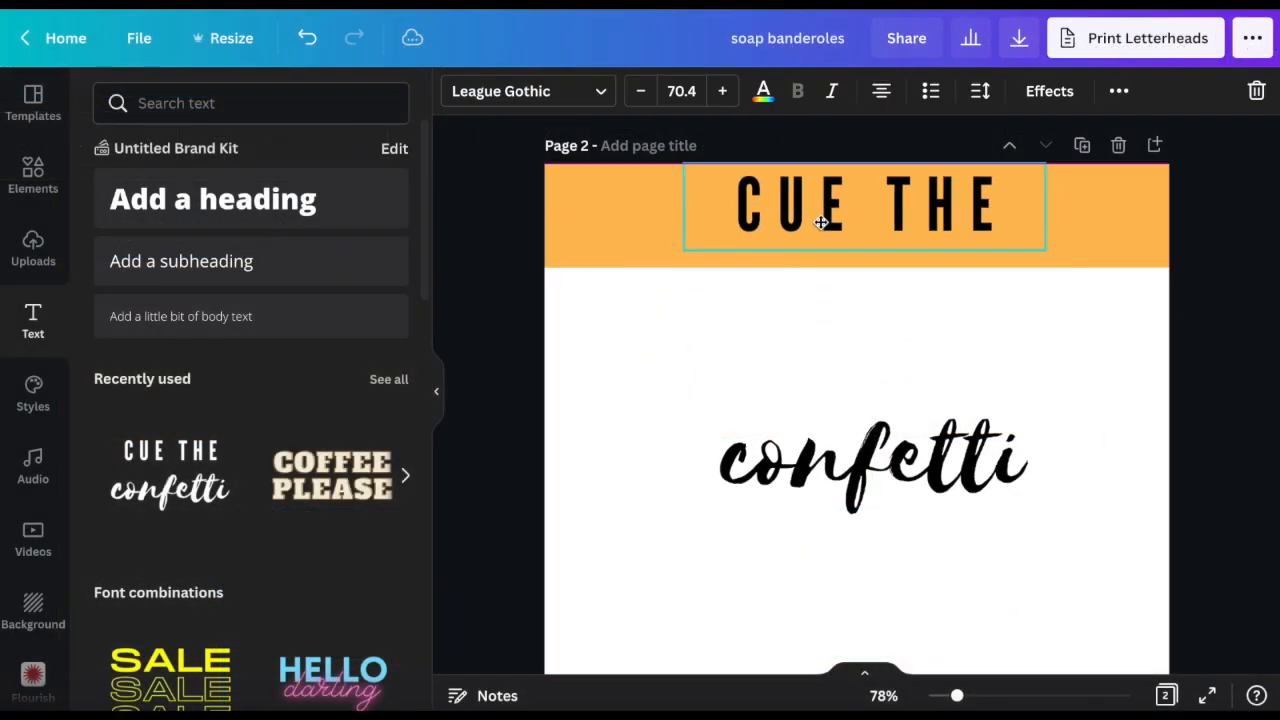
- Fit both text lines onto the band and retype them as HANDMADE SOAP and Spicy Honey
{"action": "left_click_drag", "start_coordinate": [684, 206], "coordinate": [868, 172]}
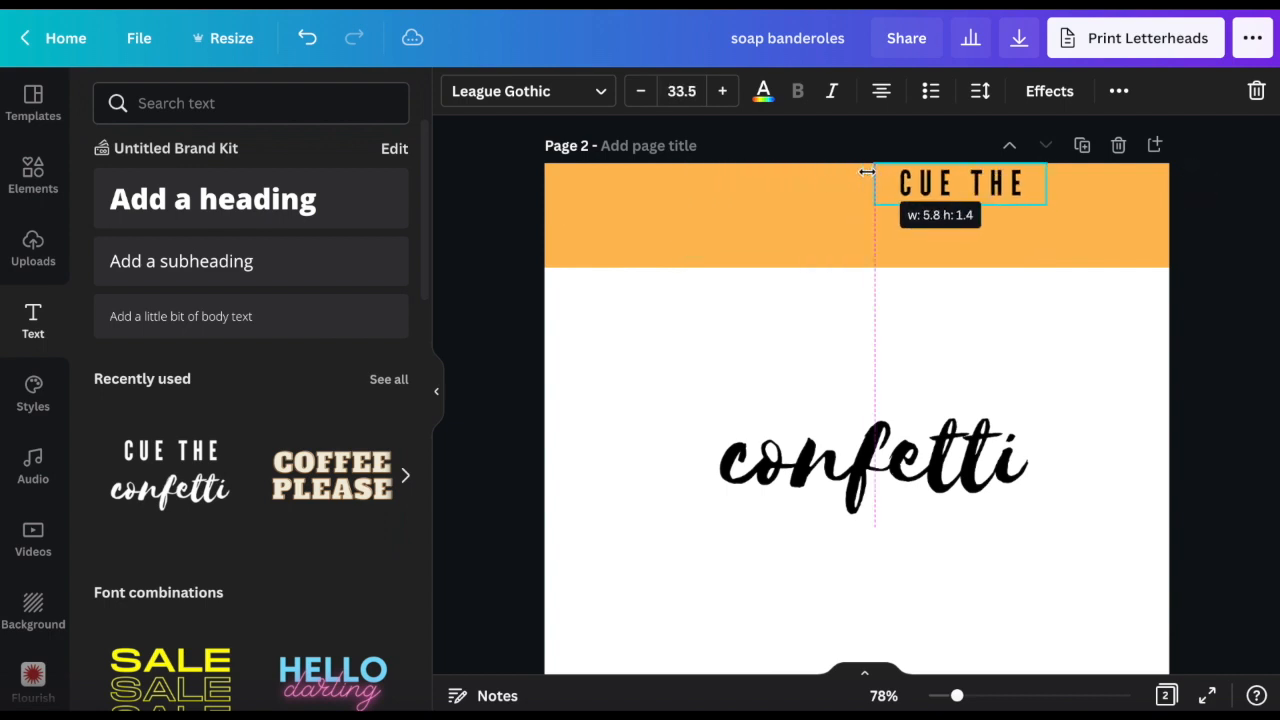
{"action": "left_click_drag", "start_coordinate": [960, 182], "coordinate": [848, 194]}
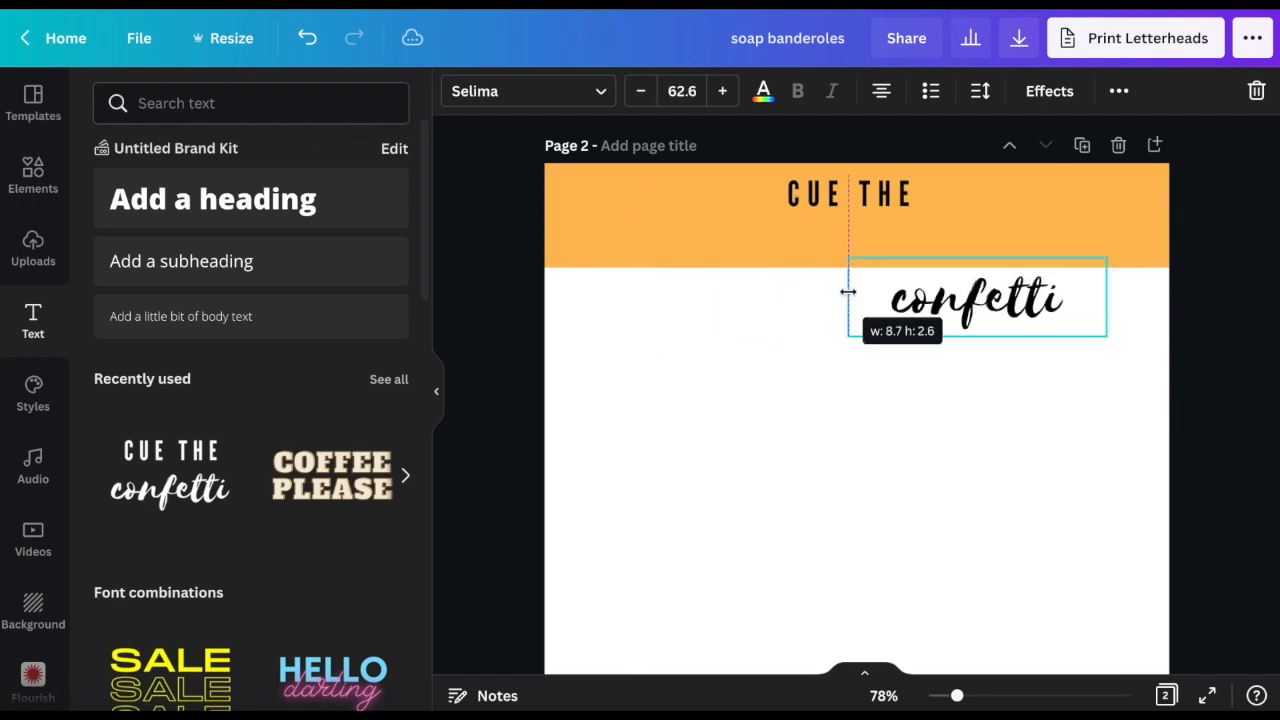
{"action": "left_click_drag", "start_coordinate": [976, 296], "coordinate": [848, 238]}
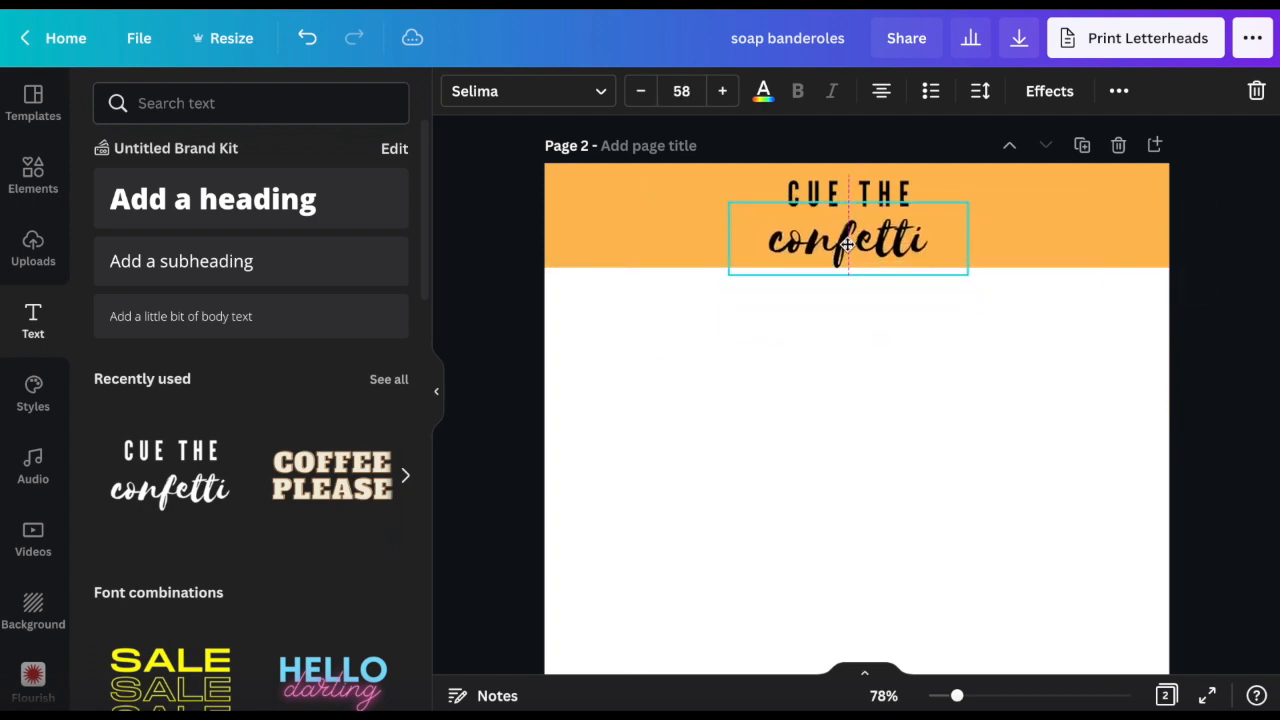
{"action": "left_click", "coordinate": [848, 192]}
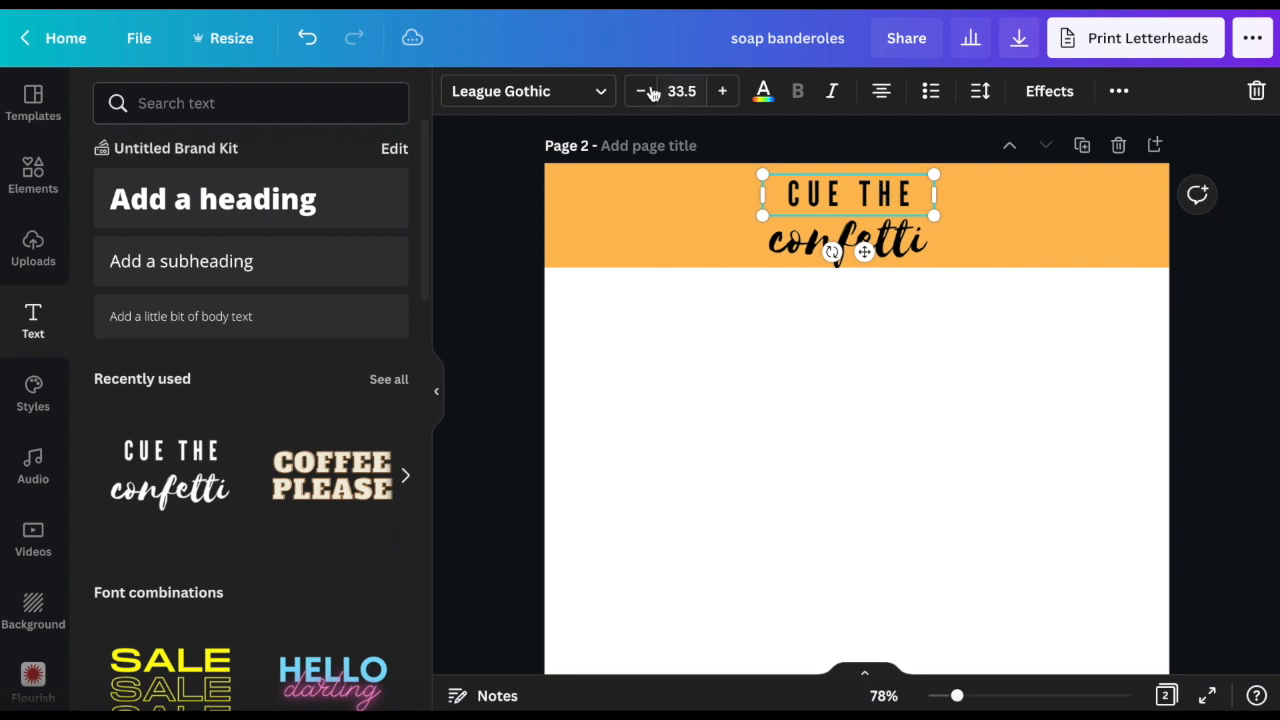
{"action": "left_click", "coordinate": [640, 92]}
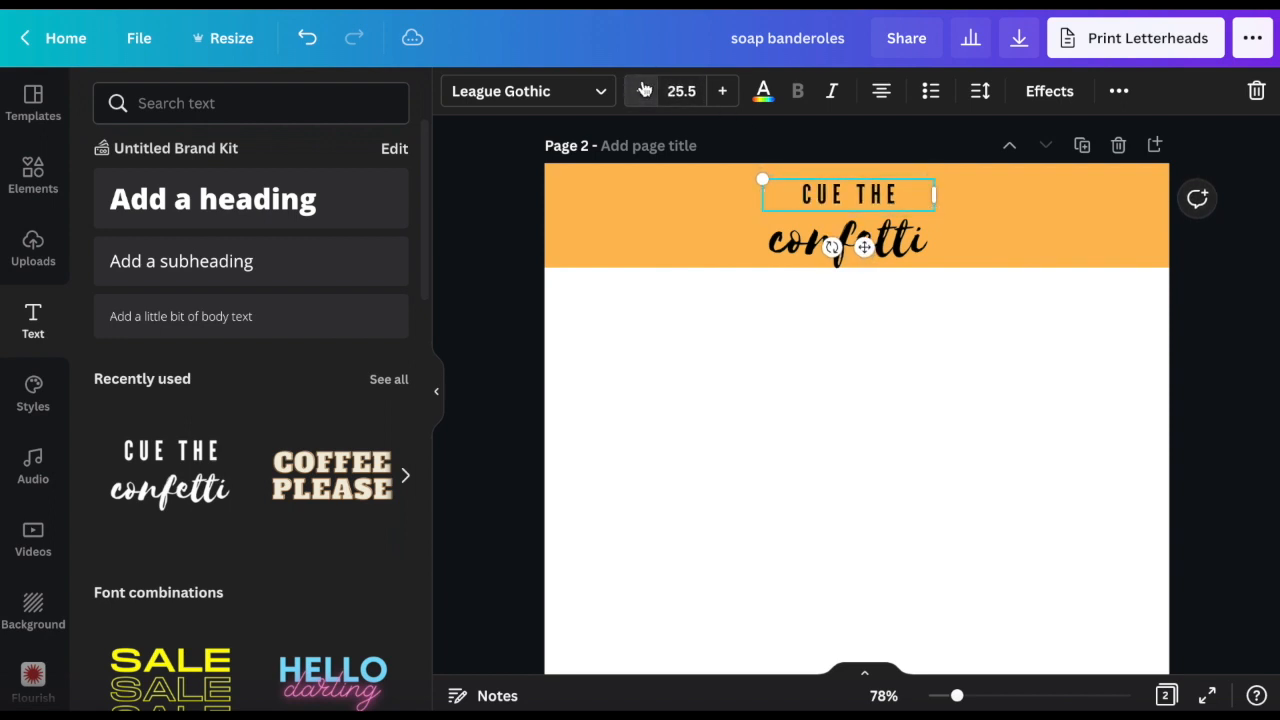
{"action": "left_click", "coordinate": [640, 92]}
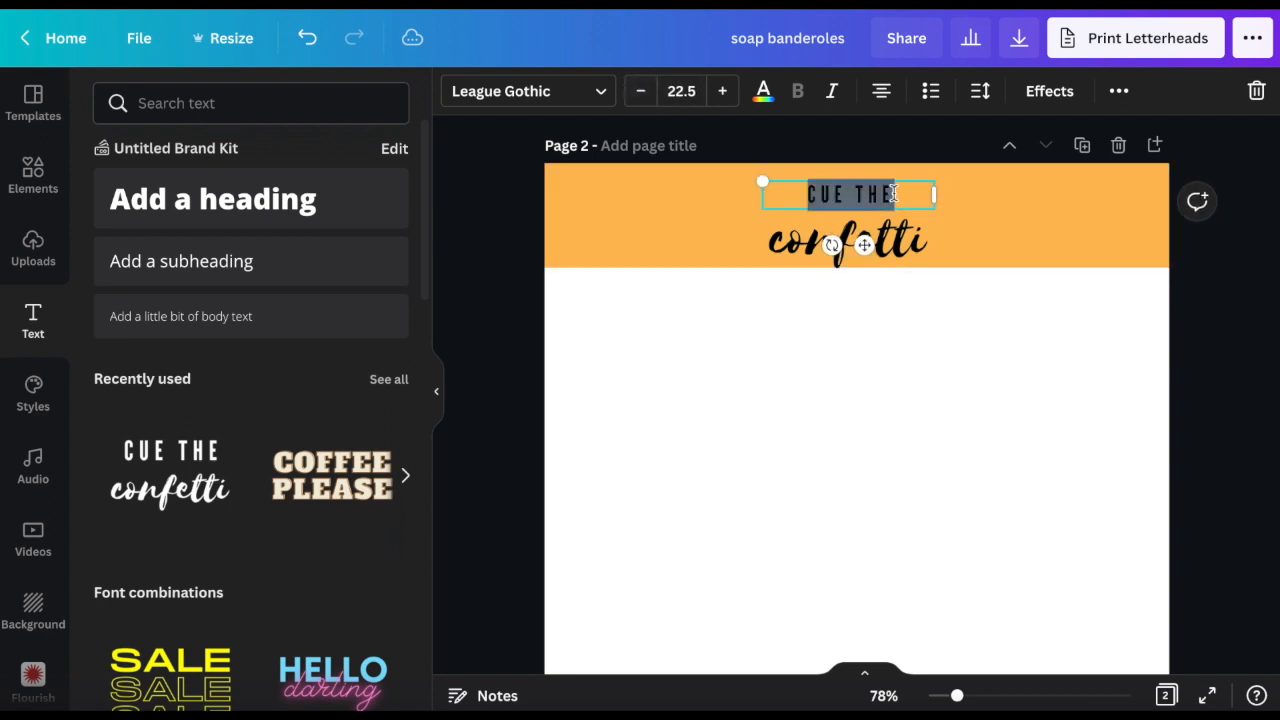
{"action": "type", "text": "HANDMADE SOAP"}
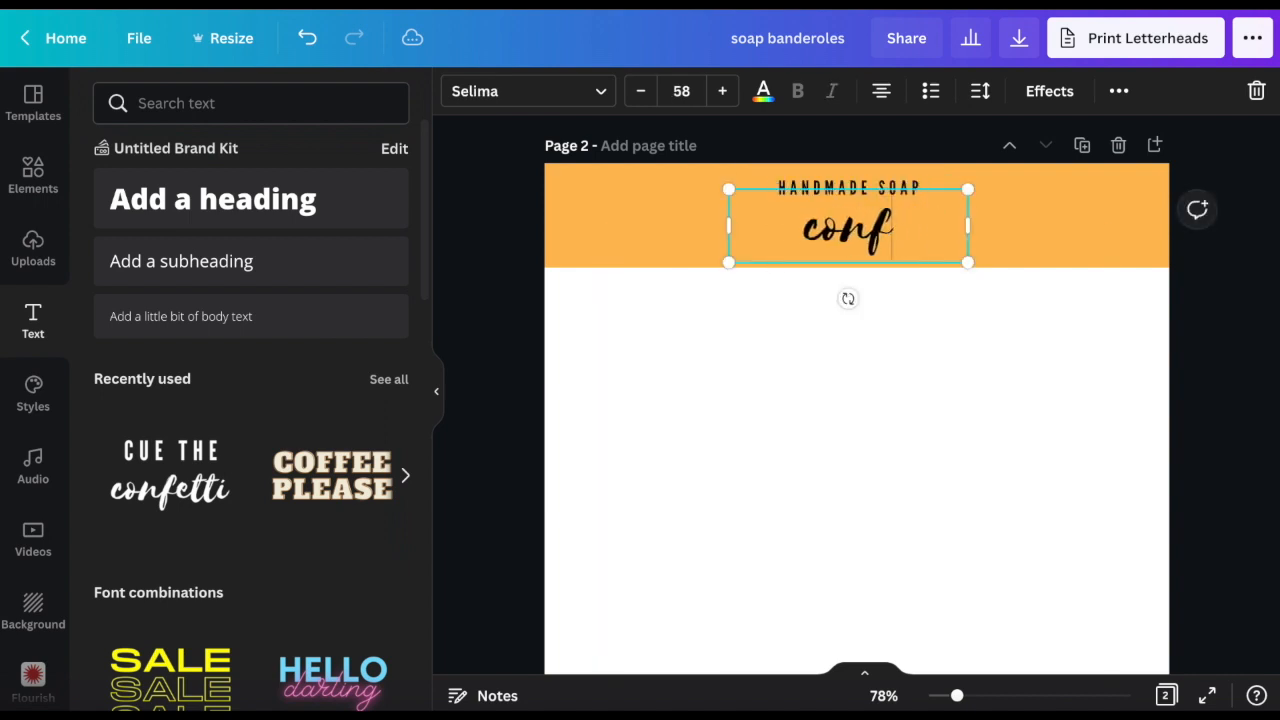
{"action": "type", "text": "Spicy"}
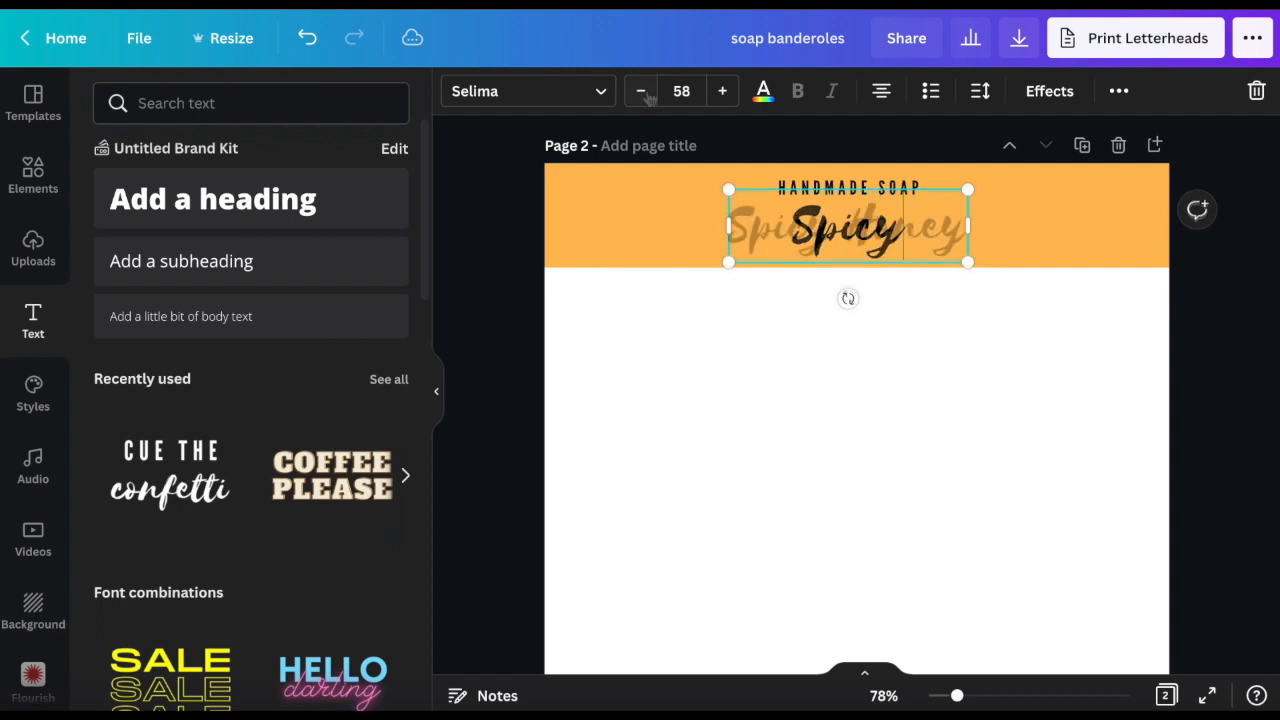
{"action": "left_click", "coordinate": [640, 92]}
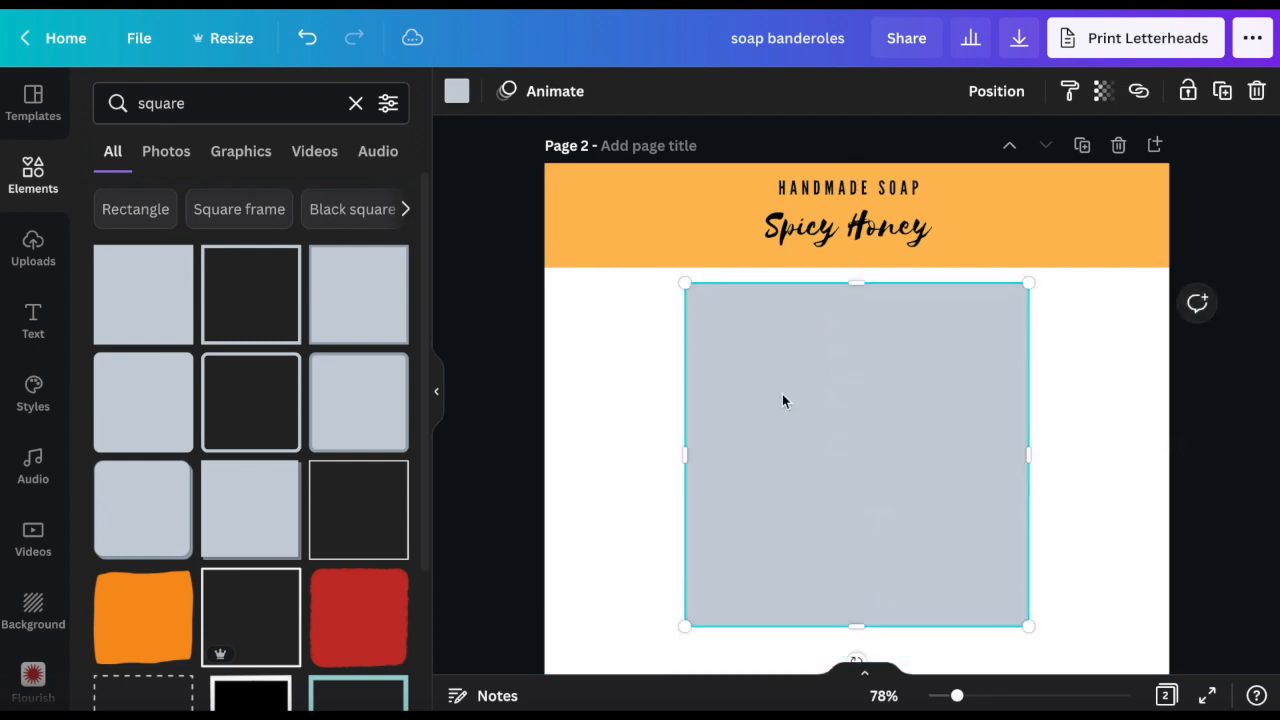
- Reduce the Spicy Honey and HANDMADE SOAP font sizes to sit inside the band
{"action": "left_click_drag", "start_coordinate": [1030, 456], "coordinate": [976, 456]}
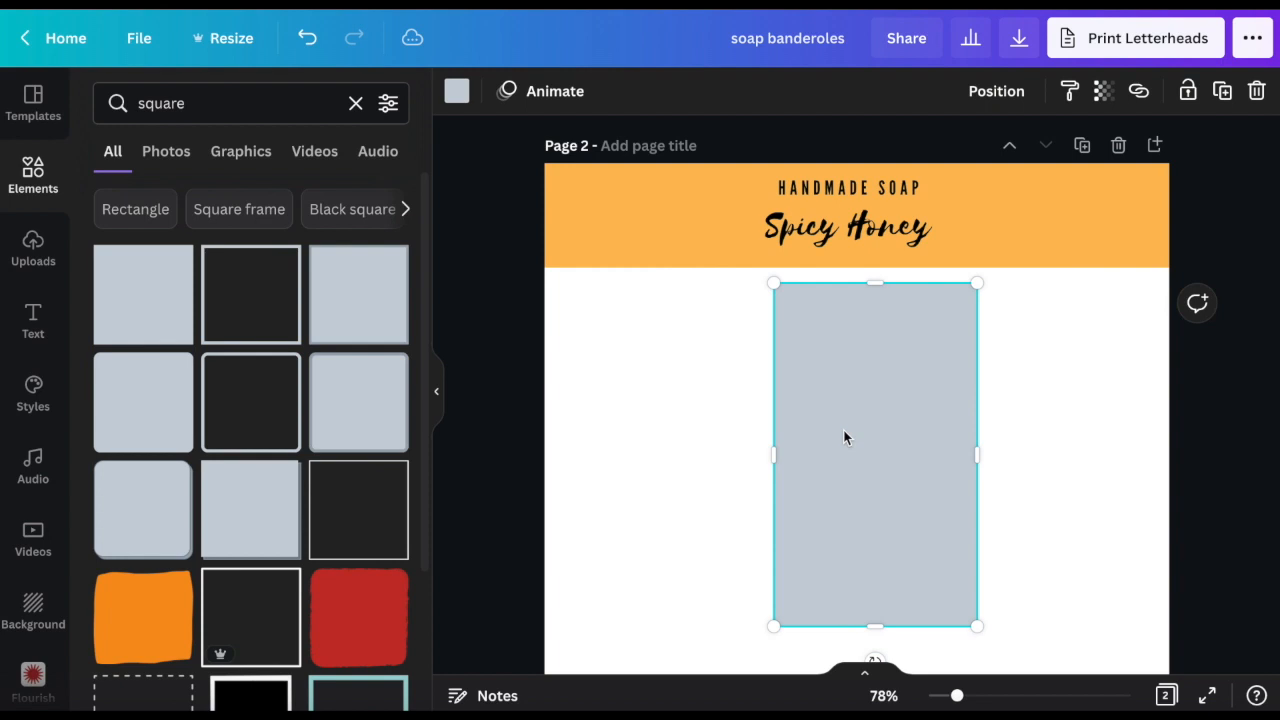
{"action": "left_click", "coordinate": [846, 228]}
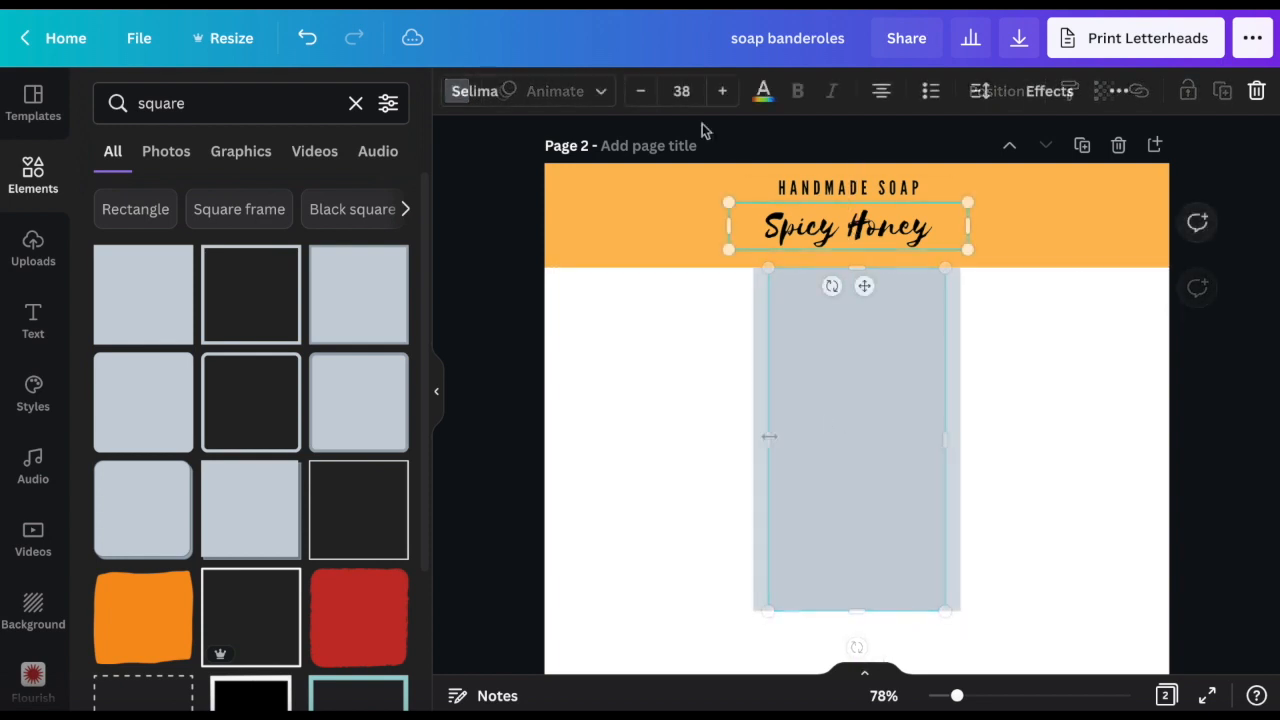
{"action": "left_click", "coordinate": [640, 92]}
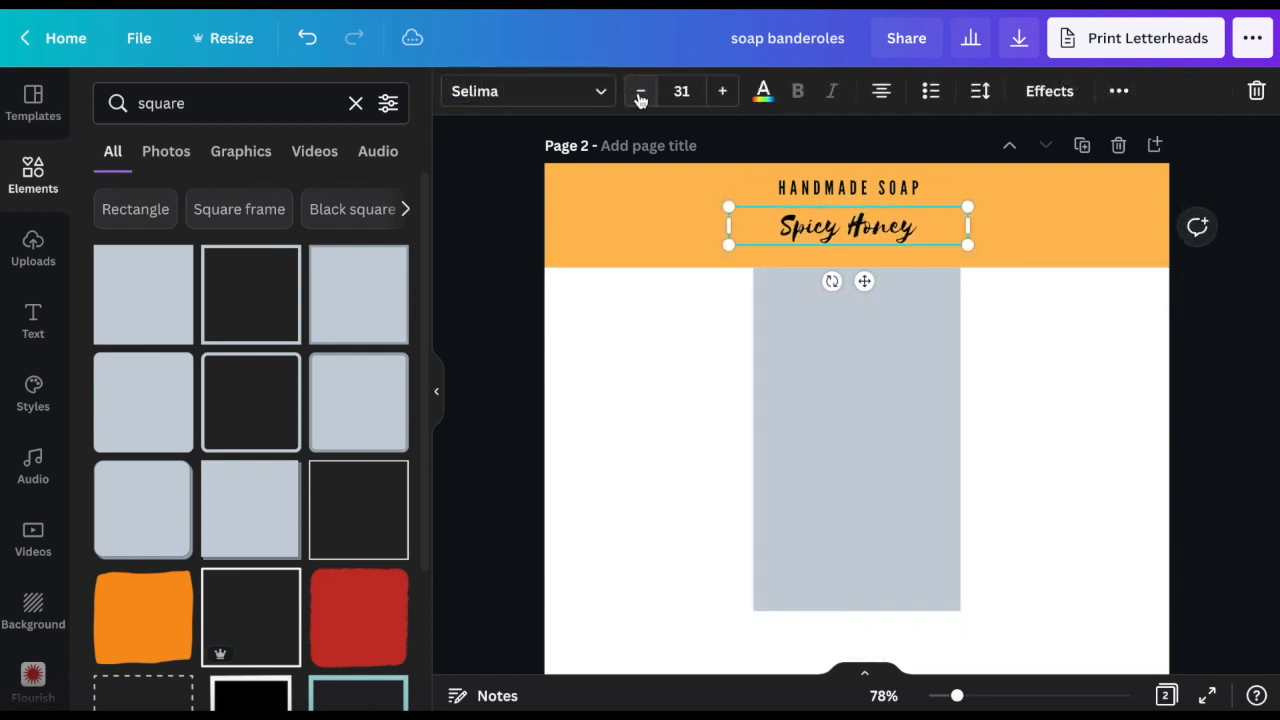
{"action": "left_click", "coordinate": [848, 188]}
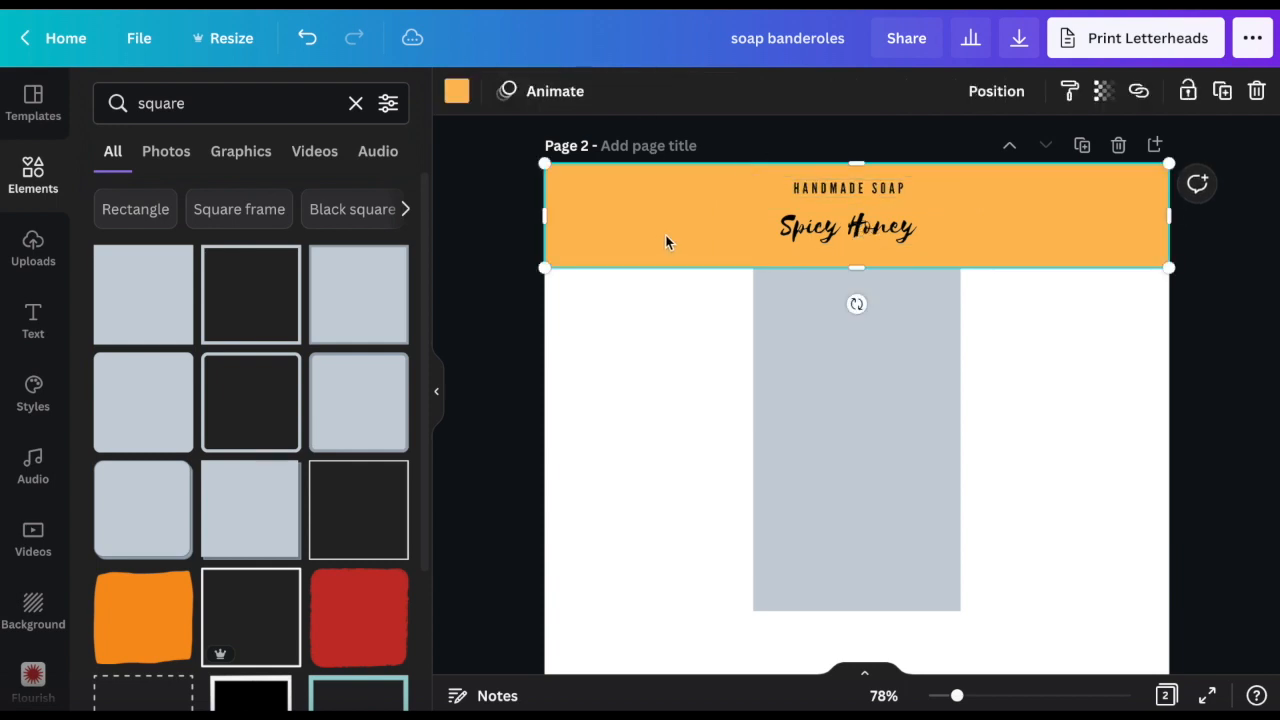
{"action": "left_click", "coordinate": [848, 198]}
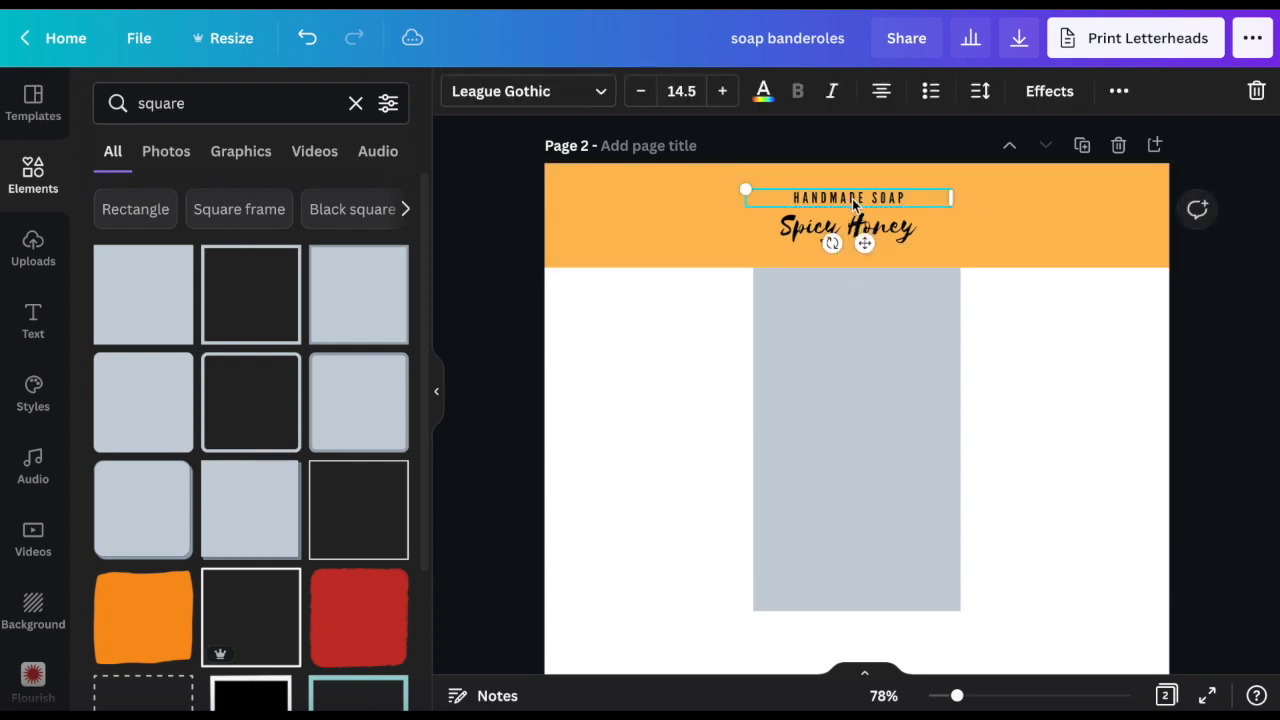
{"action": "left_click", "coordinate": [688, 216]}
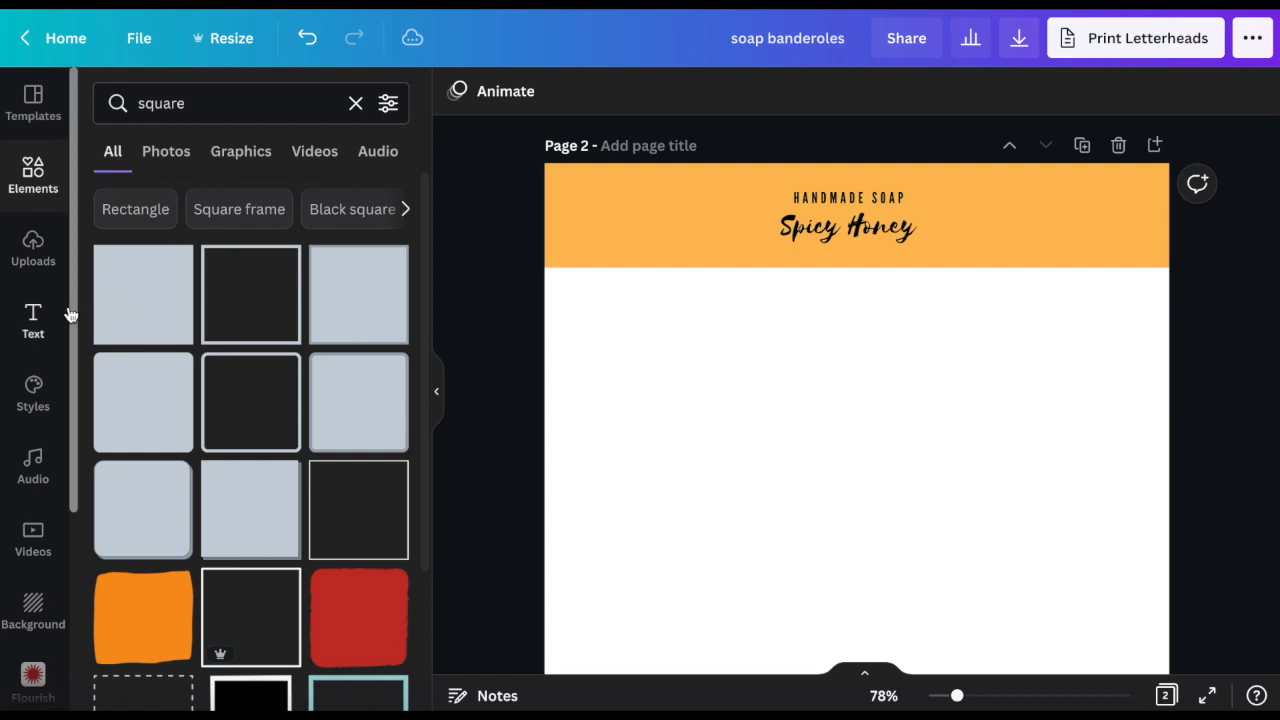
- Add a honeycomb image from Elements and fill the top band behind the text
{"action": "type", "text": "ho"}
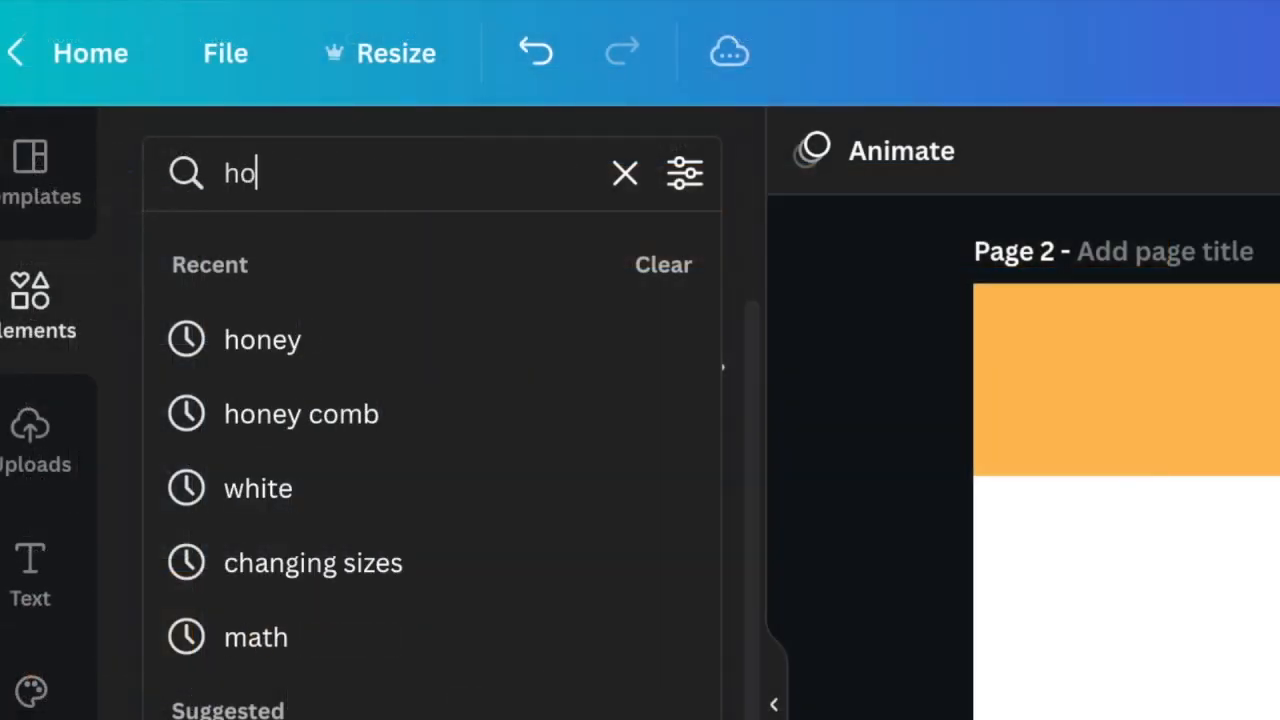
{"action": "type", "text": "ney"}
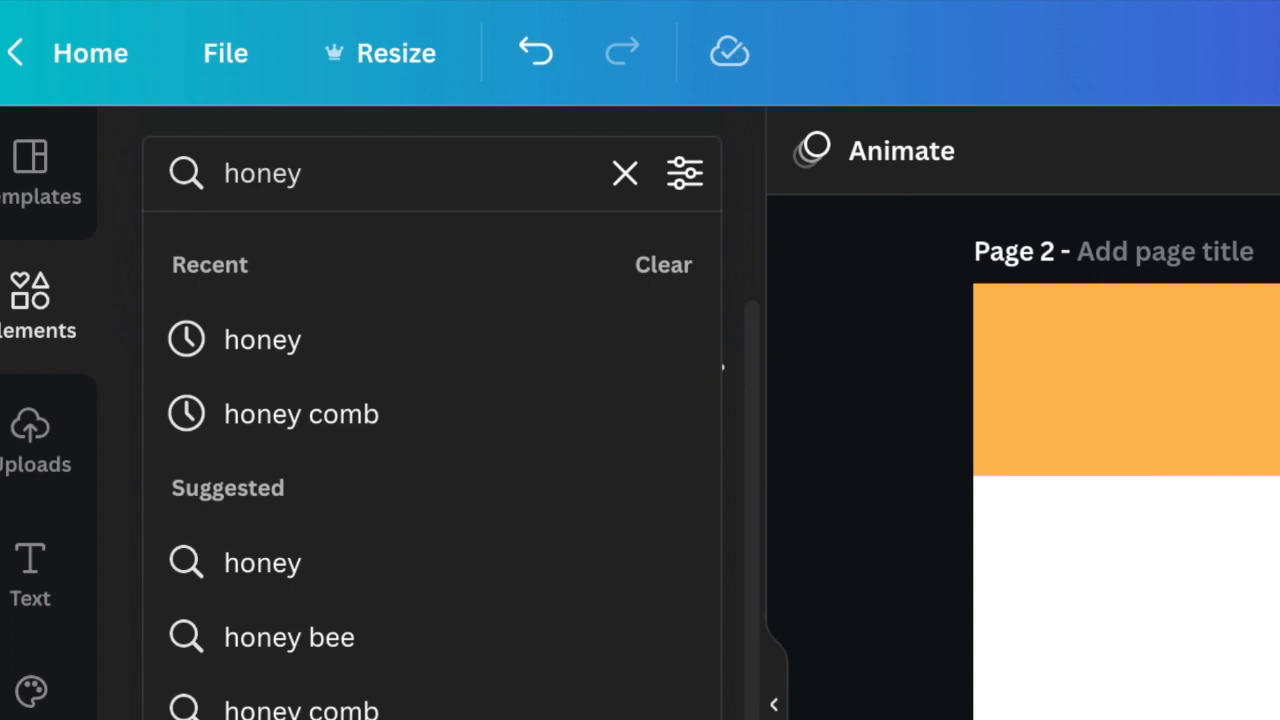
{"action": "mouse_move", "coordinate": [304, 360]}
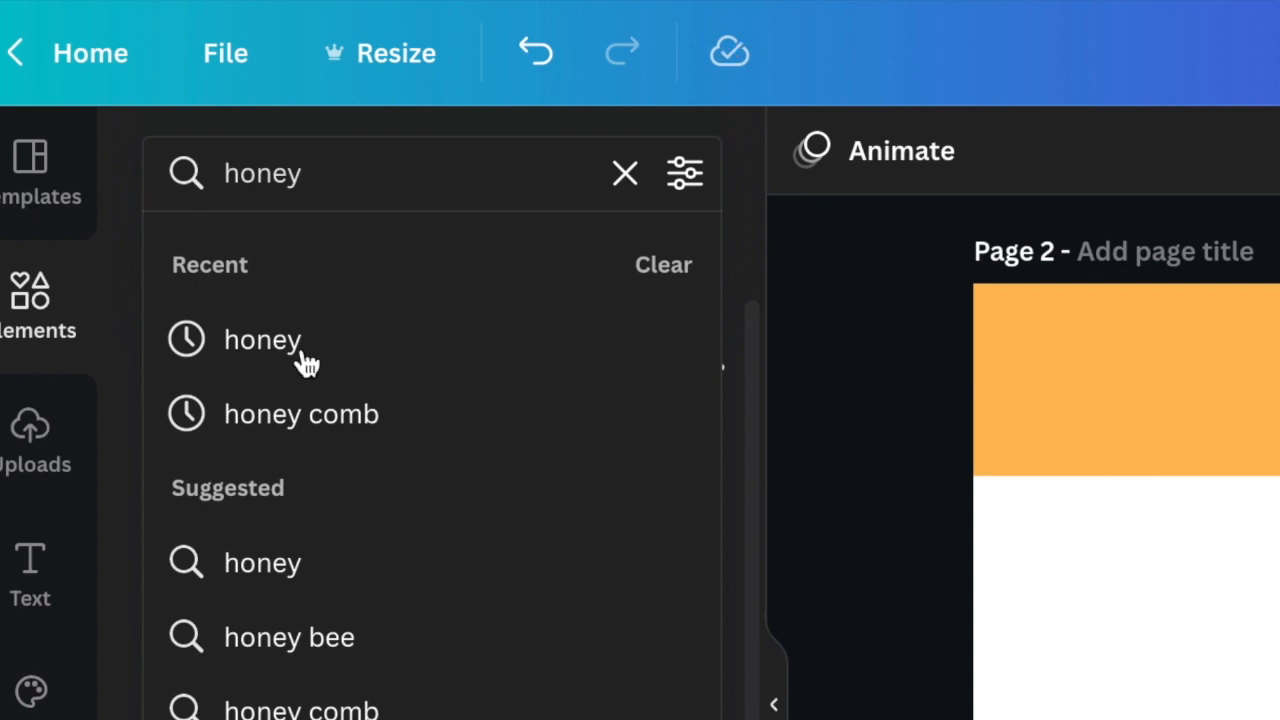
{"action": "left_click", "coordinate": [300, 412]}
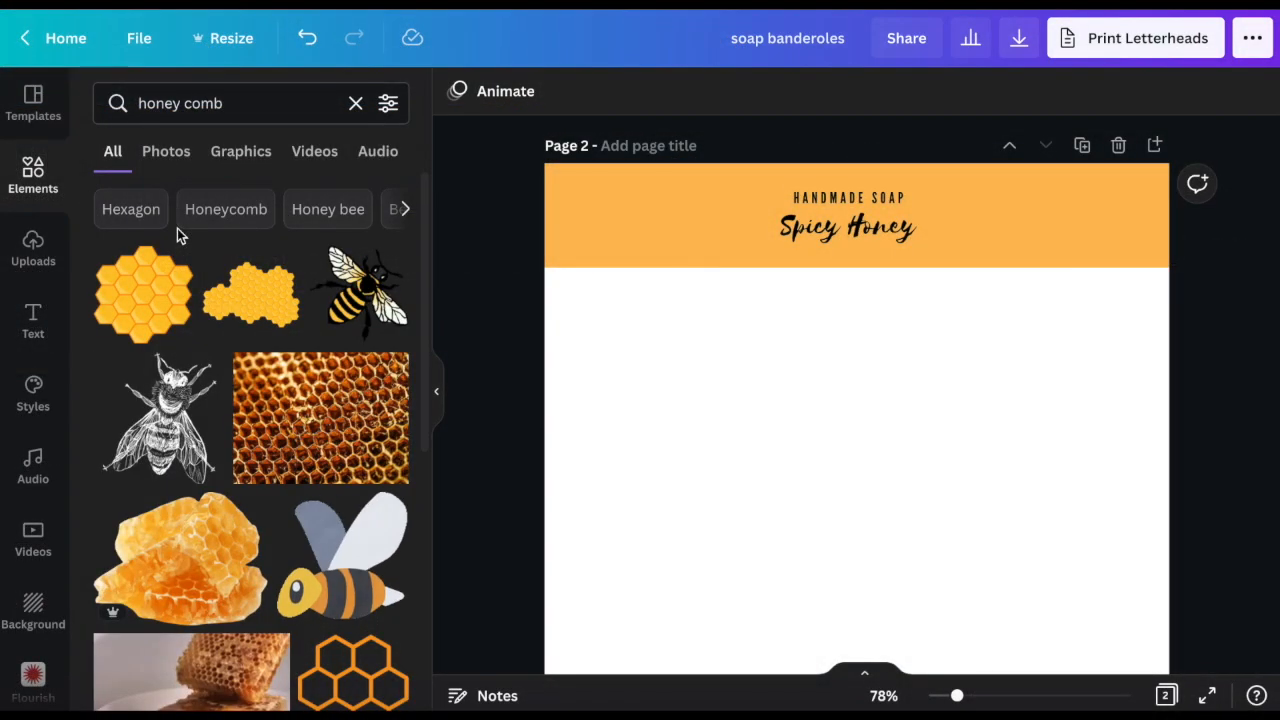
{"action": "scroll", "scroll_direction": "down", "scroll_amount": 3}
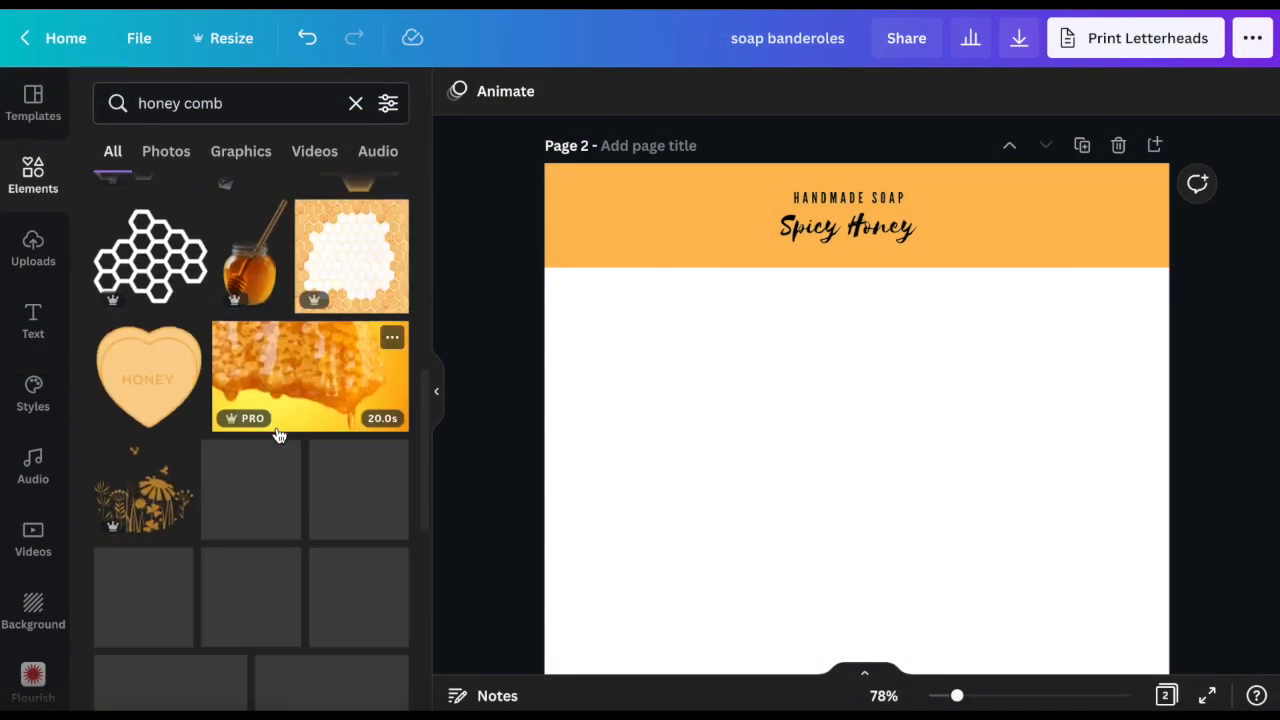
{"action": "left_click", "coordinate": [352, 256]}
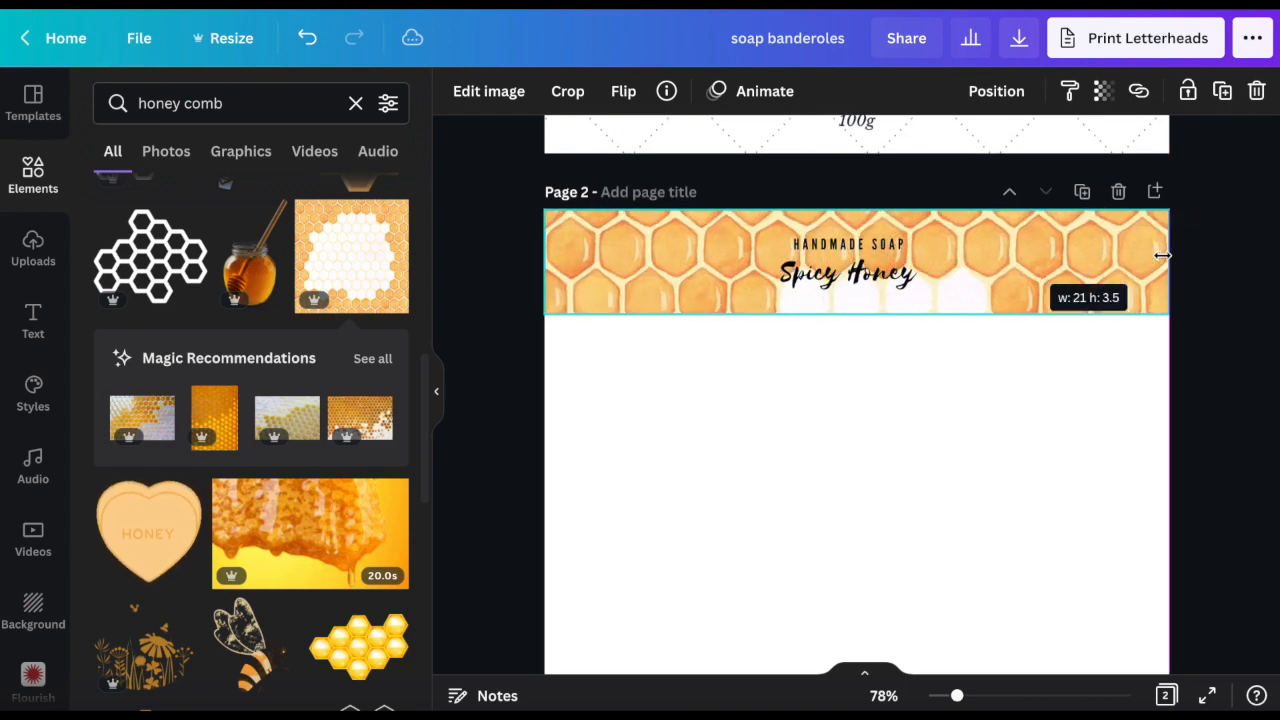
{"action": "left_click", "coordinate": [1104, 92]}
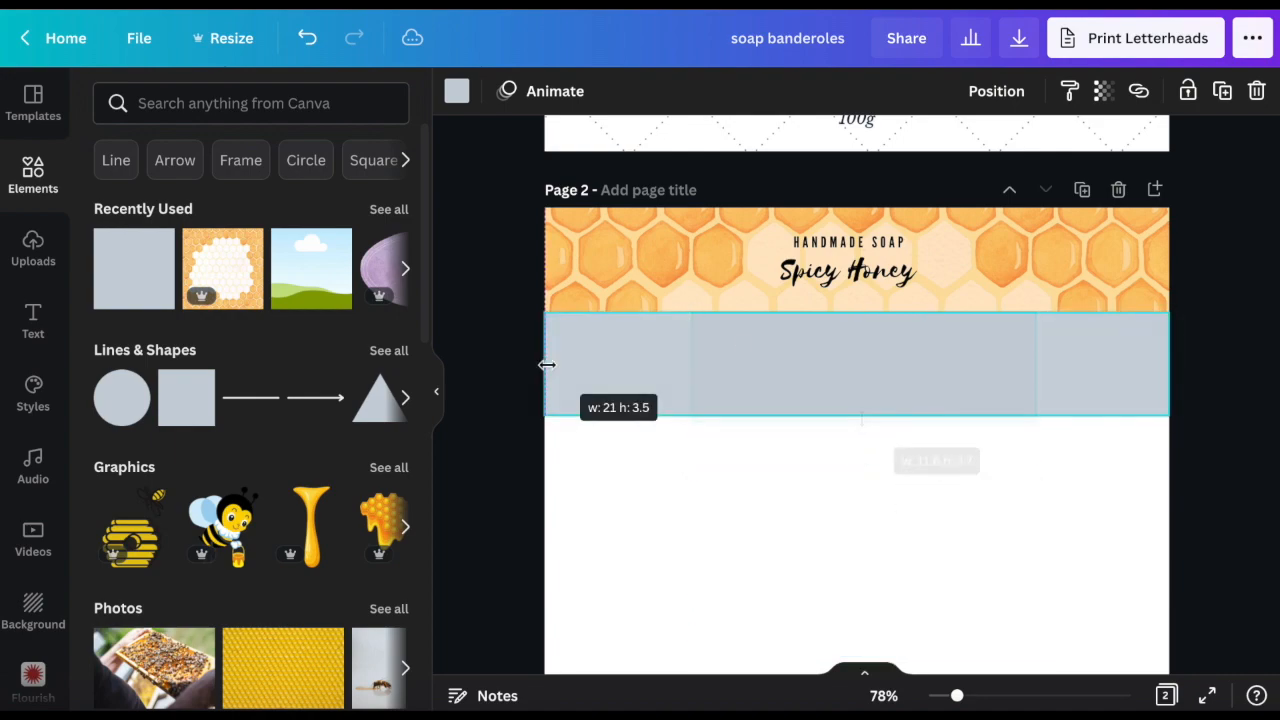
- Search Elements for raspberry graphics
{"action": "type", "text": "ras"}
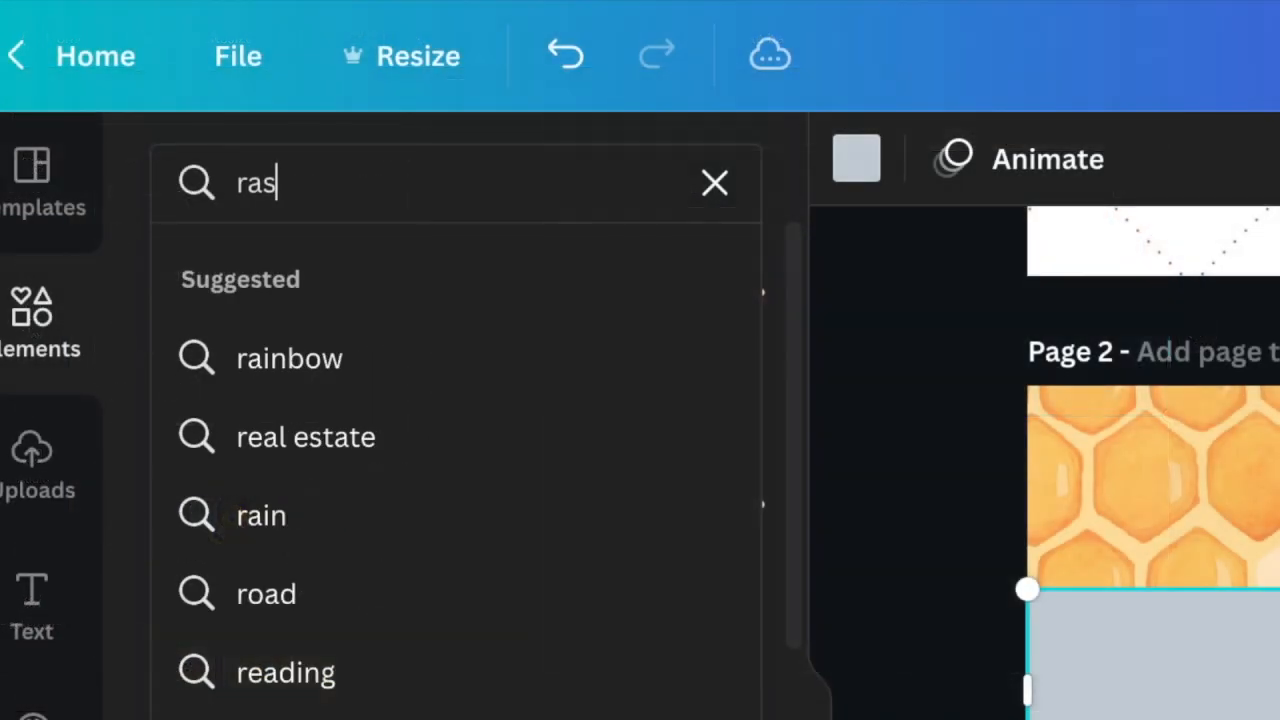
{"action": "type", "text": "pberry"}
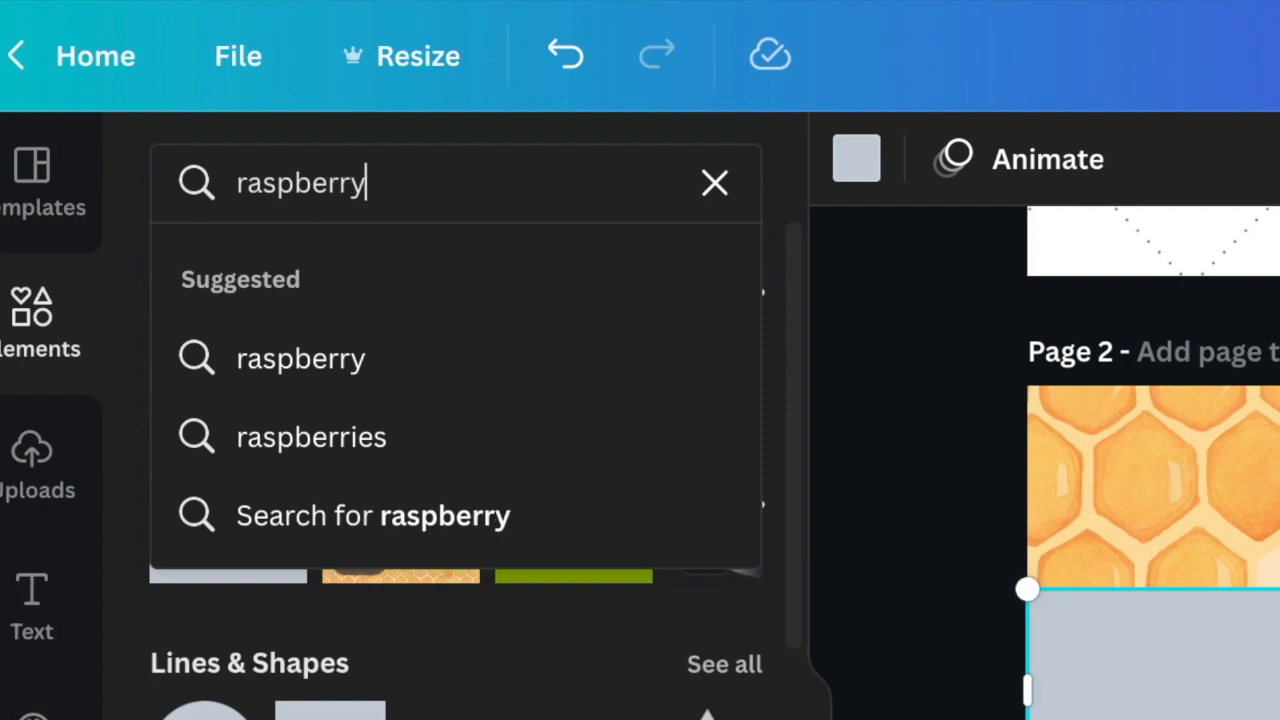
{"action": "left_click", "coordinate": [372, 516]}
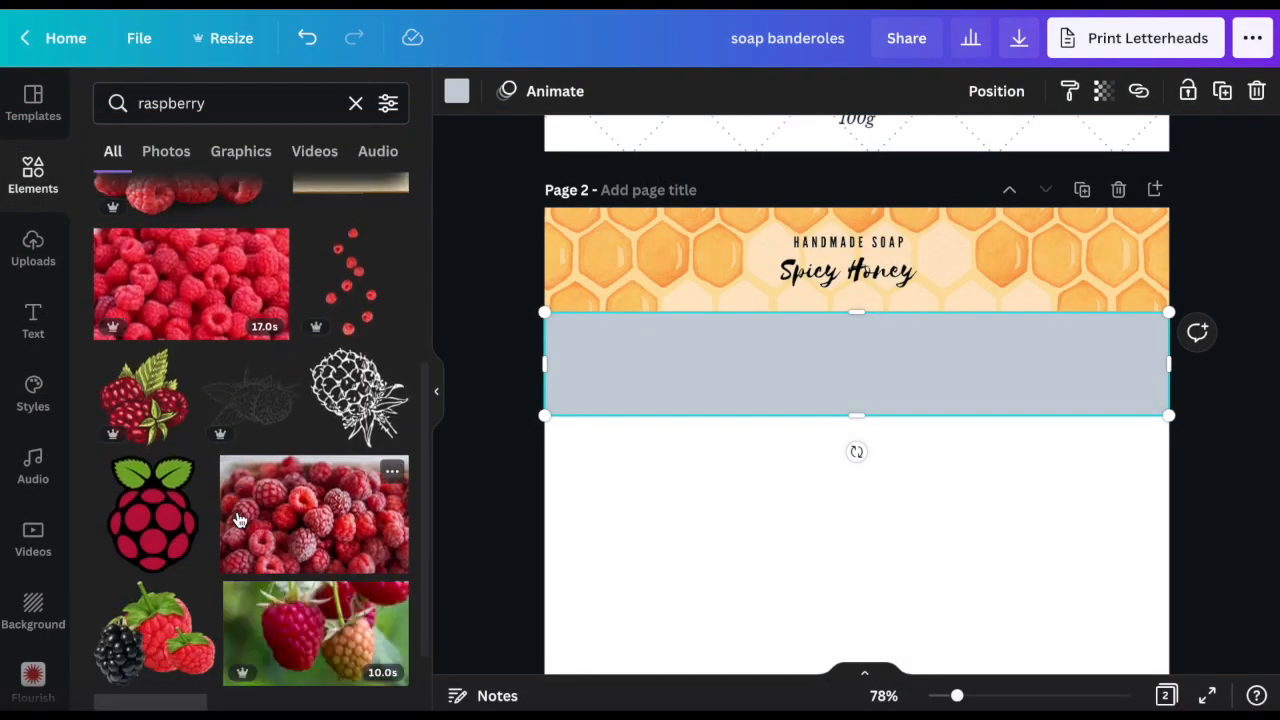
{"action": "scroll", "scroll_direction": "down", "scroll_amount": 3}
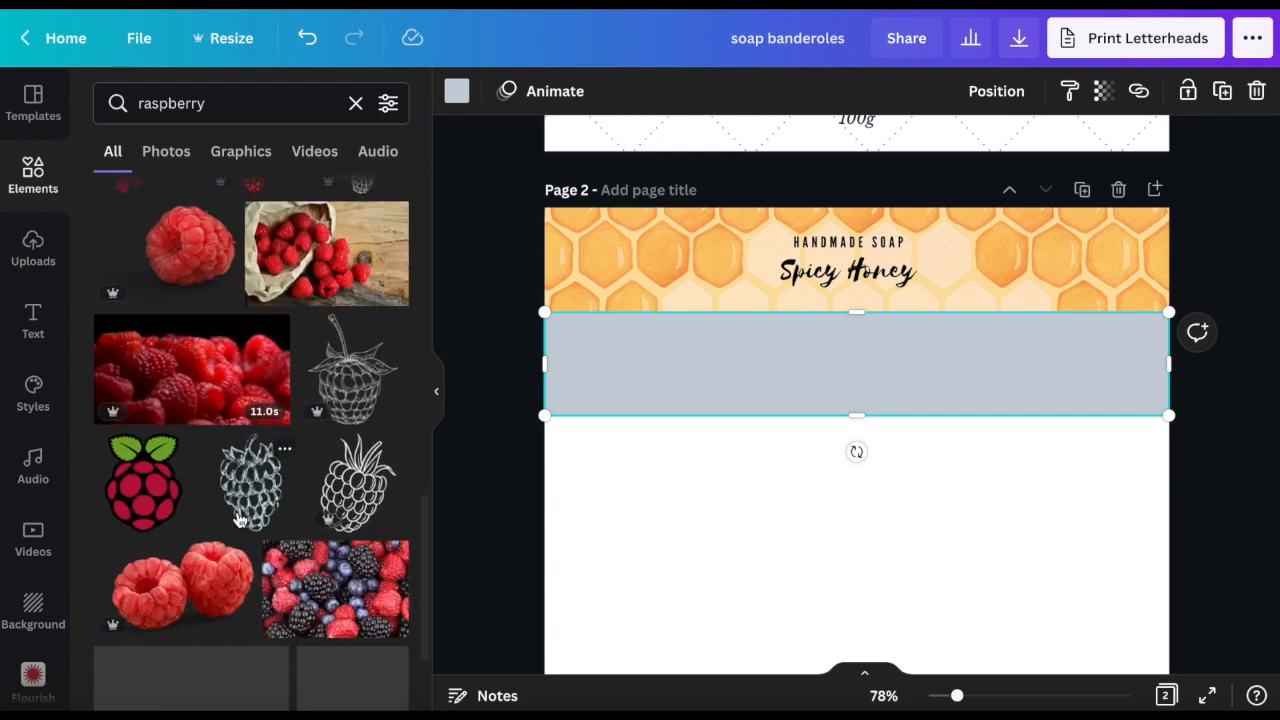
{"action": "scroll", "scroll_direction": "down", "scroll_amount": 3}
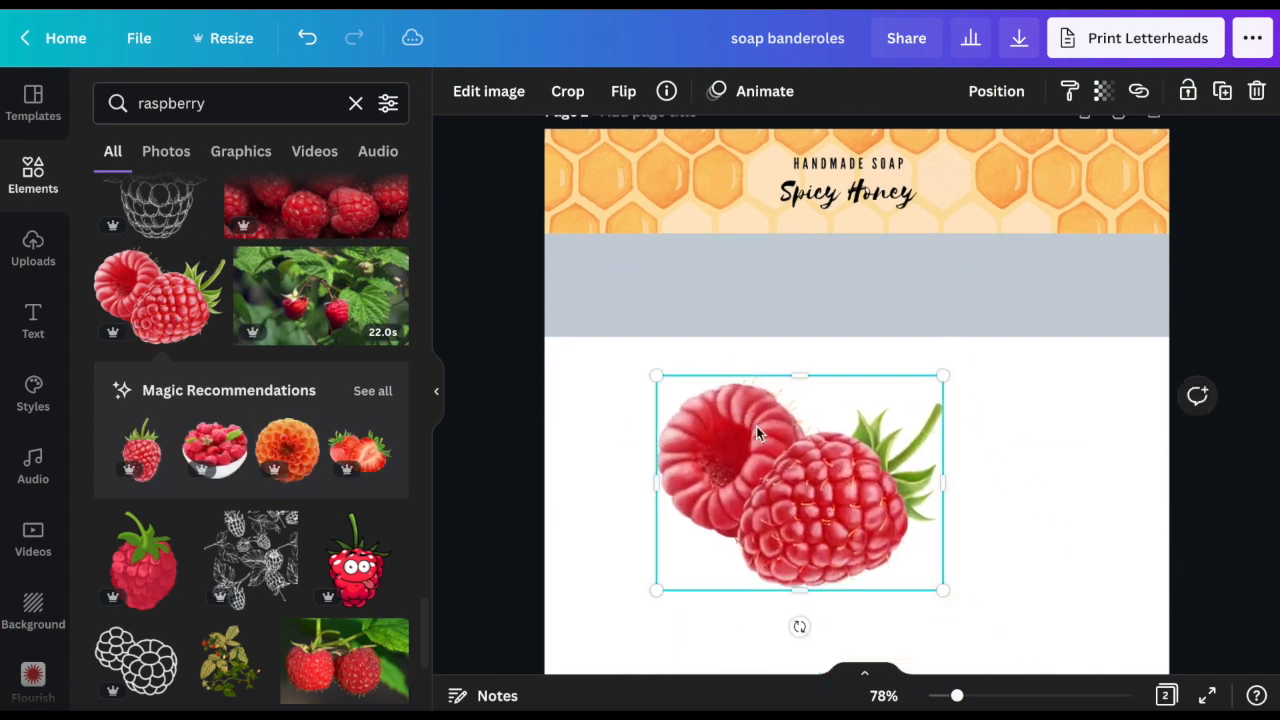
- Place two small raspberry graphics on the grey band, the second one flipped
{"action": "left_click_drag", "start_coordinate": [800, 480], "coordinate": [900, 558]}
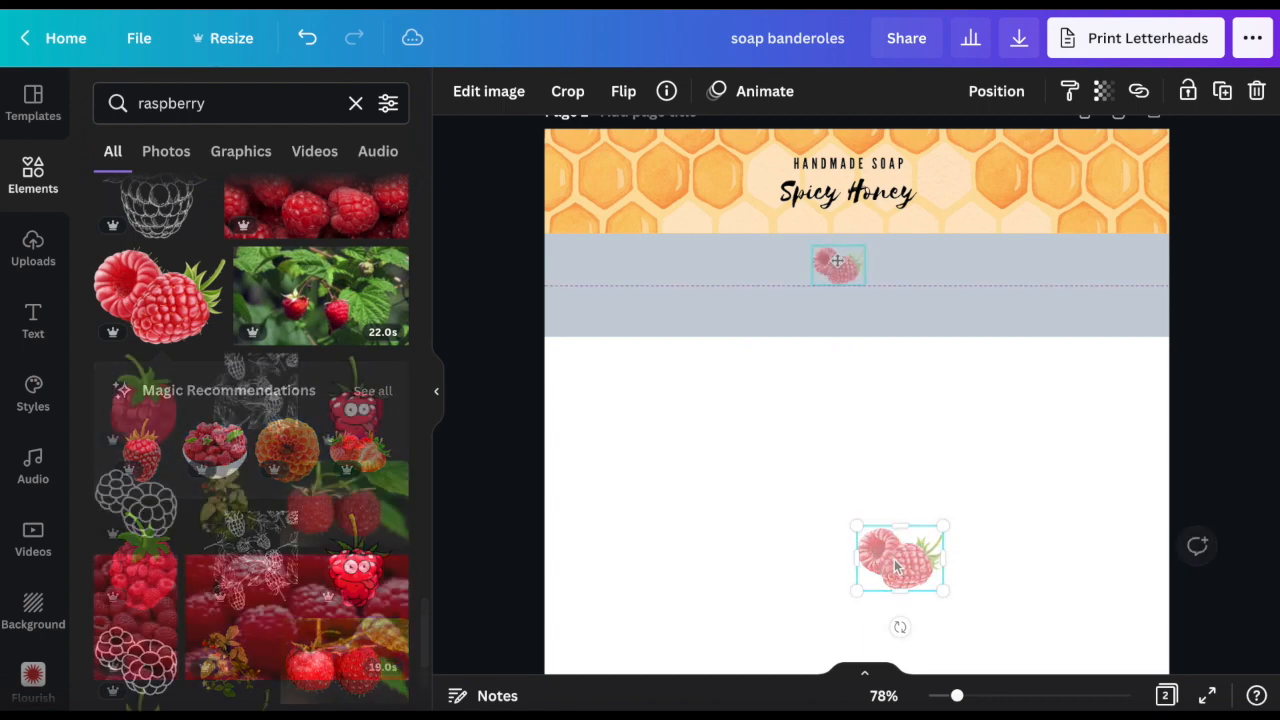
{"action": "left_click_drag", "start_coordinate": [900, 558], "coordinate": [960, 264]}
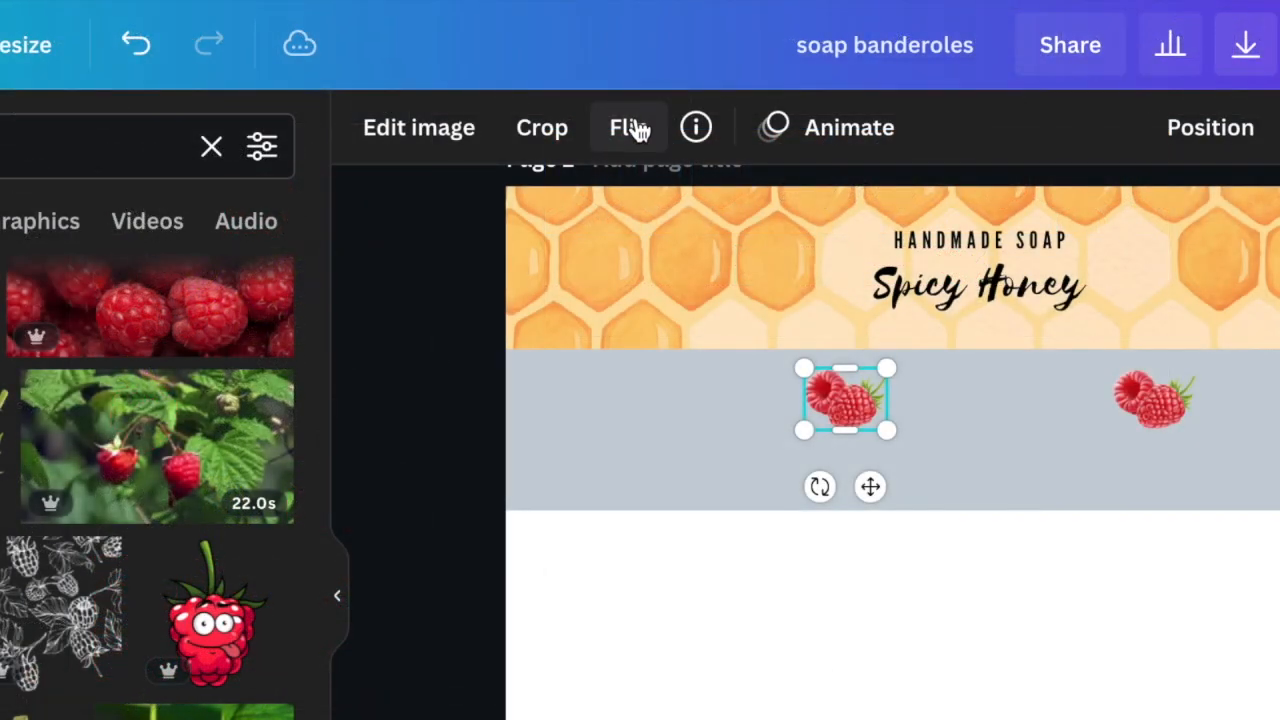
{"action": "left_click", "coordinate": [628, 128]}
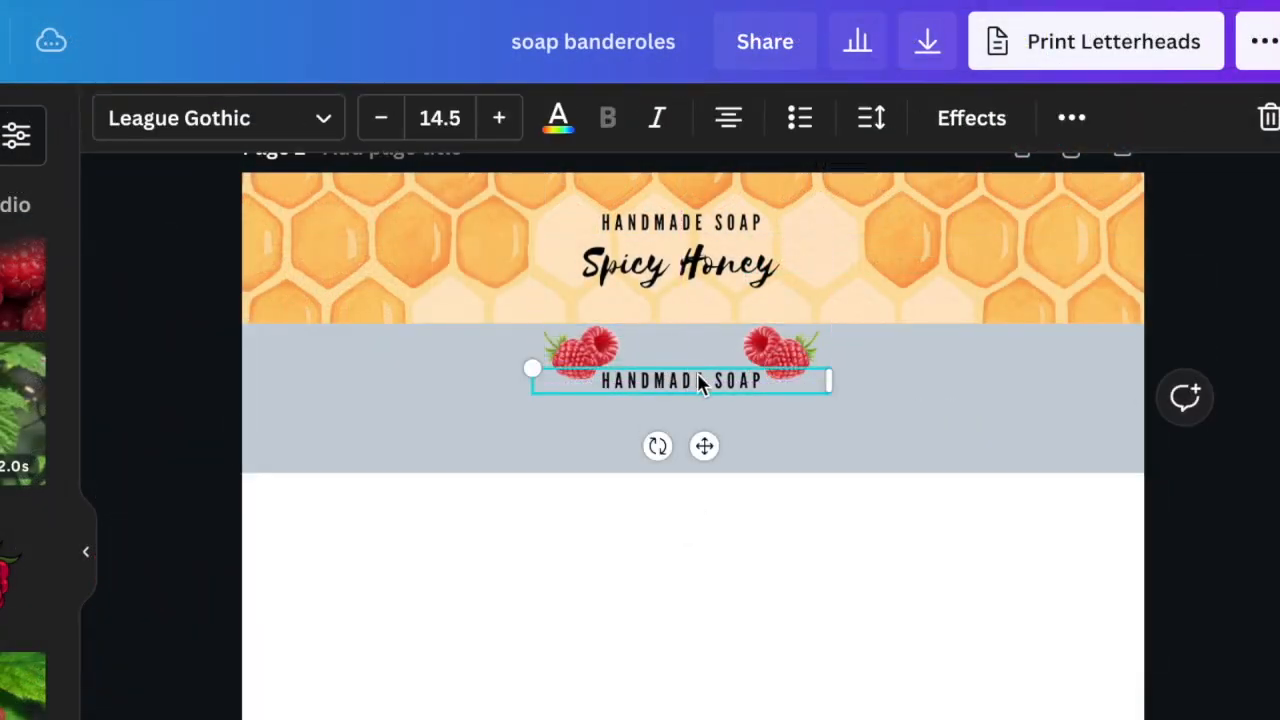
- Place HANDMADE SOAP between the raspberries and colour the band pink #ed98a2
{"action": "left_click_drag", "start_coordinate": [700, 380], "coordinate": [690, 350]}
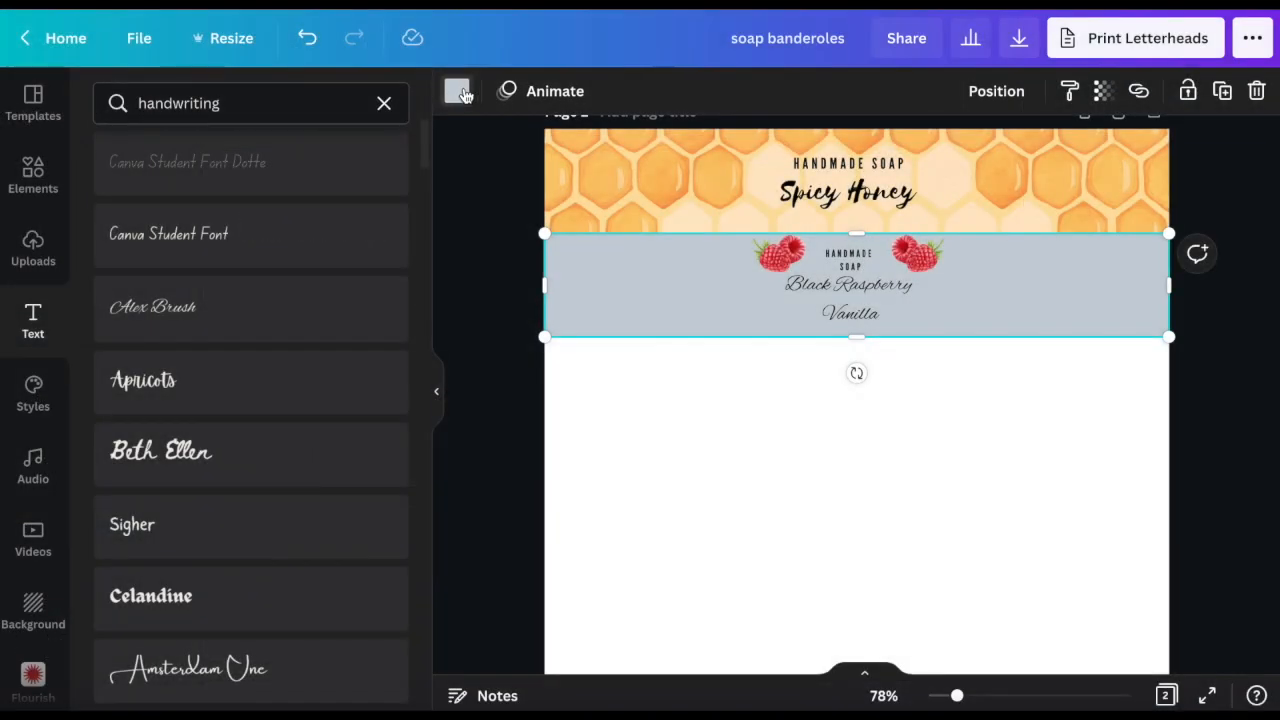
{"action": "left_click", "coordinate": [456, 92]}
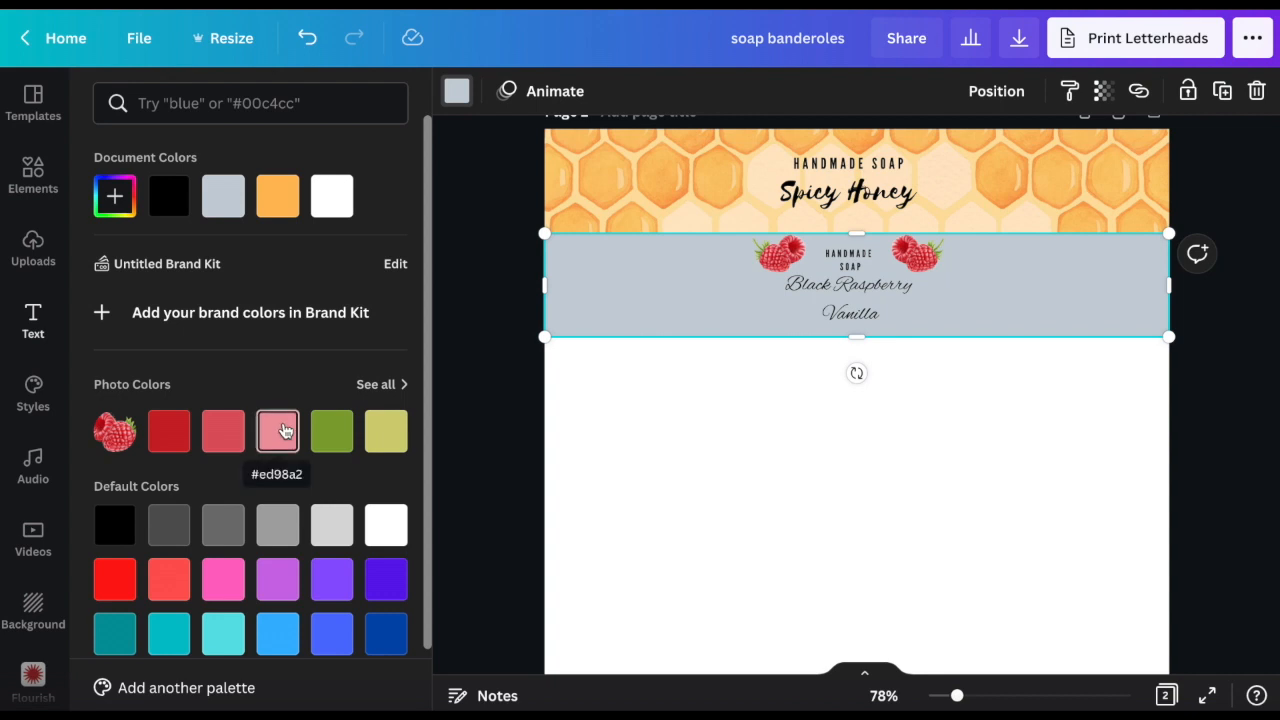
{"action": "left_click", "coordinate": [276, 432]}
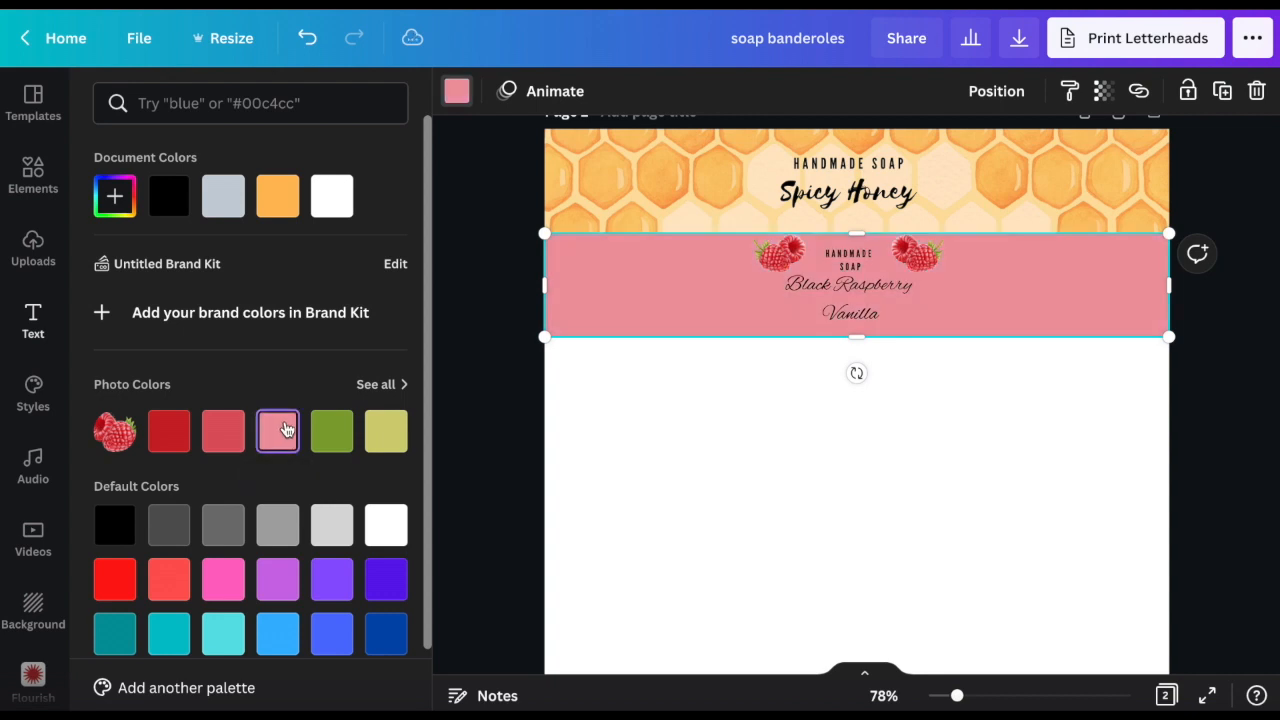
{"action": "scroll", "scroll_direction": "down", "scroll_amount": 3}
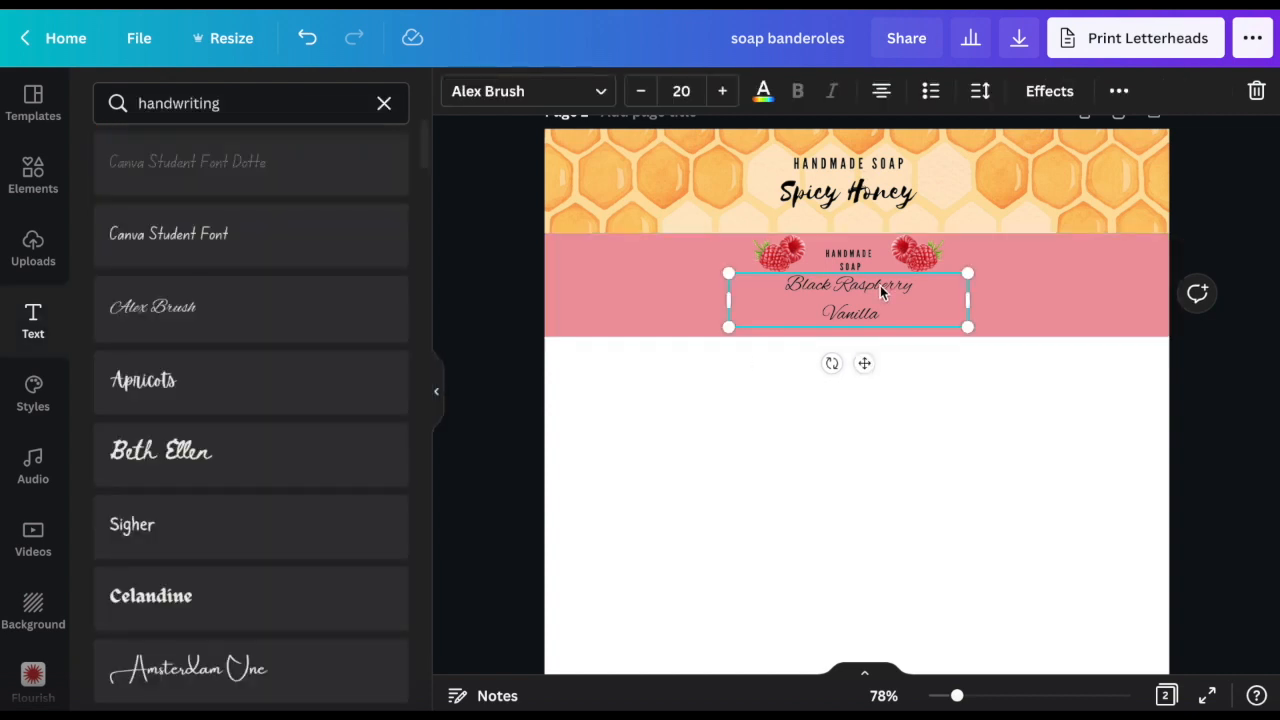
- Tighten the line spacing of the Black Raspberry Vanilla text
{"action": "left_click", "coordinate": [980, 92]}
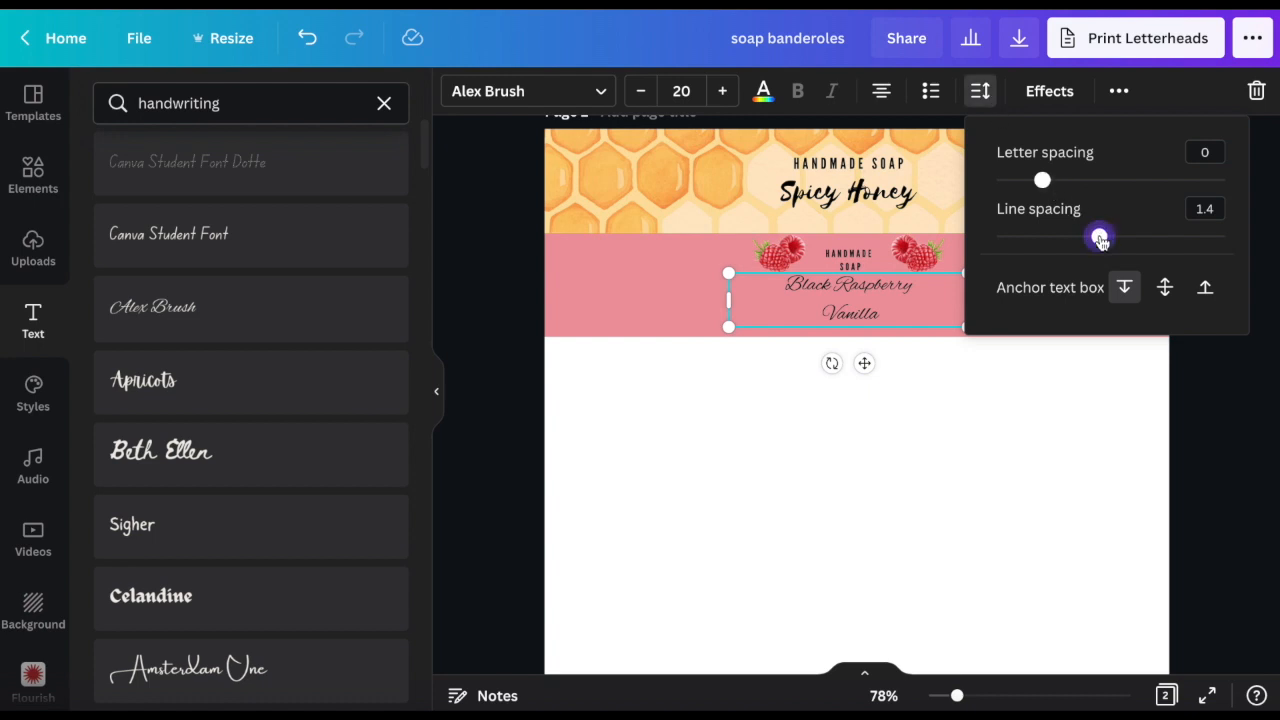
{"action": "left_click_drag", "start_coordinate": [1100, 238], "coordinate": [1068, 238]}
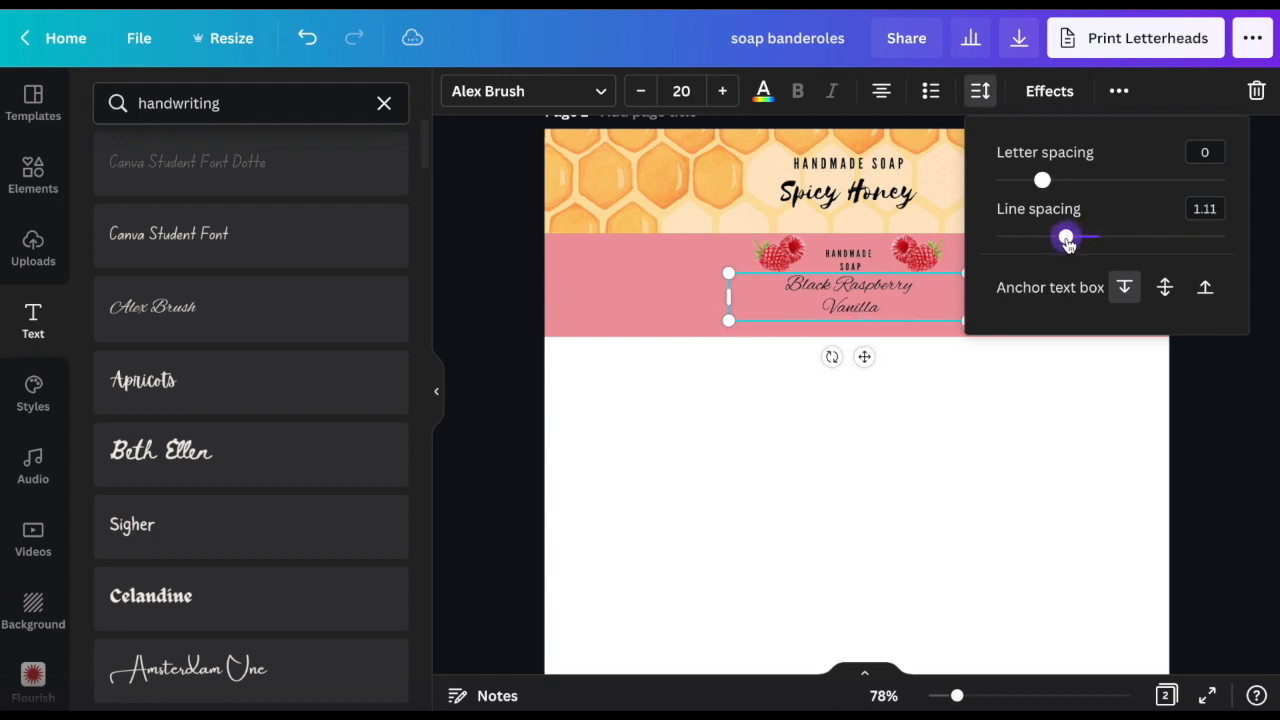
{"action": "left_click", "coordinate": [948, 424]}
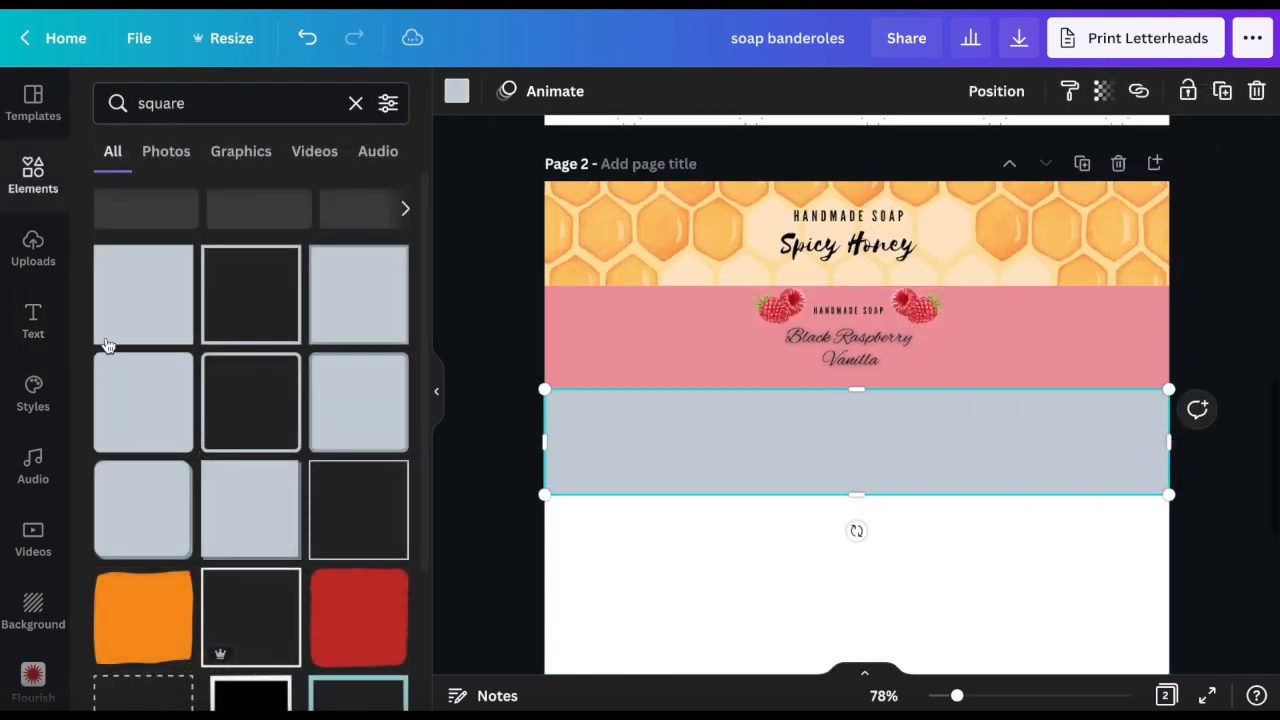
- Add Sugar Plum text on the third grey band in the Brittany script font
{"action": "left_click", "coordinate": [32, 320]}
{"action": "type", "text": "Sugar Plum"}
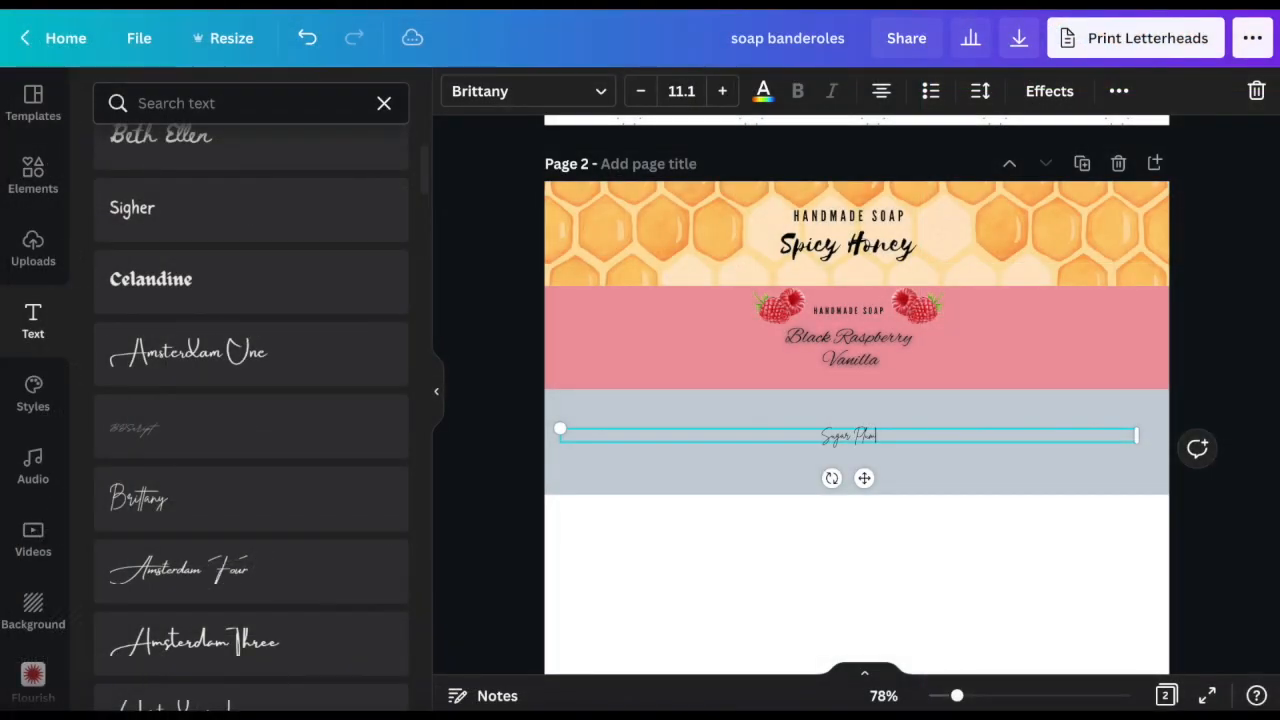
{"action": "left_click", "coordinate": [722, 92]}
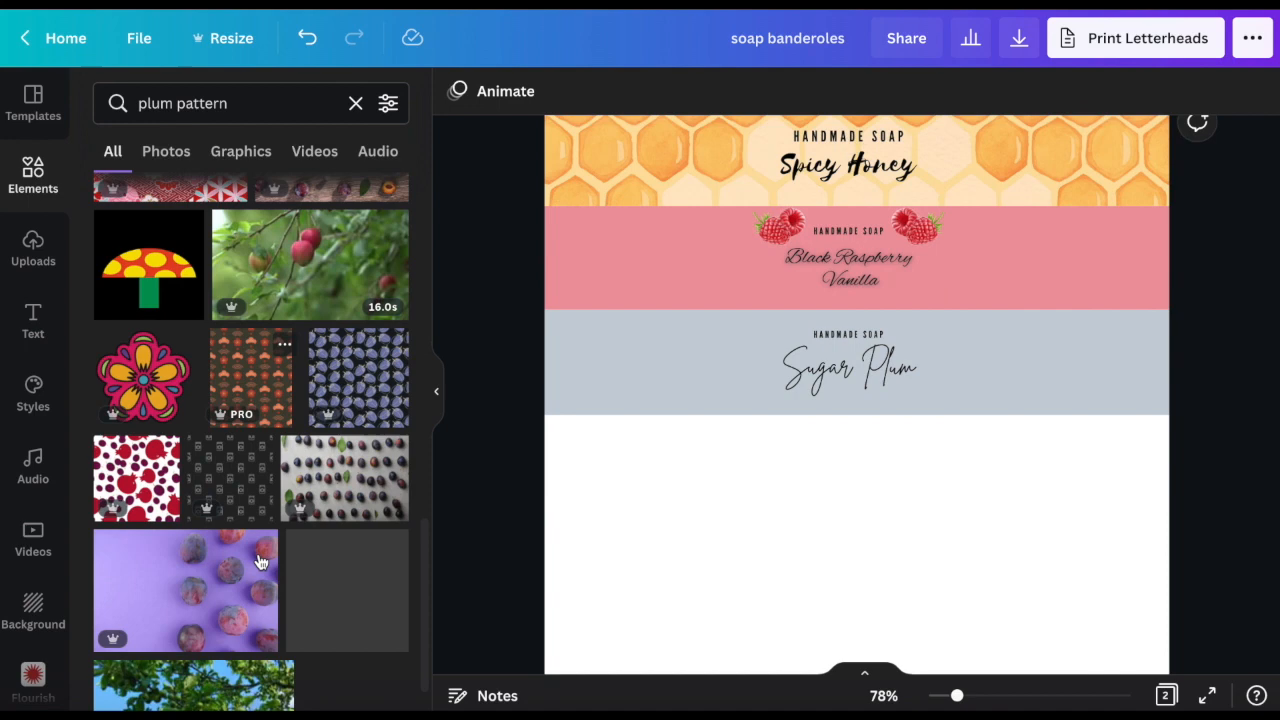
- Fit the purple plum photo to the third band's height and width behind white Sugar Plum text
{"action": "scroll", "scroll_direction": "down", "scroll_amount": 3}
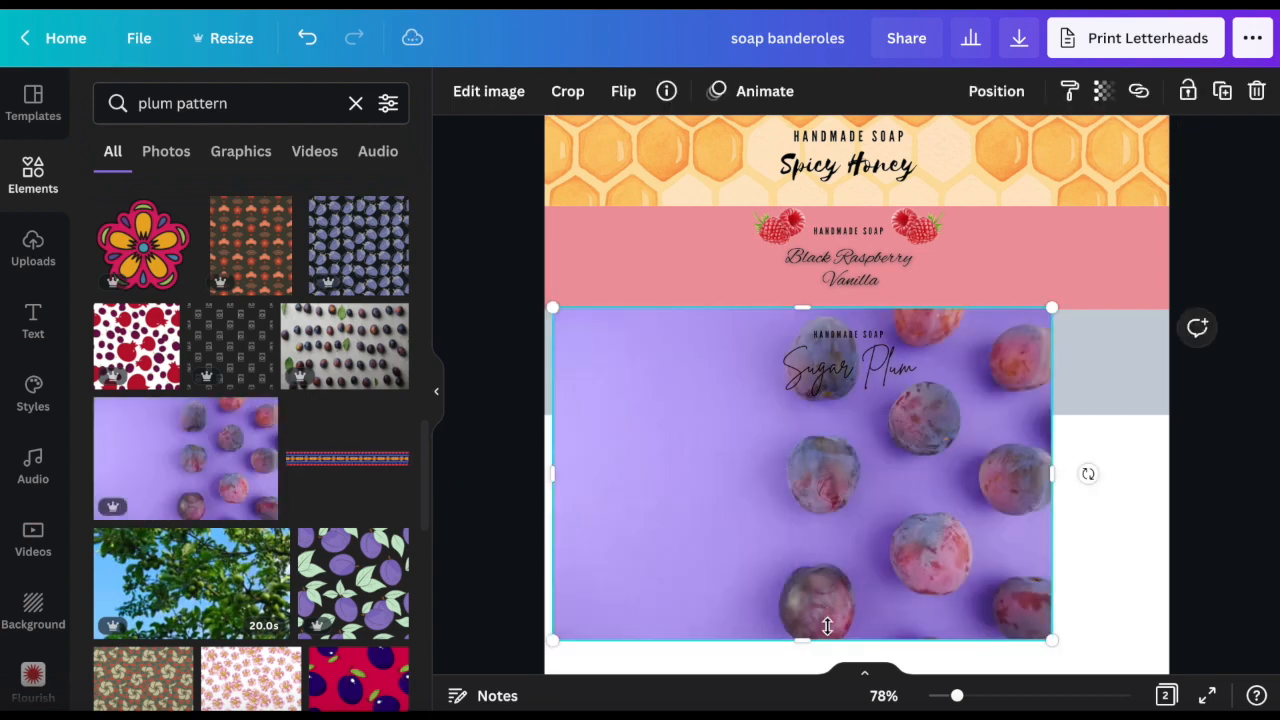
{"action": "left_click_drag", "start_coordinate": [802, 640], "coordinate": [814, 408]}
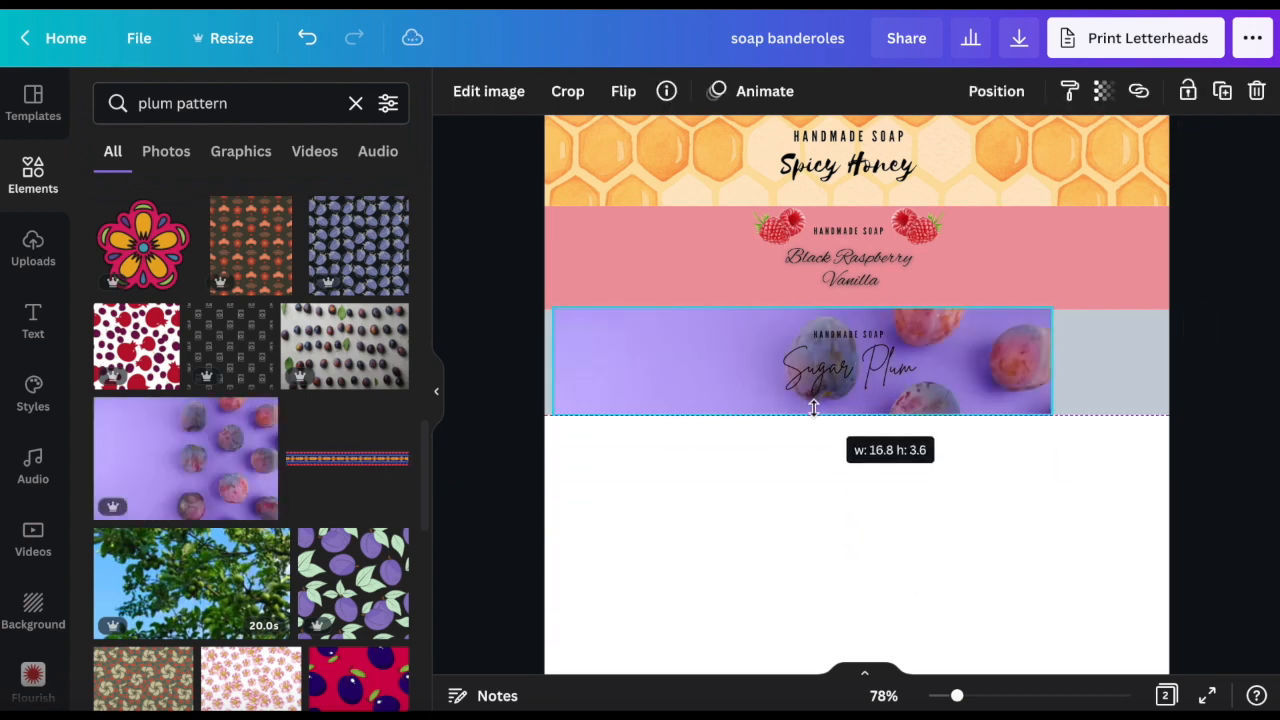
{"action": "left_click_drag", "start_coordinate": [1052, 360], "coordinate": [1096, 360]}
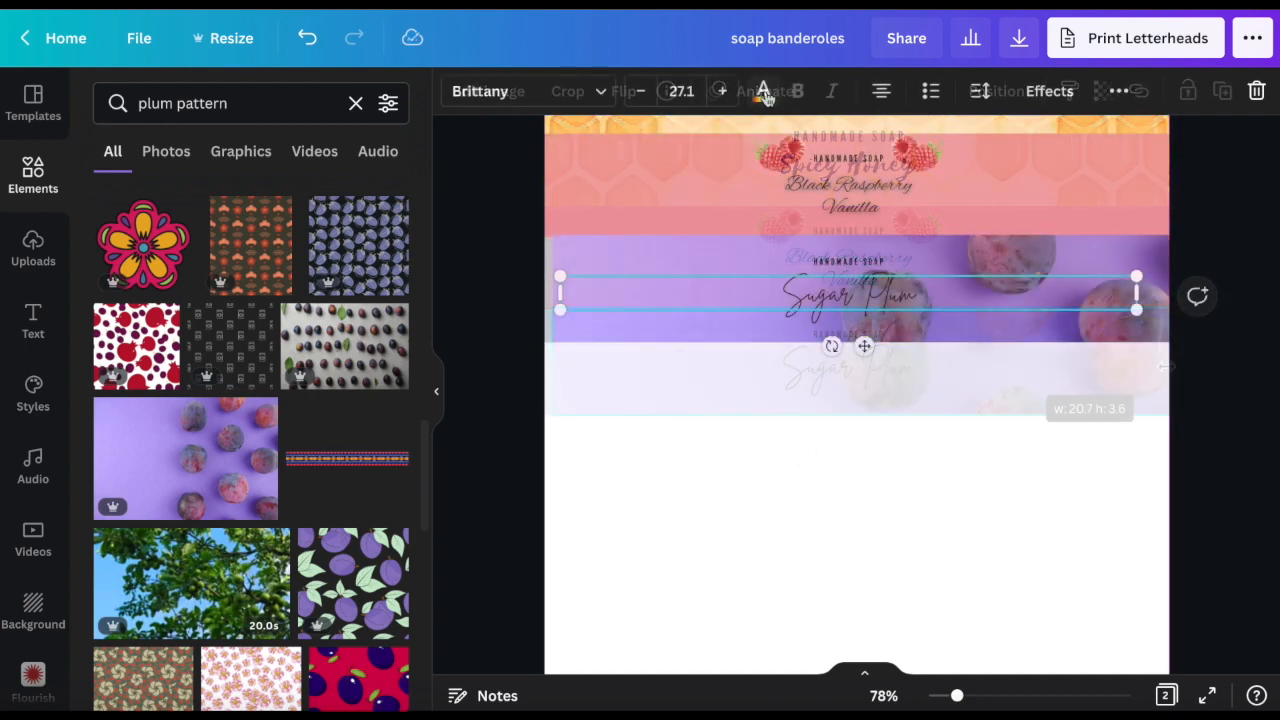
{"action": "left_click", "coordinate": [762, 92]}
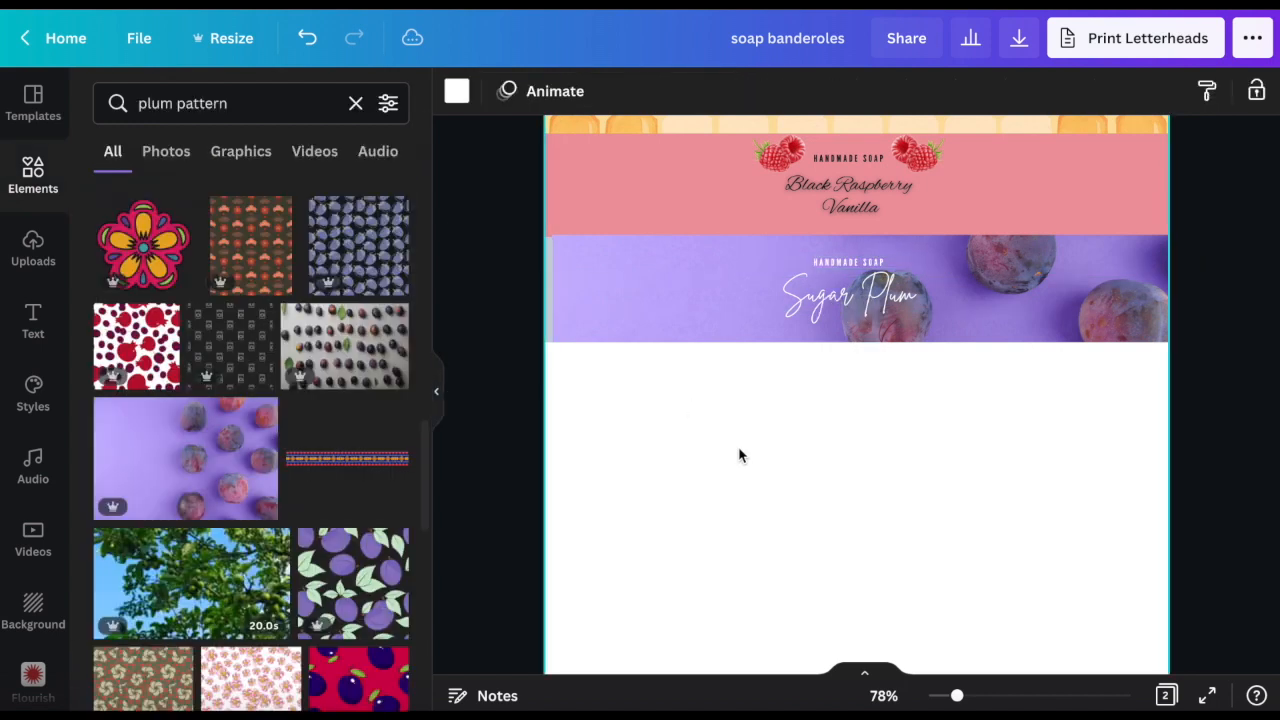
{"action": "left_click", "coordinate": [848, 262]}
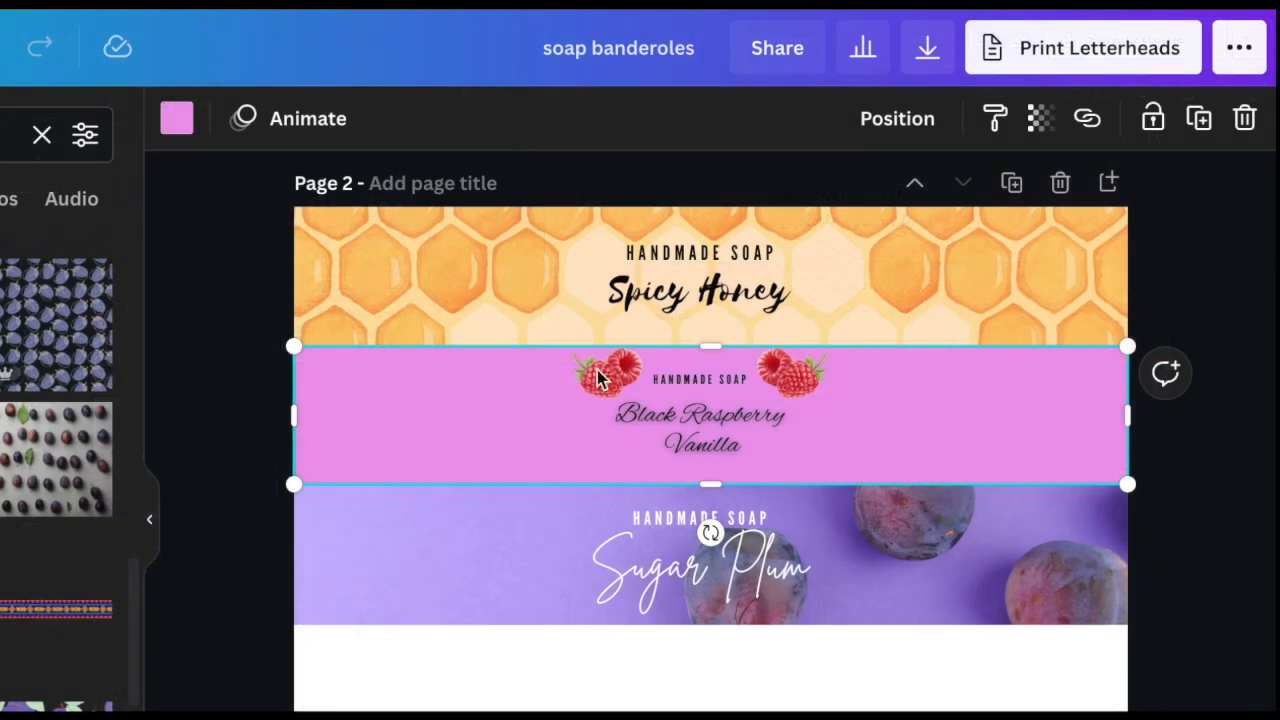
- Group the brighter pink raspberry band with its raspberries and Black Raspberry Vanilla text
{"action": "left_click", "coordinate": [700, 430]}
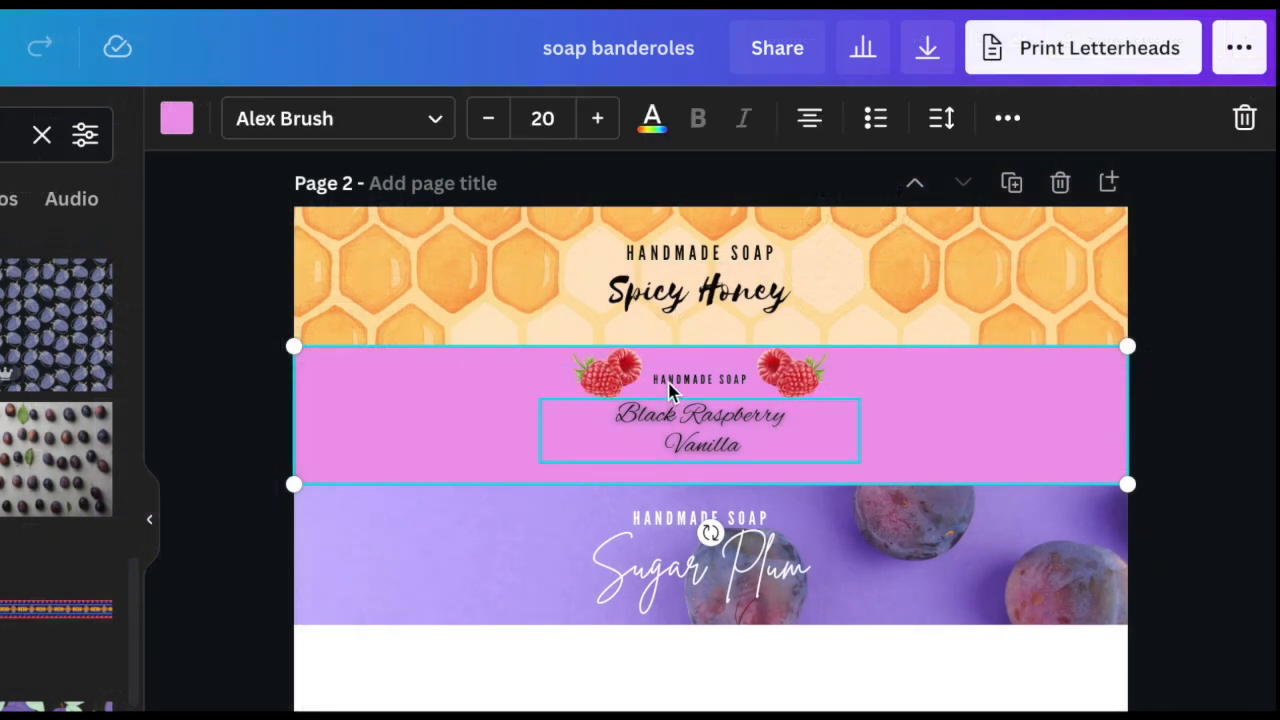
{"action": "left_click", "coordinate": [610, 372]}
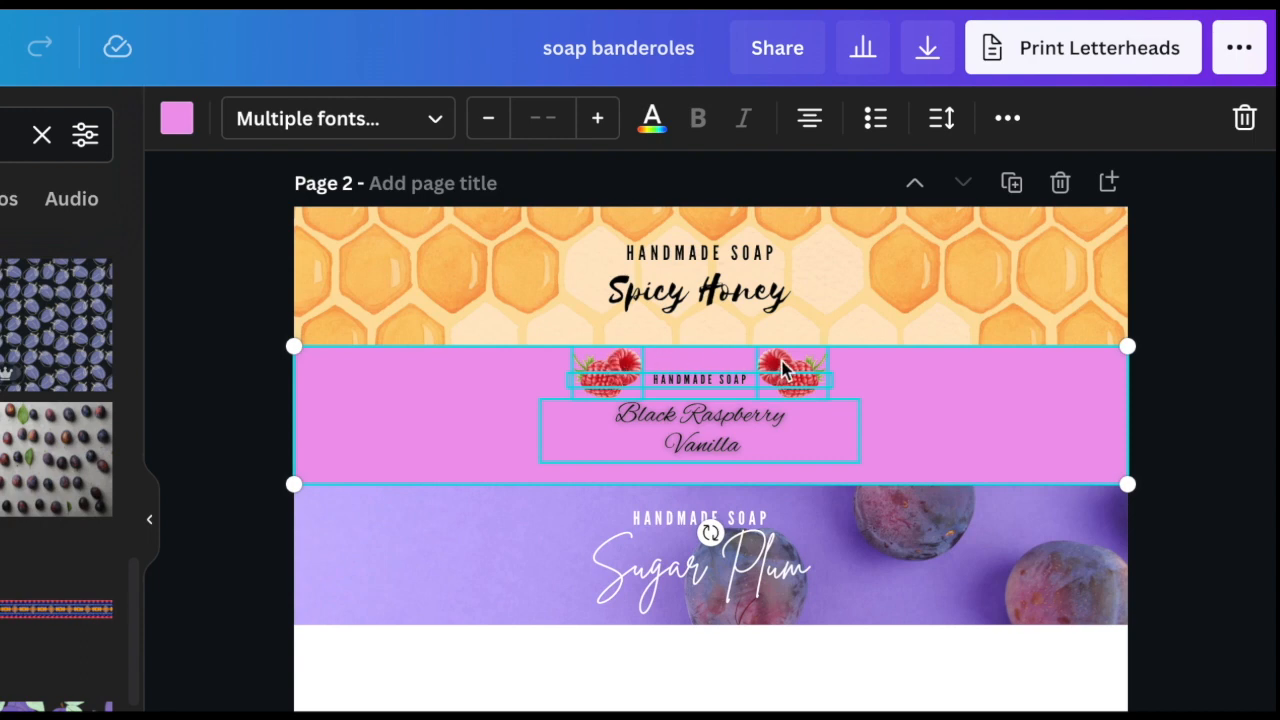
{"action": "left_click", "coordinate": [1008, 118]}
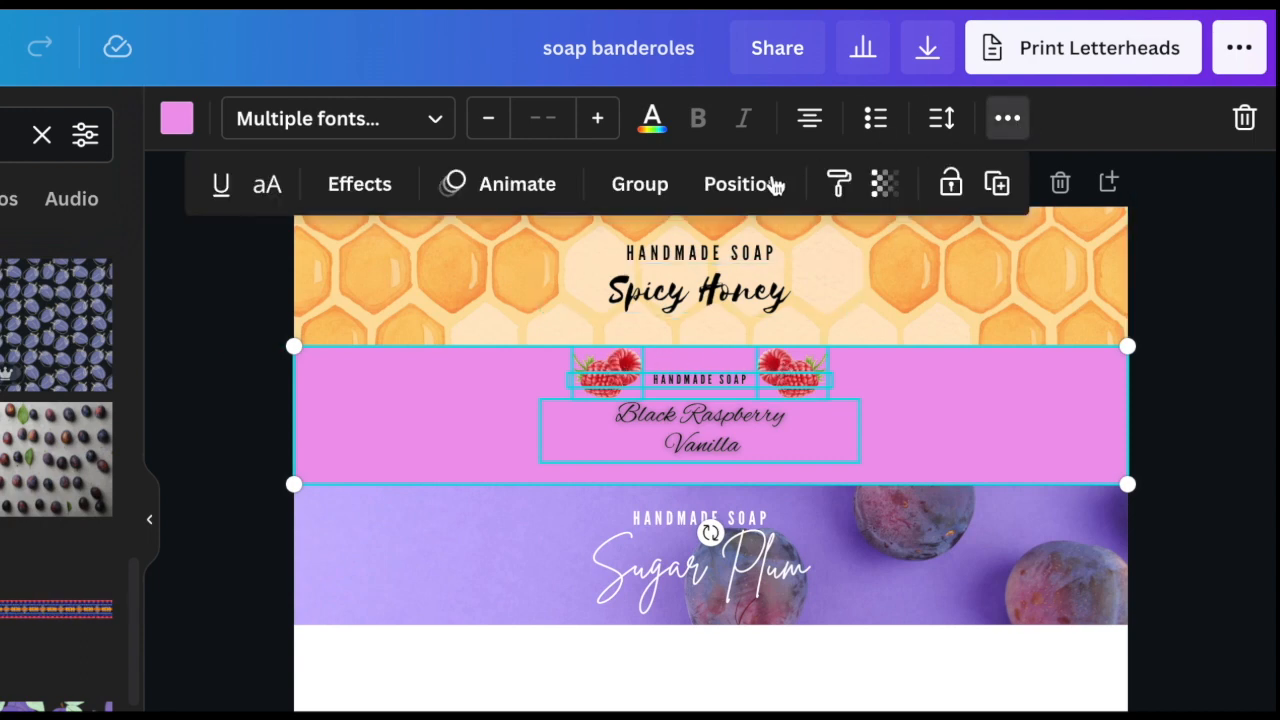
{"action": "left_click", "coordinate": [640, 184]}
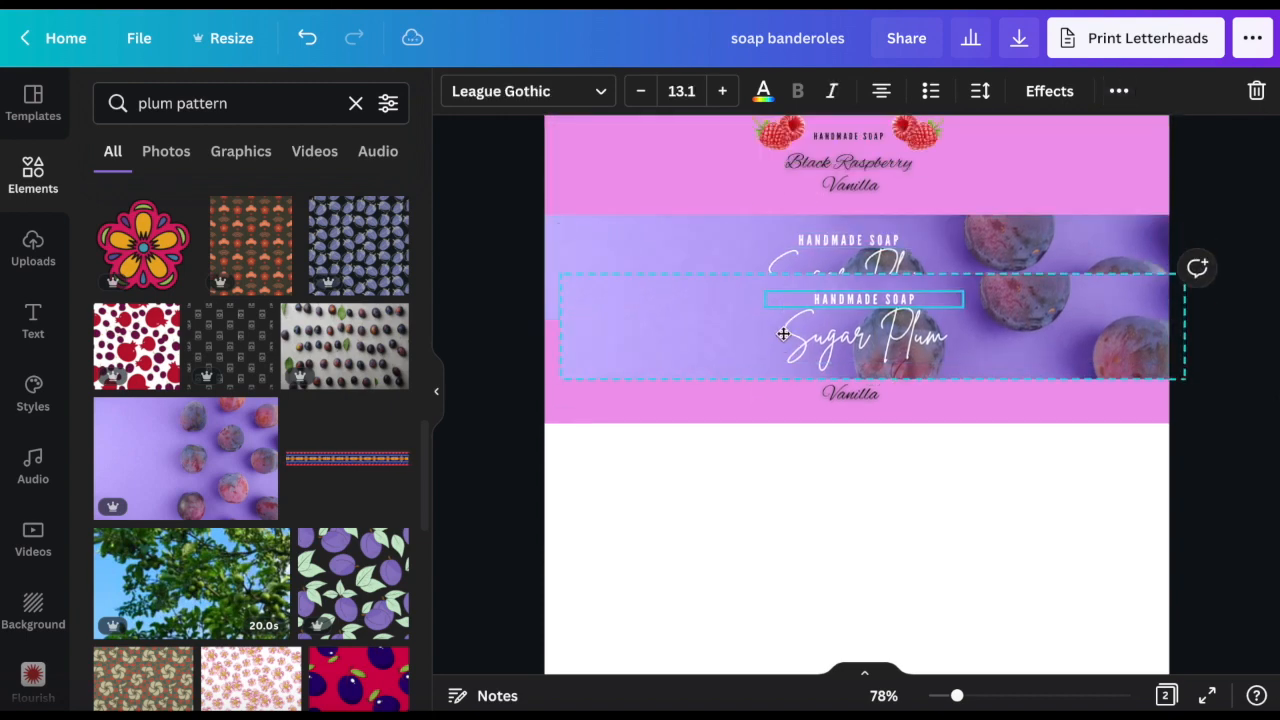
- Arrange the copied plum band below the raspberry copy, repeat the Spicy Honey band, then bring up PNG download settings
{"action": "left_click_drag", "start_coordinate": [864, 336], "coordinate": [856, 476]}
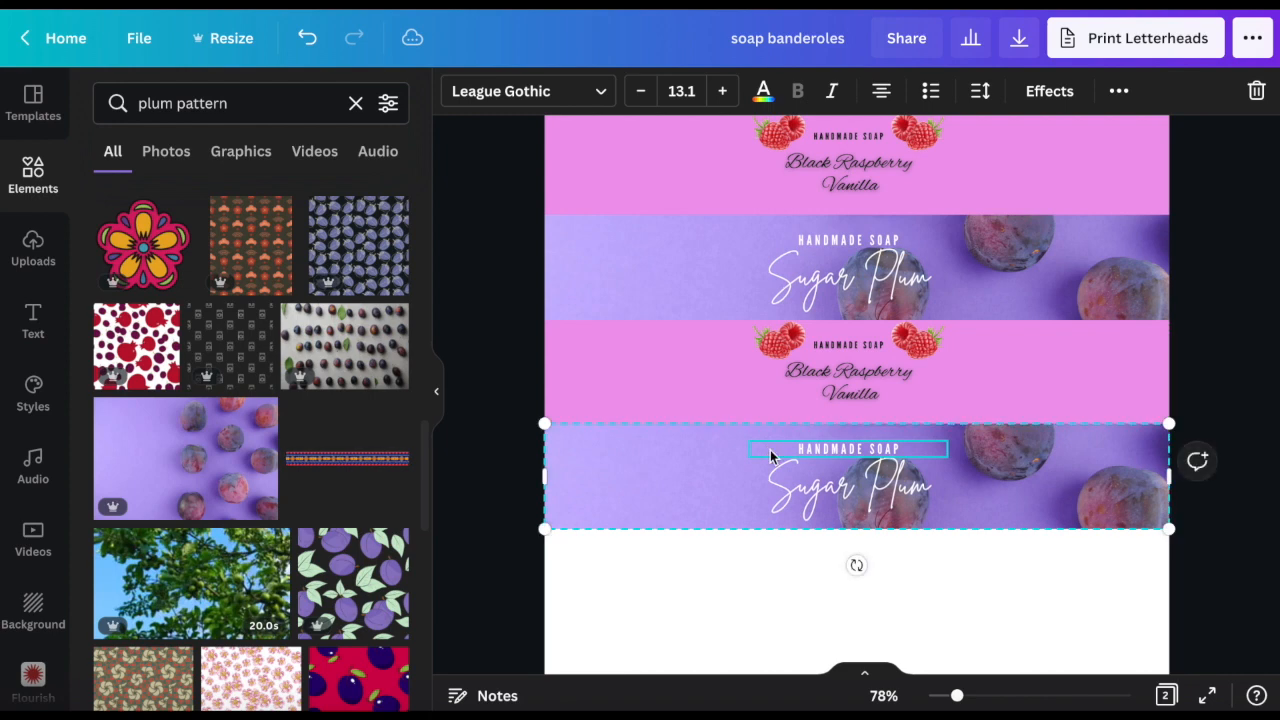
{"action": "type", "text": "honey comb"}
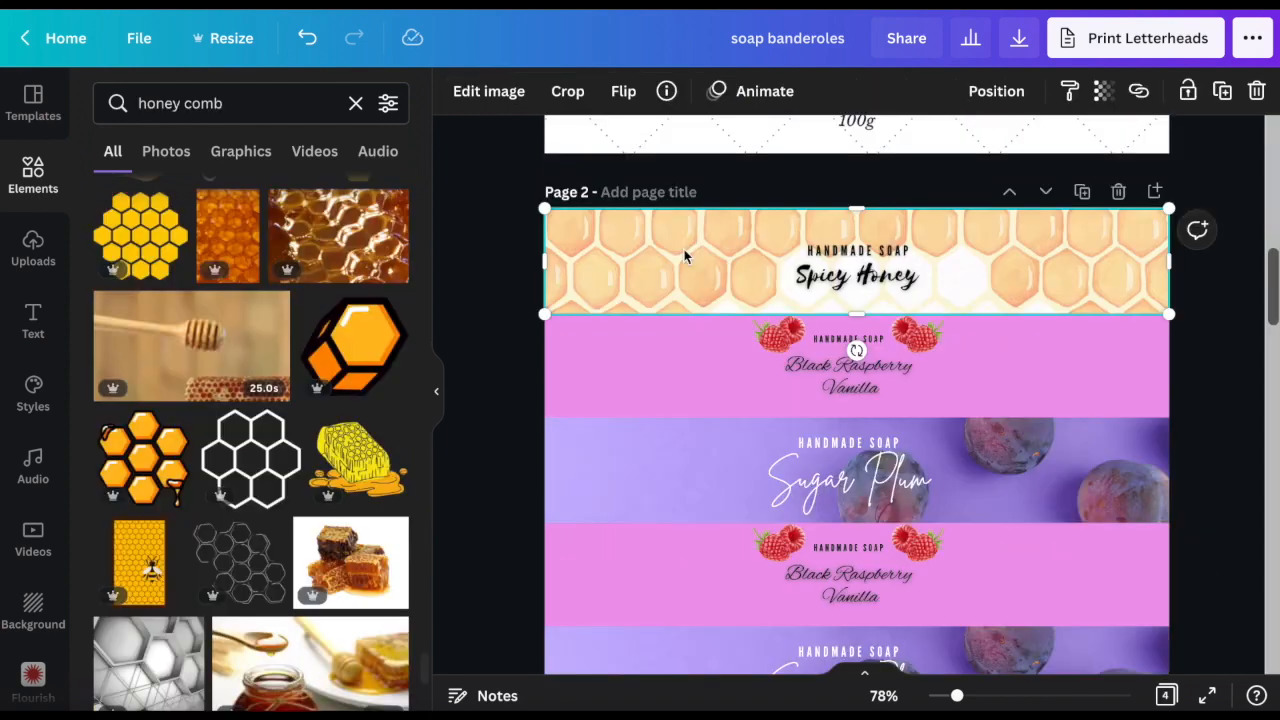
{"action": "left_click", "coordinate": [856, 276]}
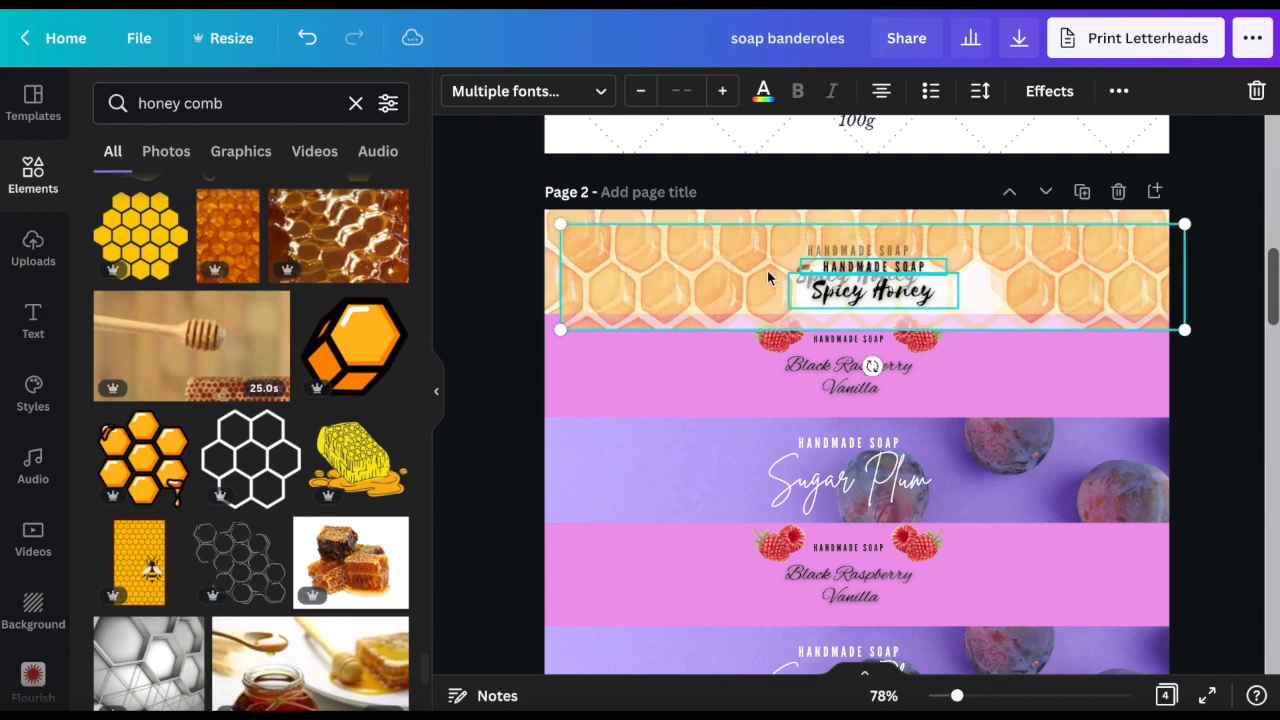
{"action": "scroll", "scroll_direction": "down", "scroll_amount": 3}
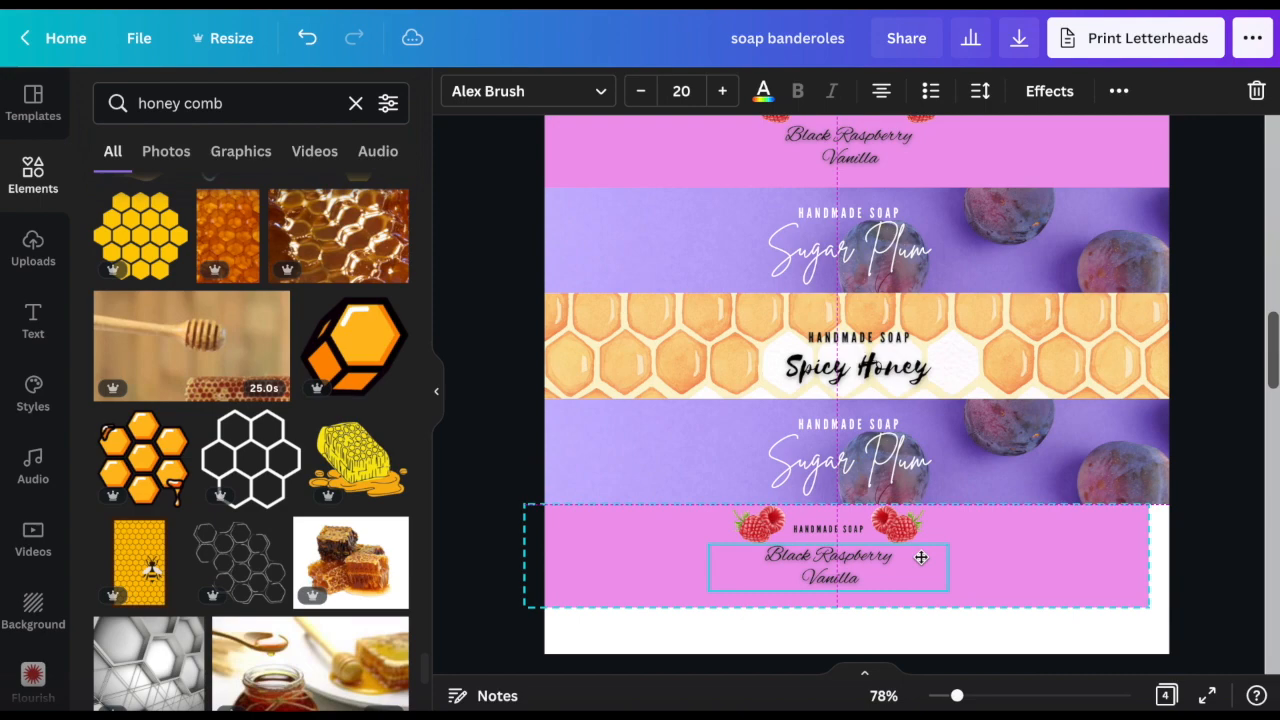
{"action": "left_click", "coordinate": [1018, 36]}
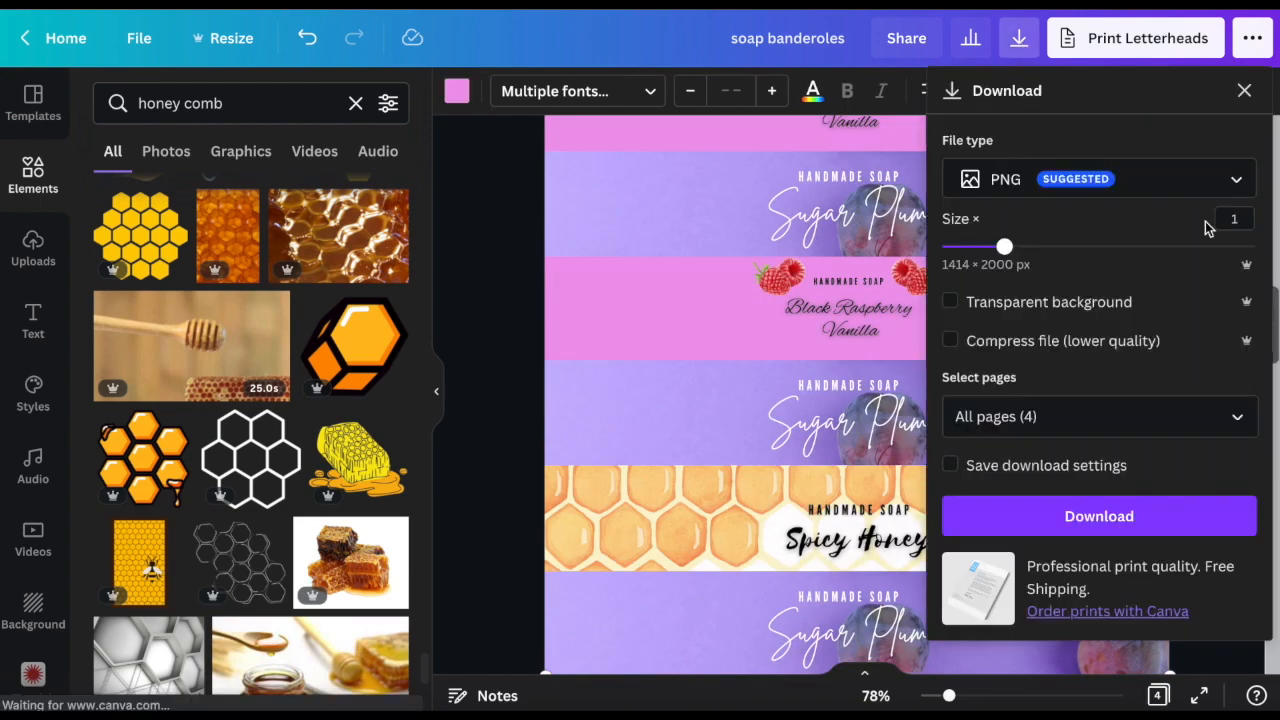